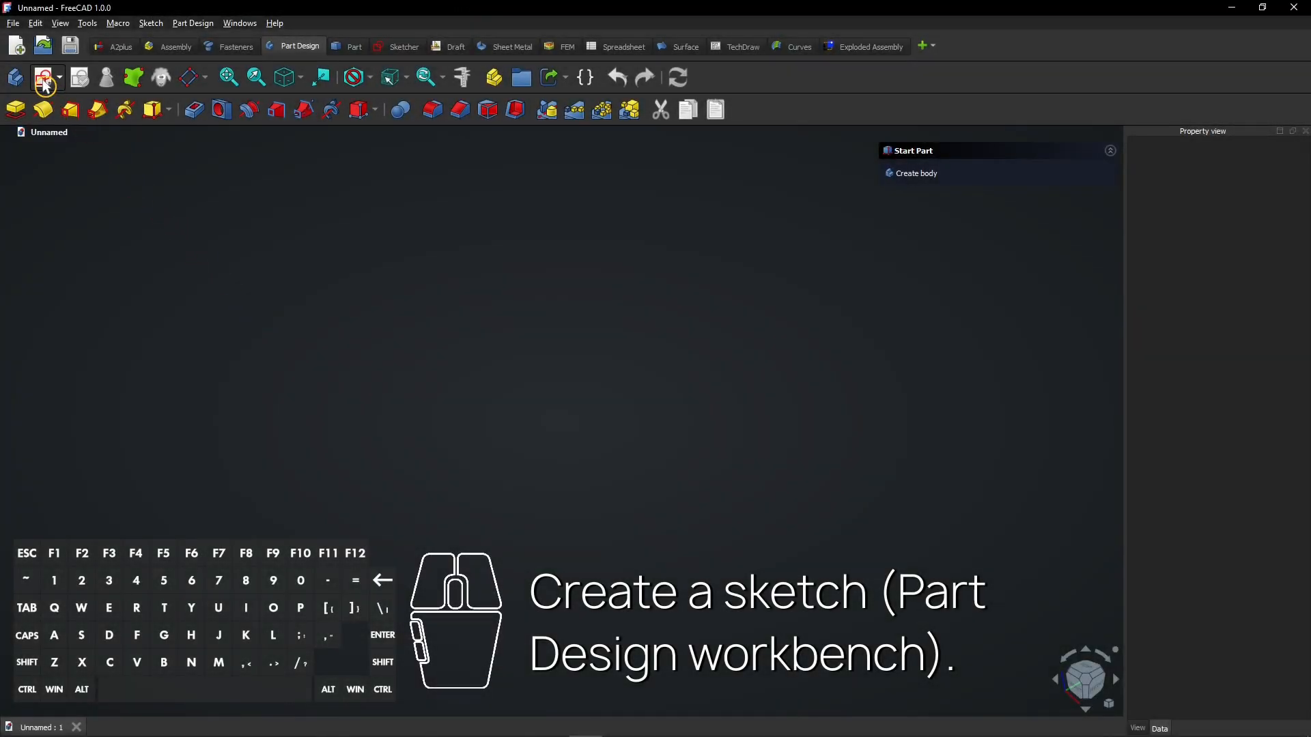
mouse_move(43, 85)
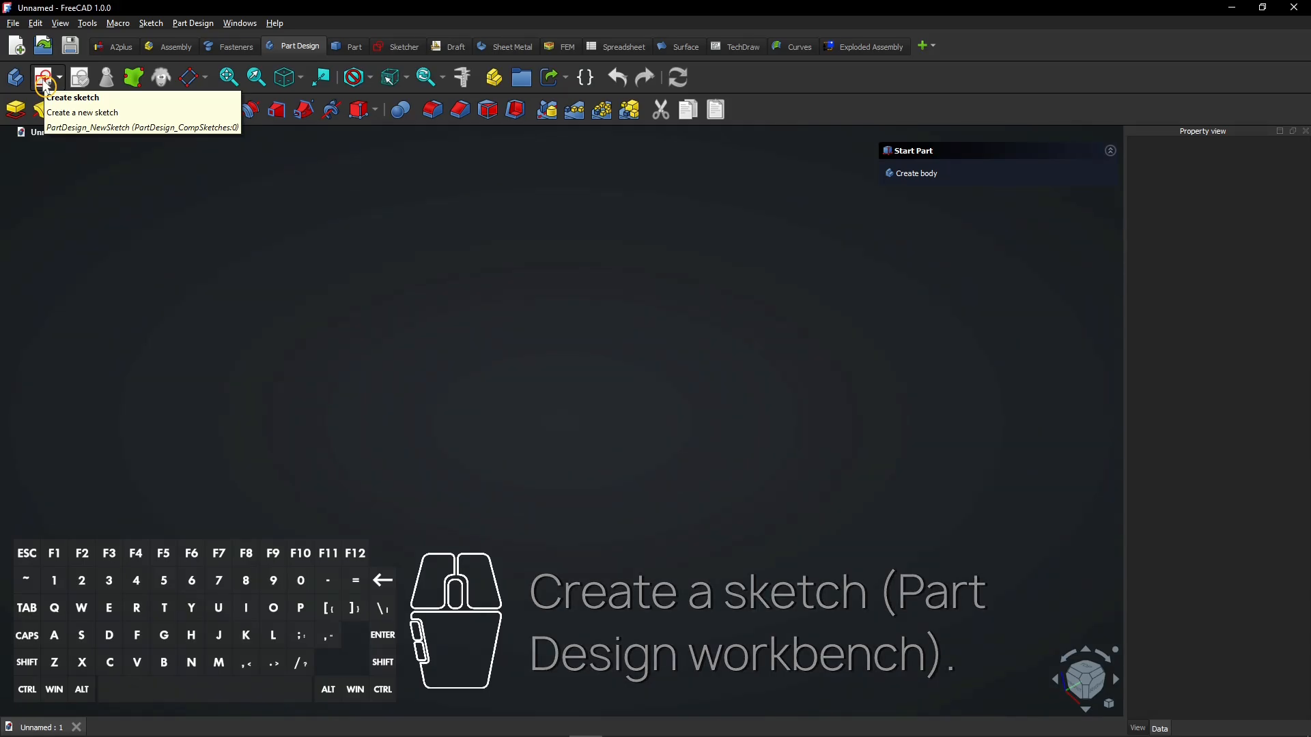
Step: Create a new sketch in a new Body, attached to the XZ plane
click(45, 77)
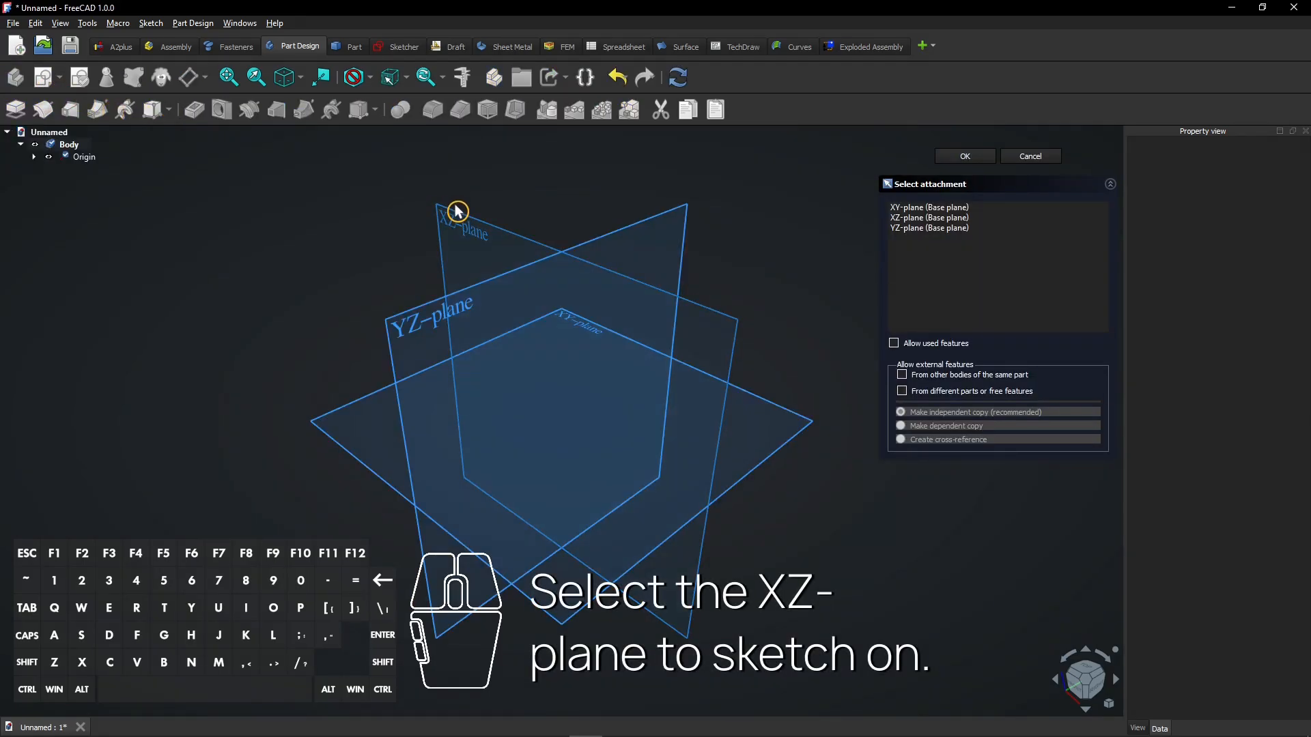
click(964, 156)
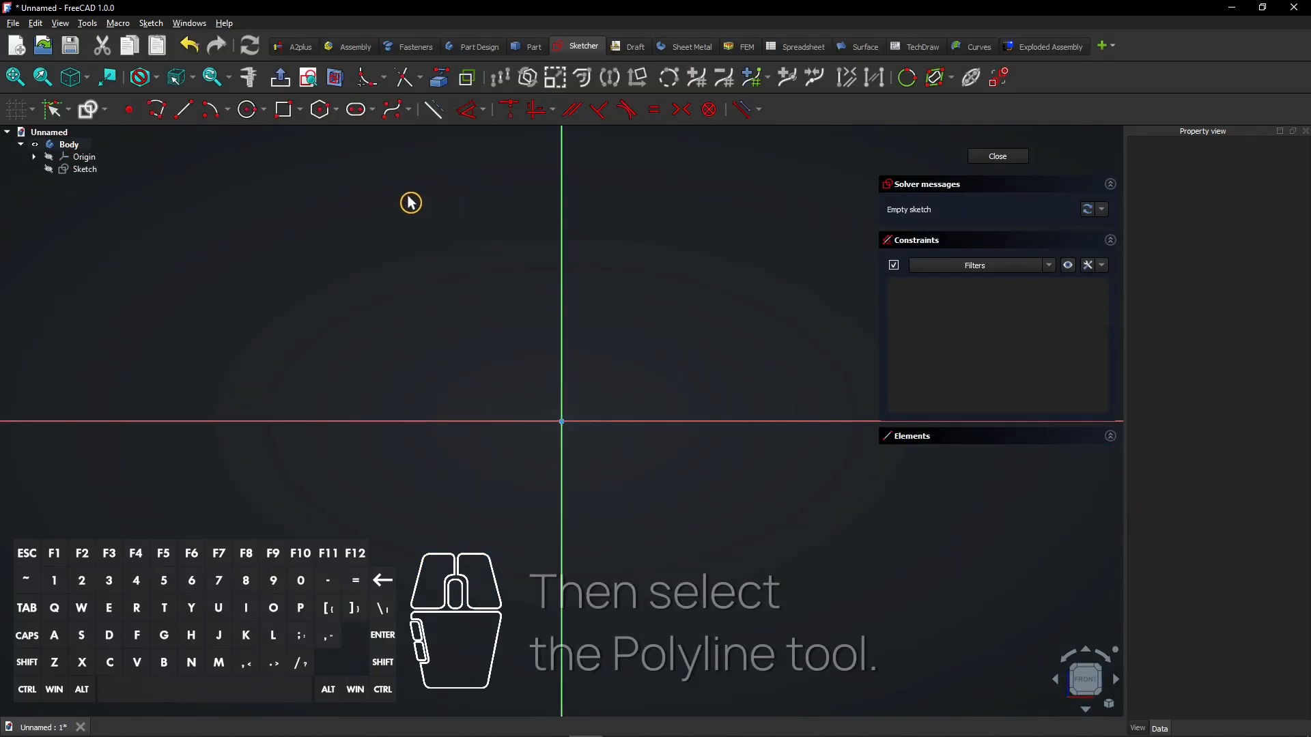
mouse_move(155, 110)
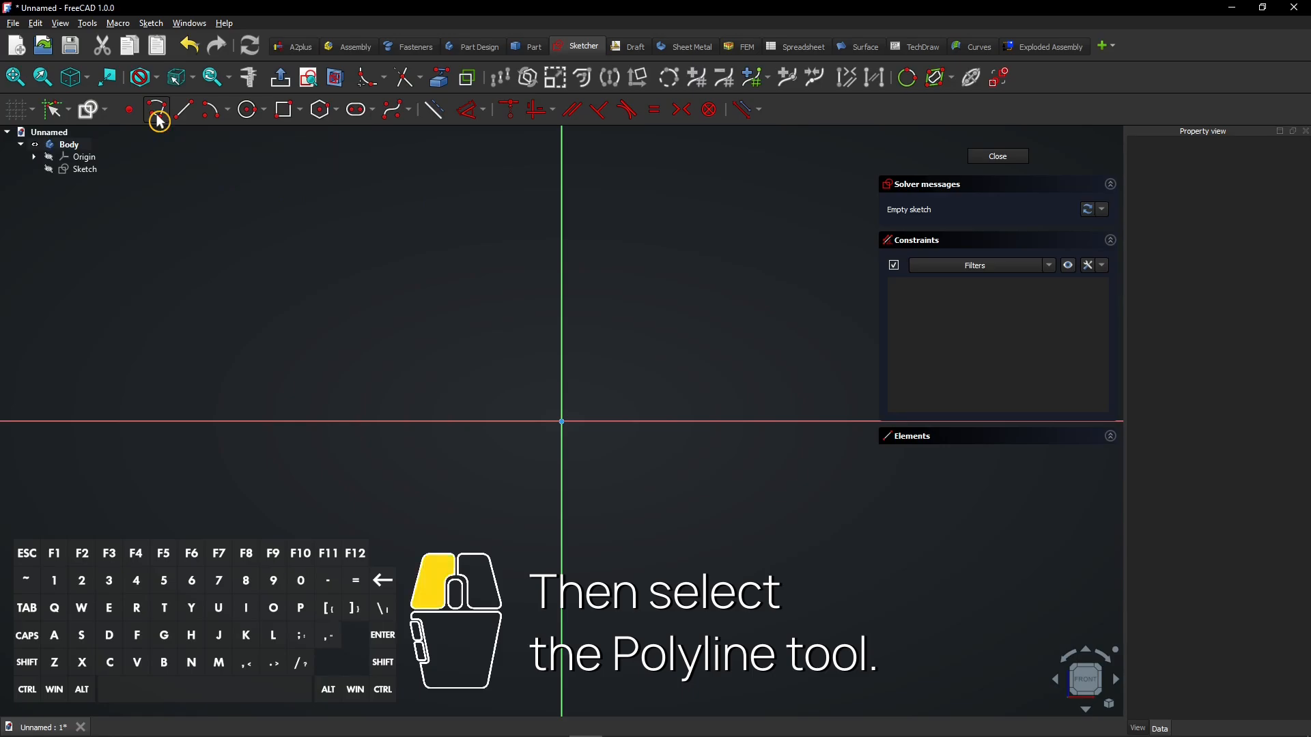
Step: Draw a three-segment polyline: down the vertical axis, along the horizontal axis, then a short upright
click(157, 109)
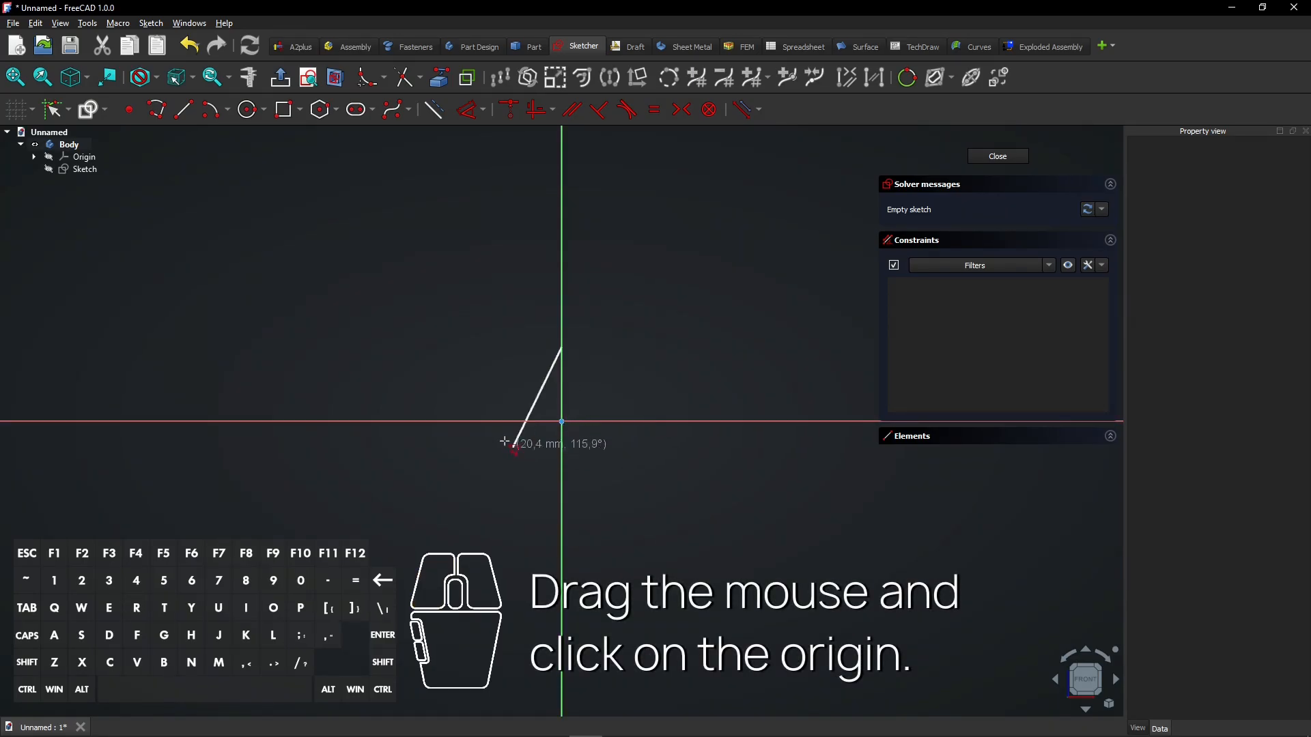
mouse_move(561, 424)
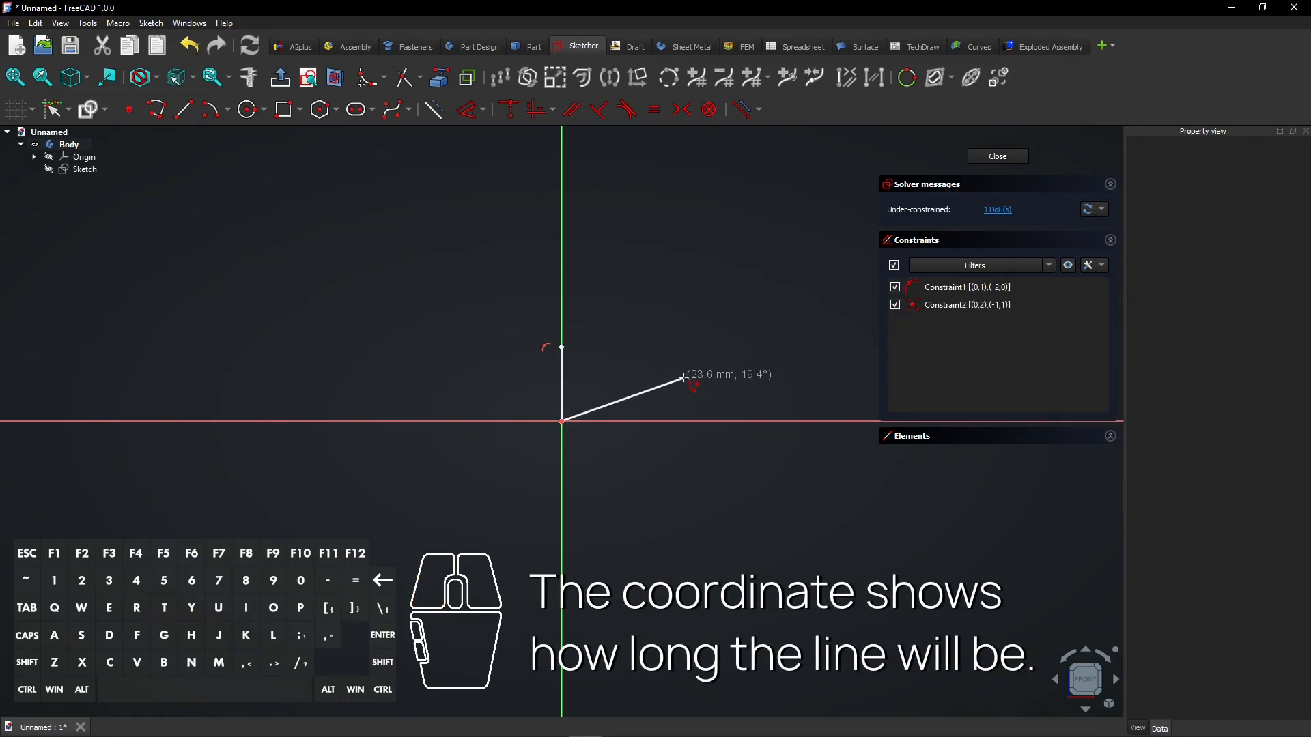
mouse_move(665, 407)
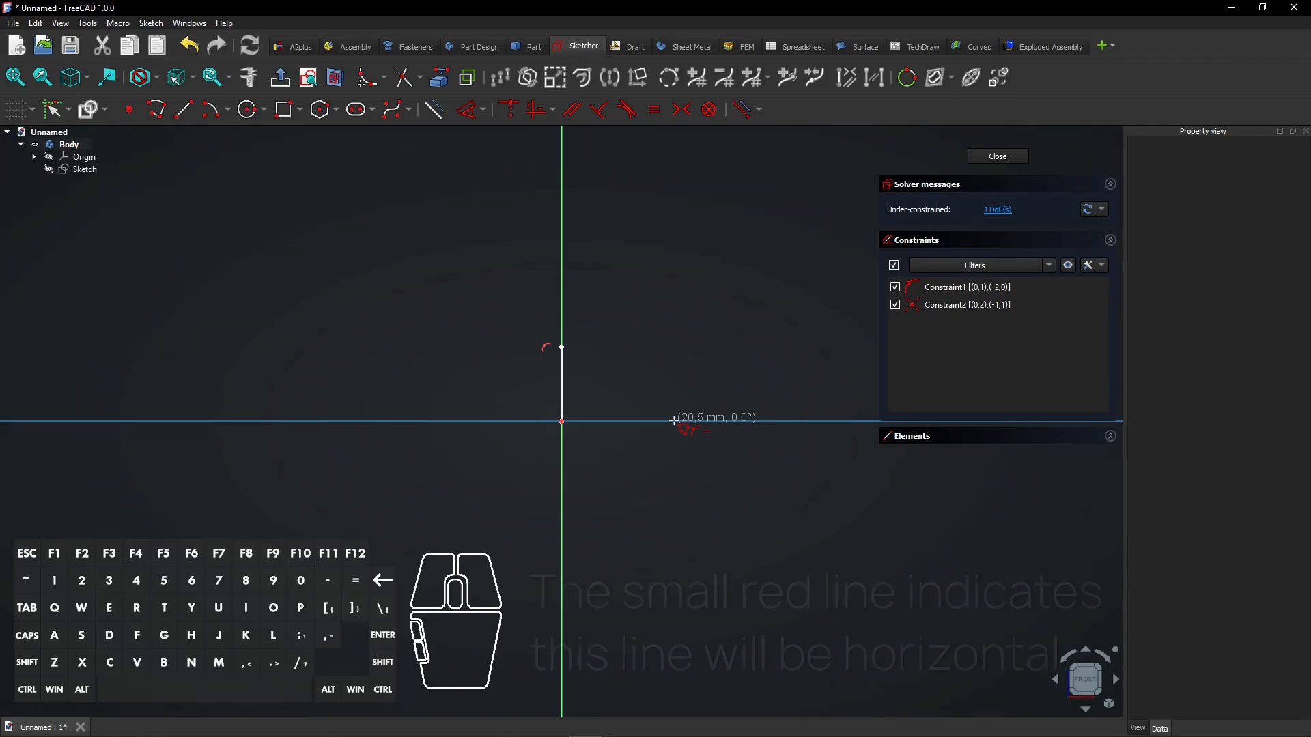
click(674, 420)
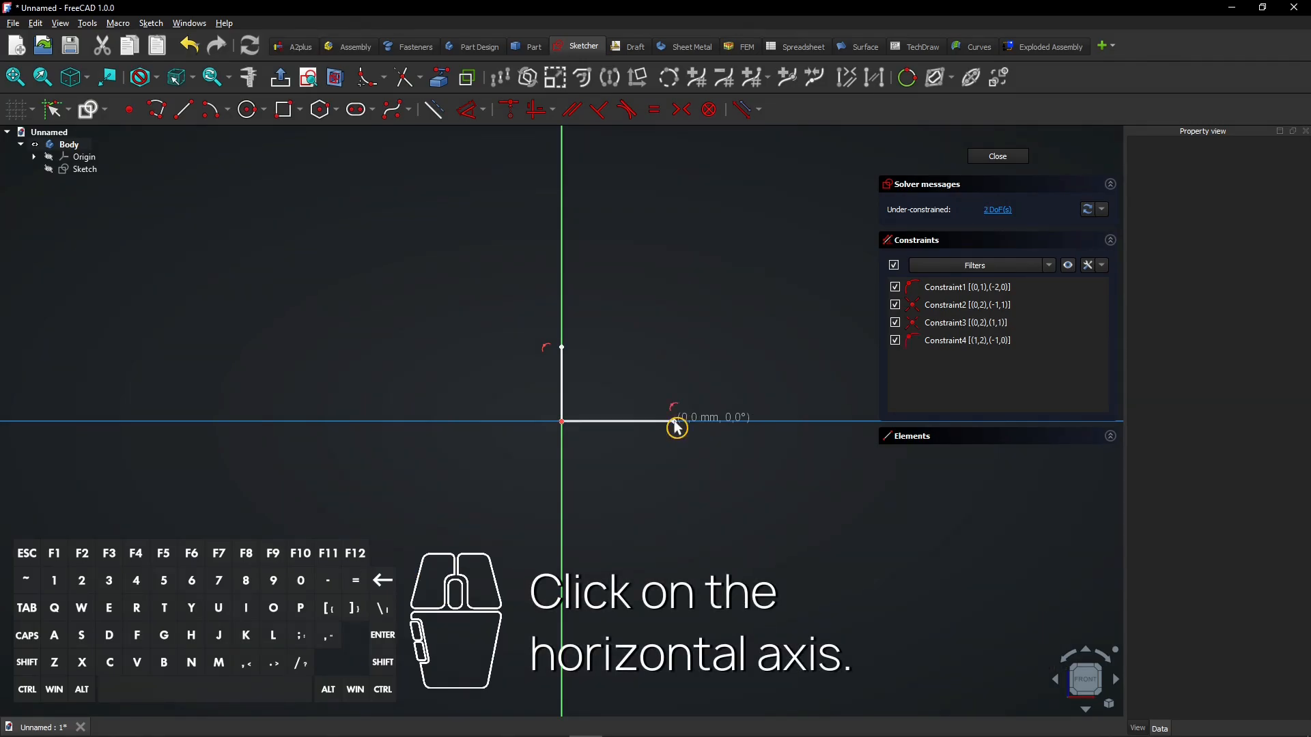
click(672, 421)
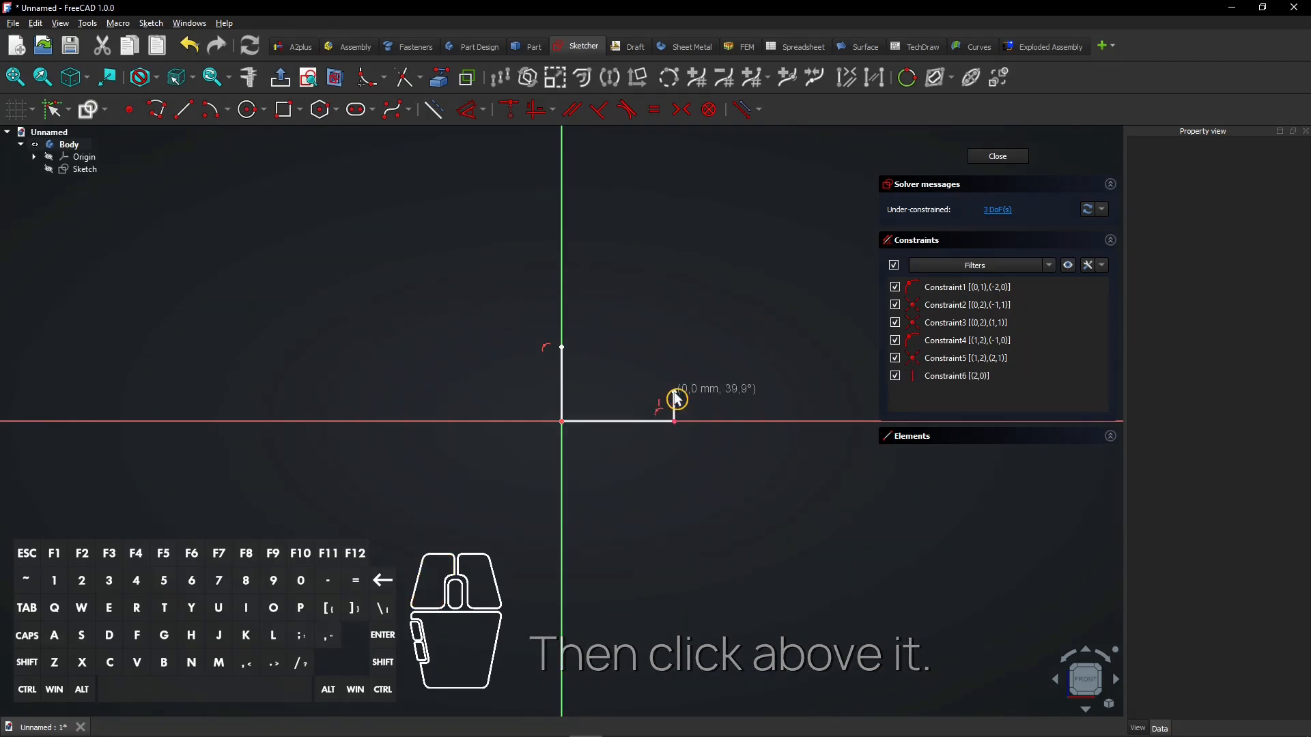
click(656, 321)
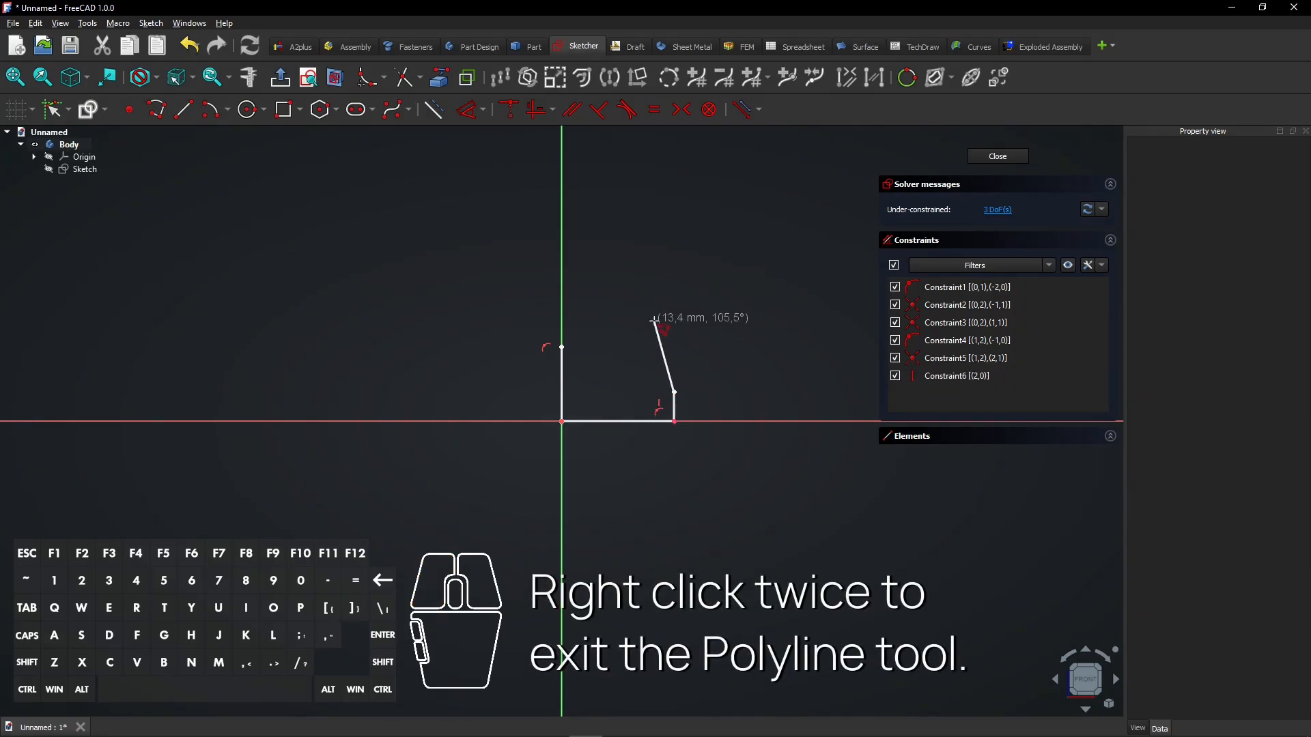
right_click(656, 327)
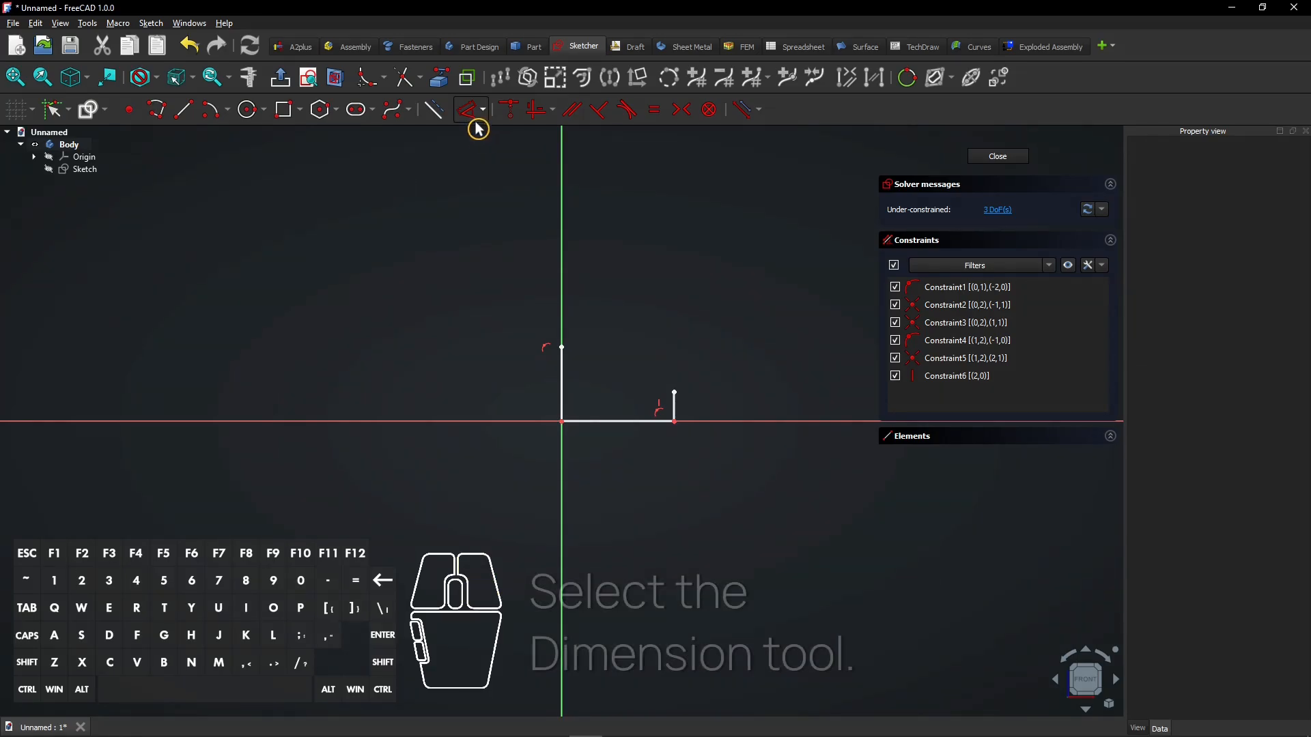
mouse_move(471, 110)
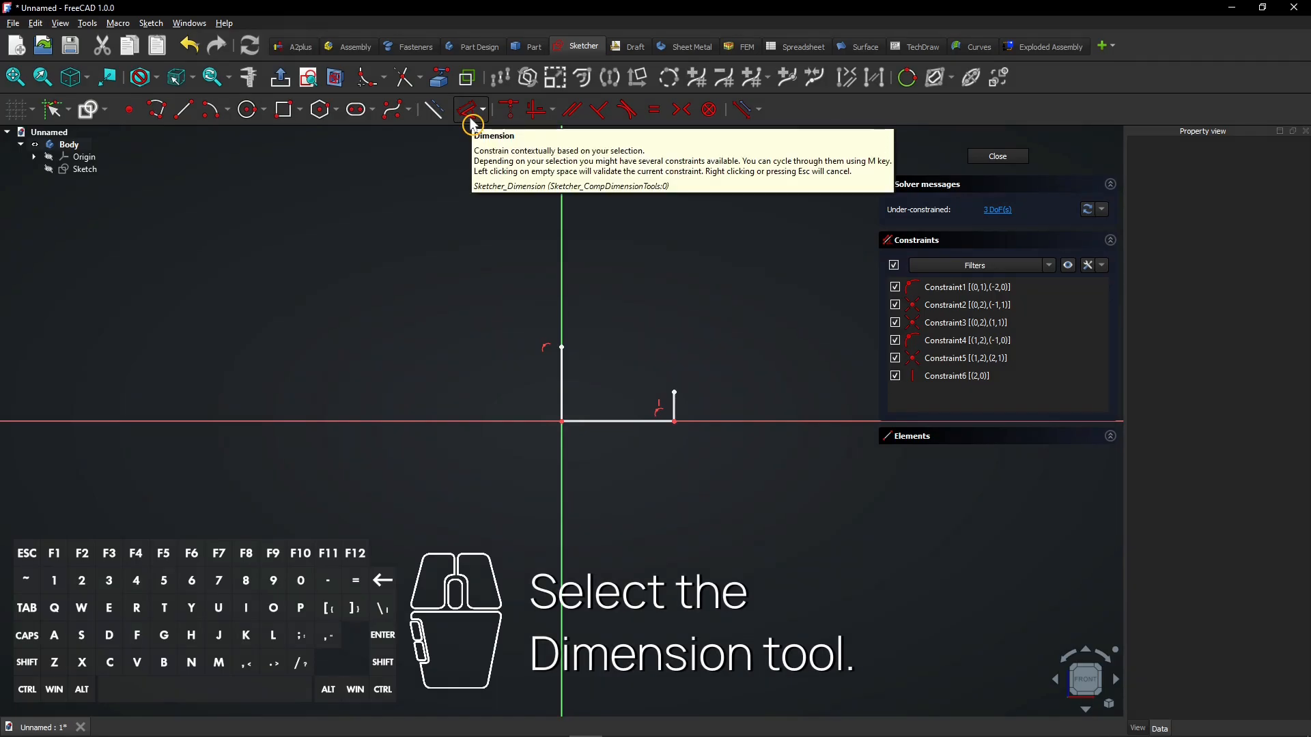
Step: Dimension the left upright 8 mm and the bottom line 20 mm
click(467, 109)
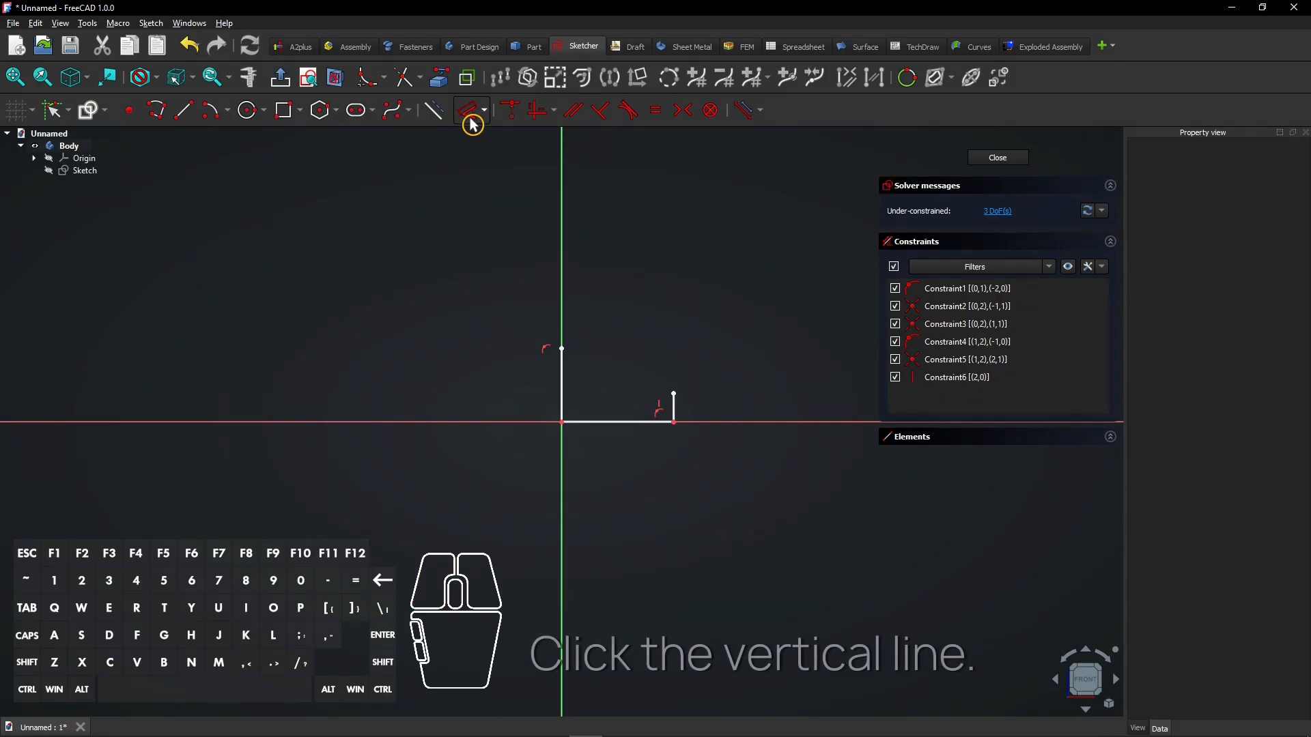
mouse_move(538, 376)
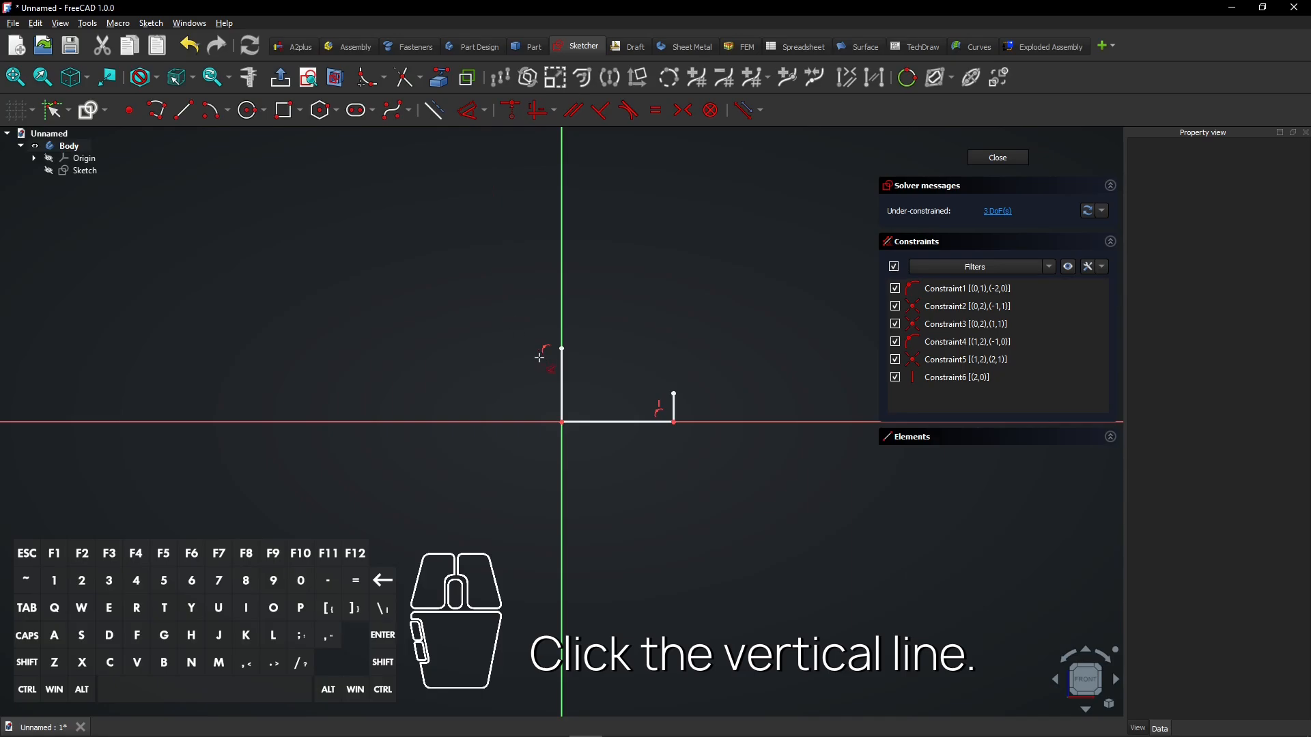
click(560, 386)
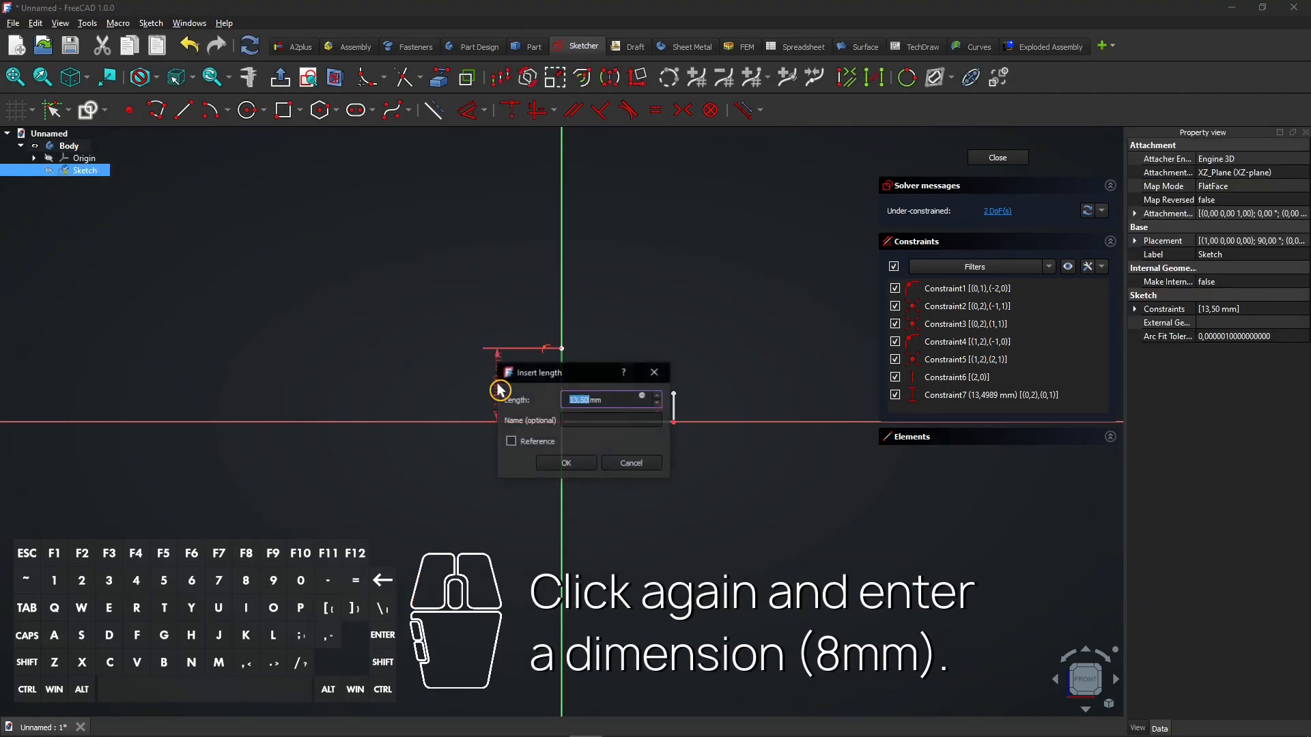
text(8mm)
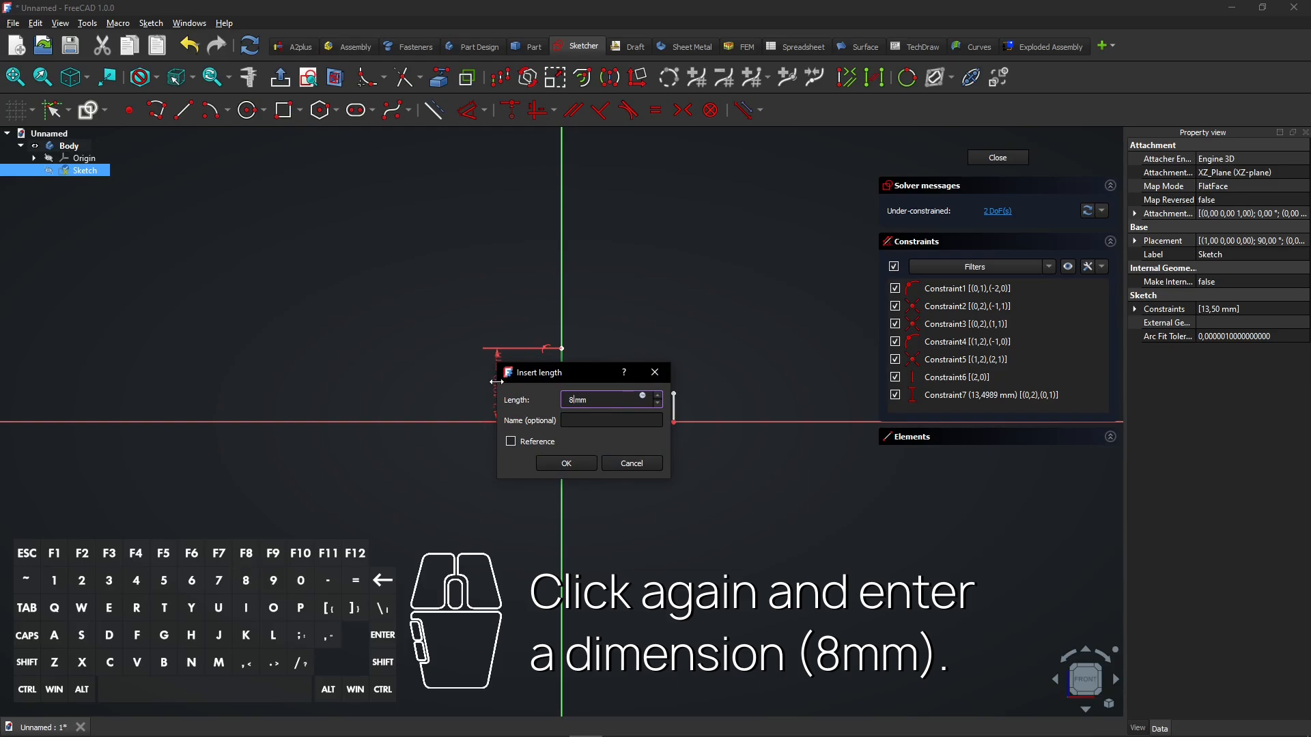
click(565, 463)
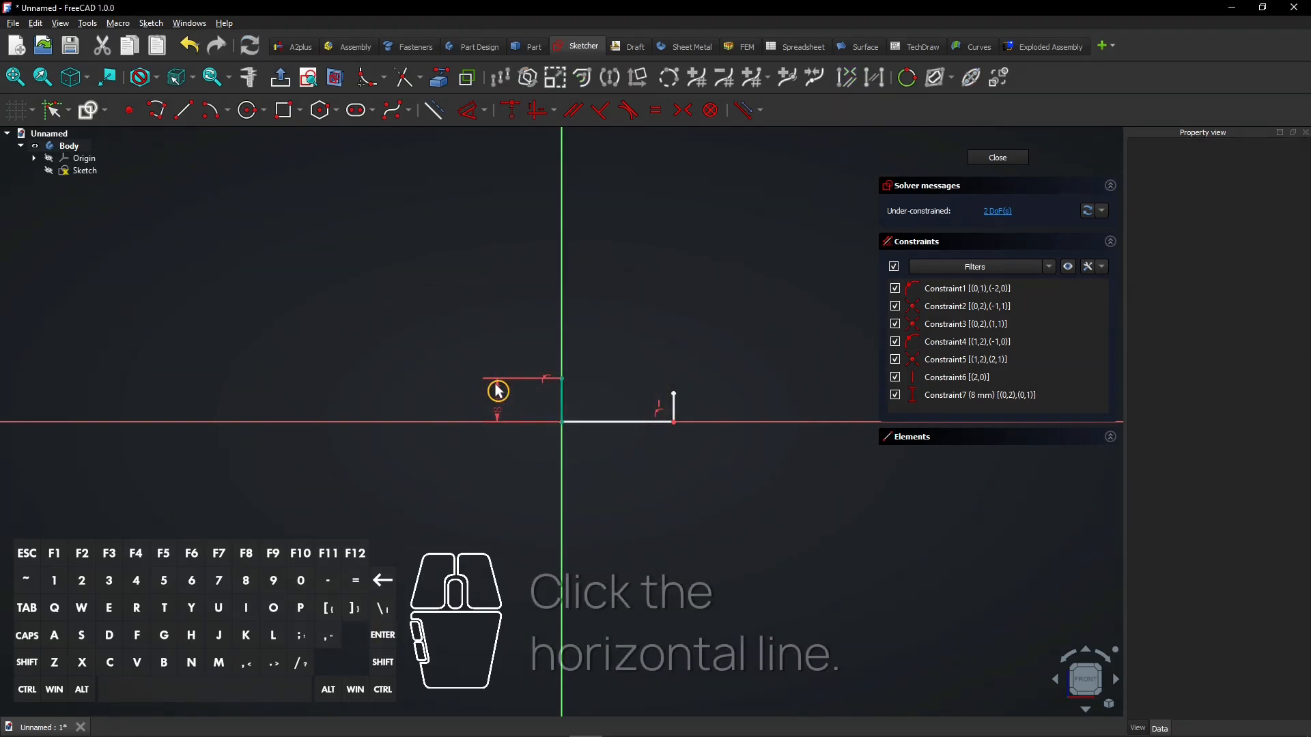
click(622, 422)
text(20)
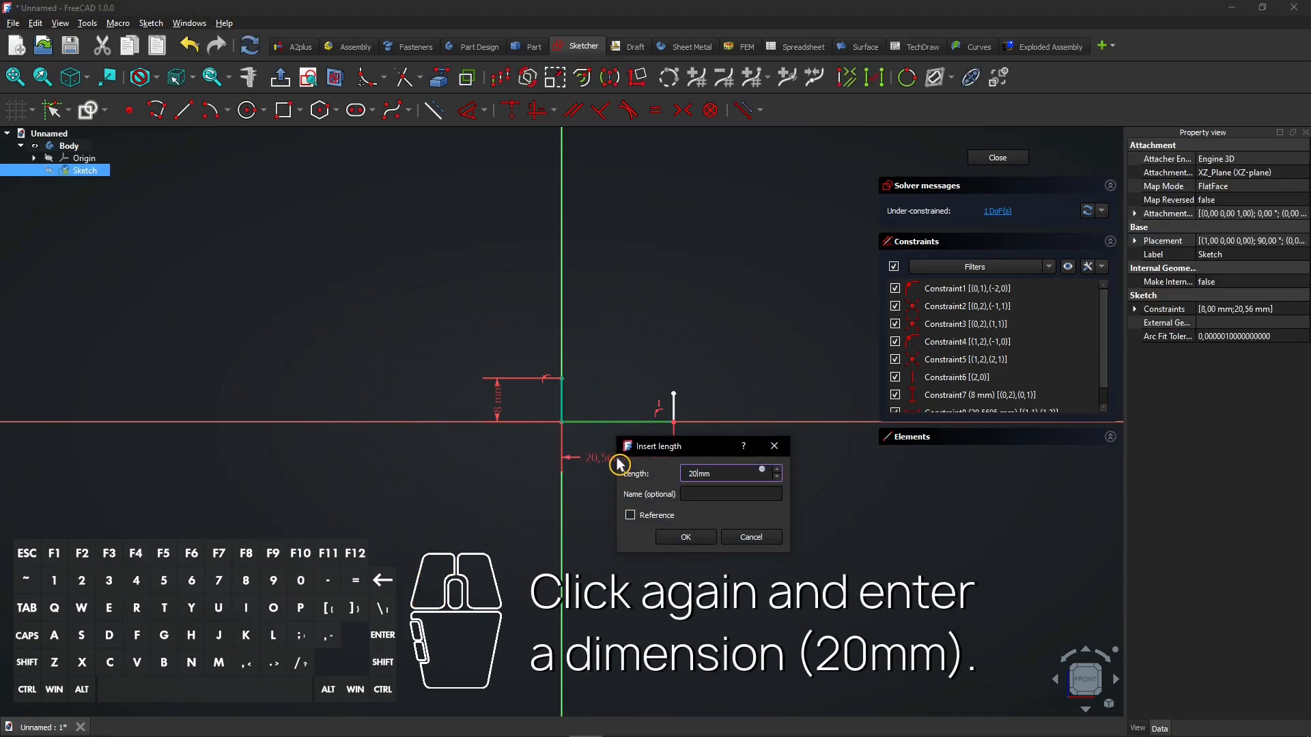
click(685, 538)
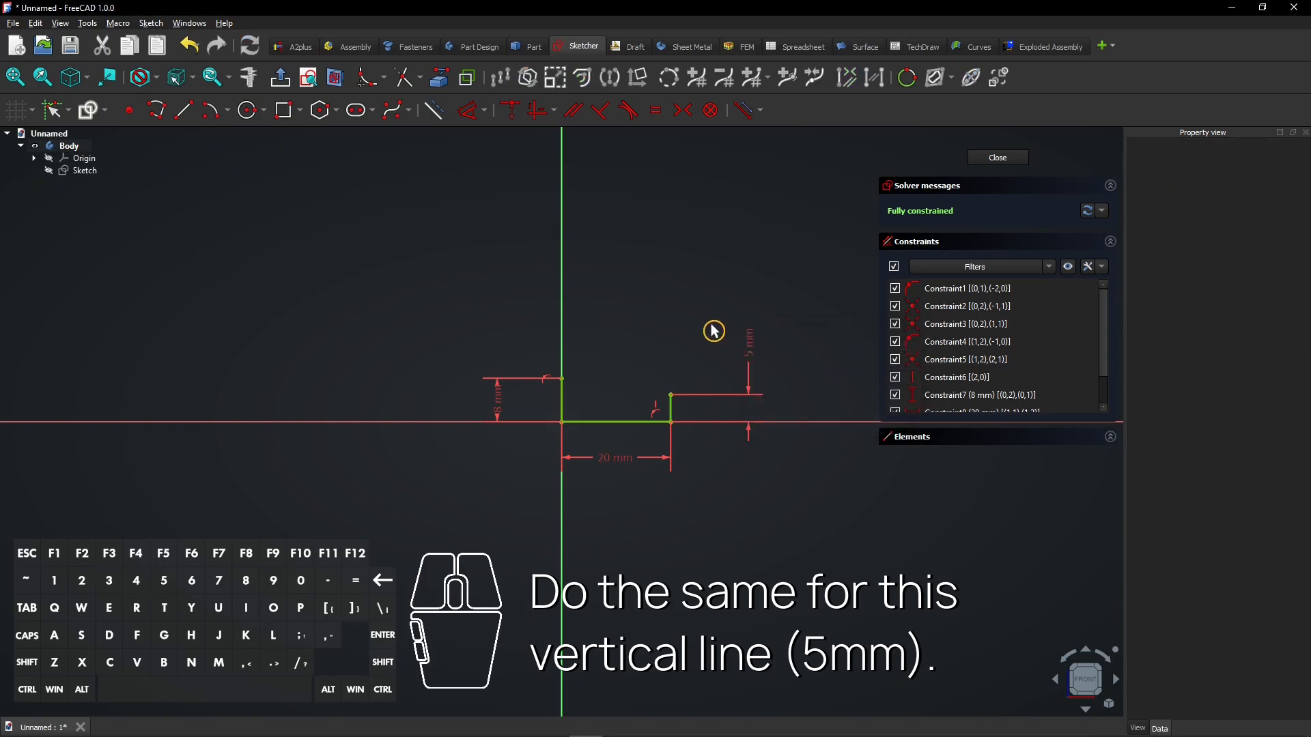
mouse_move(639, 281)
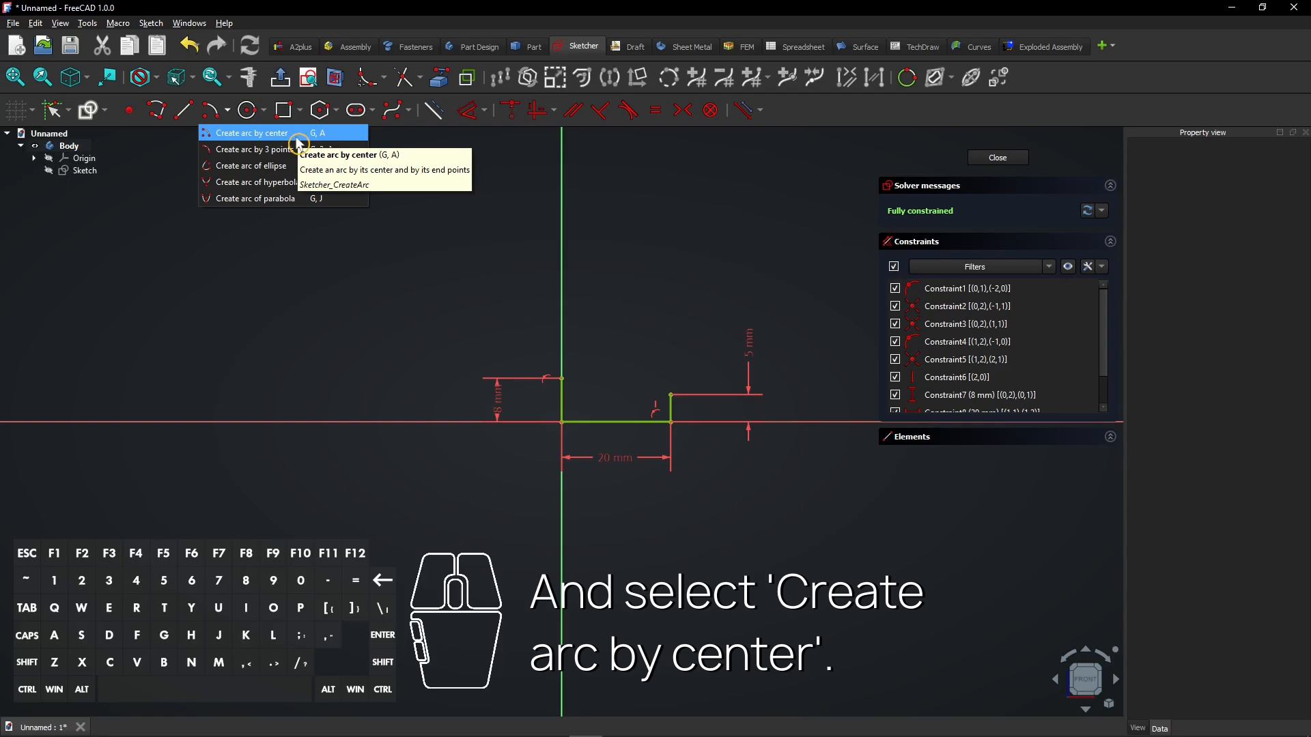
Step: Close the profile with an arc centred at the origin joining the upright tops, then leave the sketch
click(252, 132)
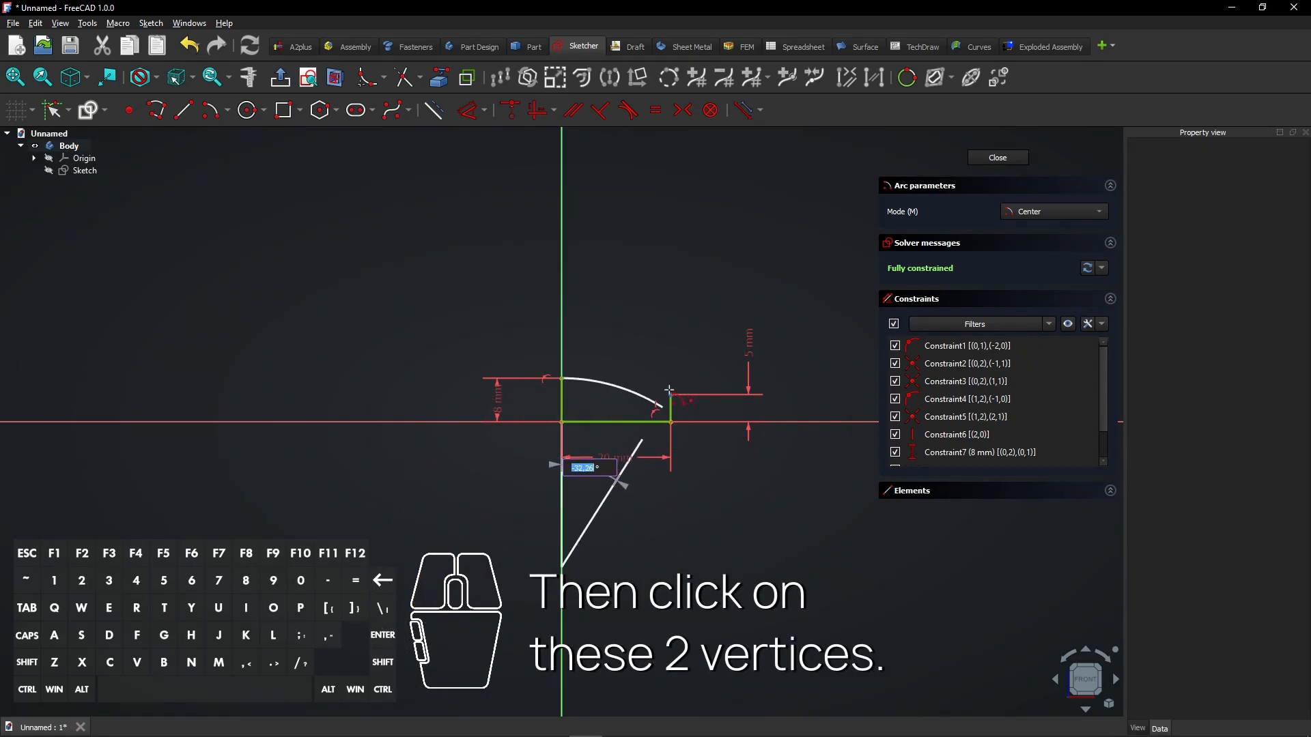
click(669, 393)
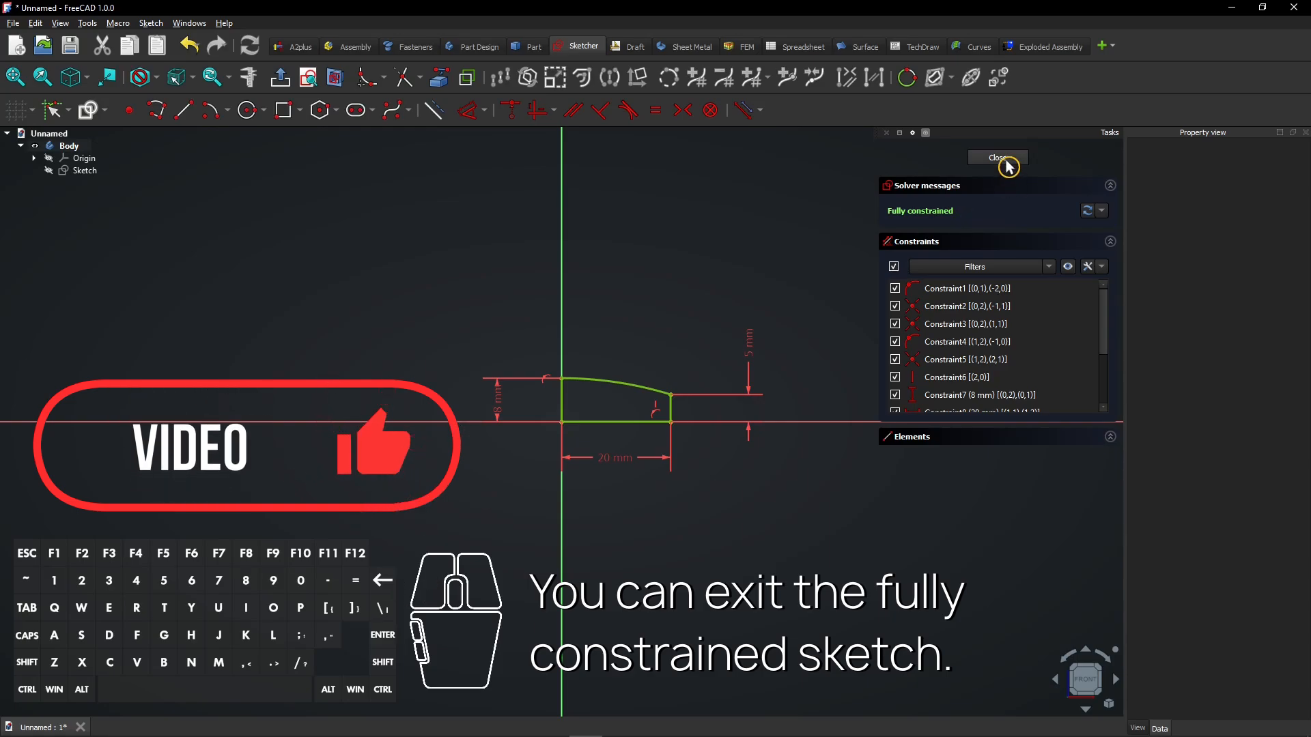
click(997, 159)
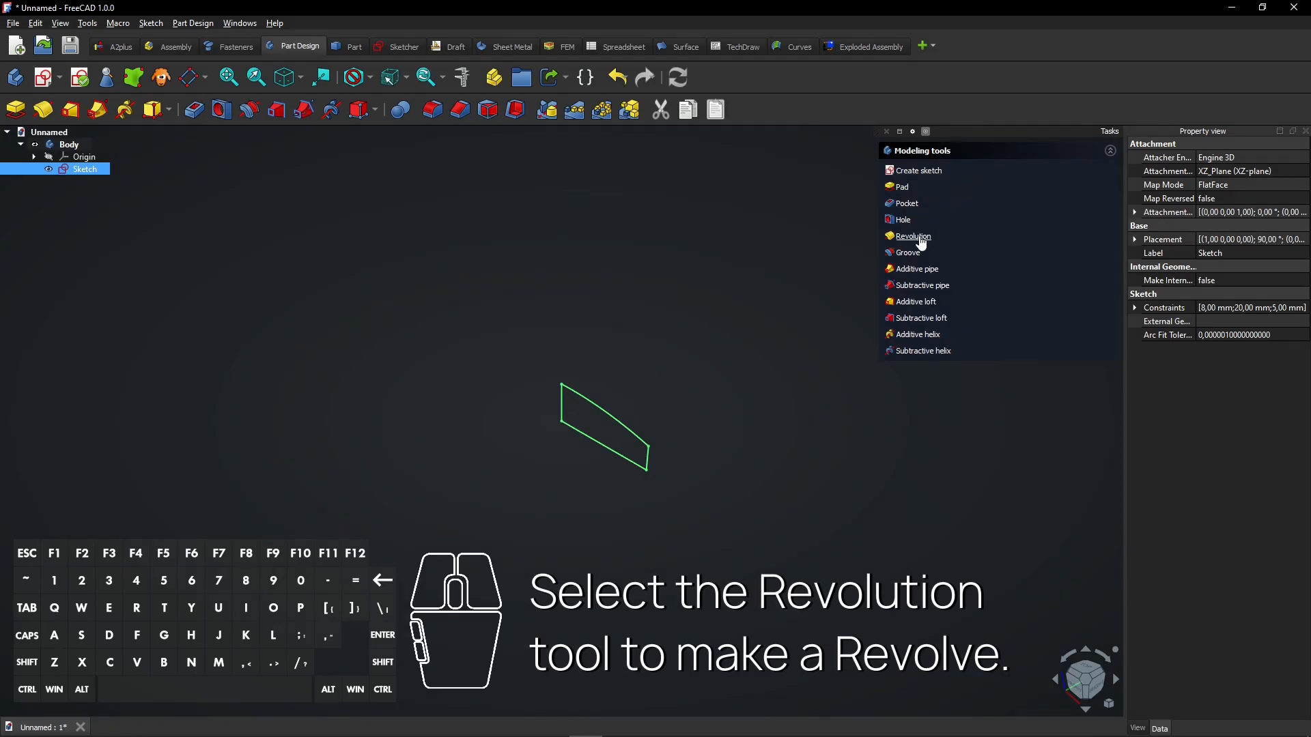
mouse_move(919, 239)
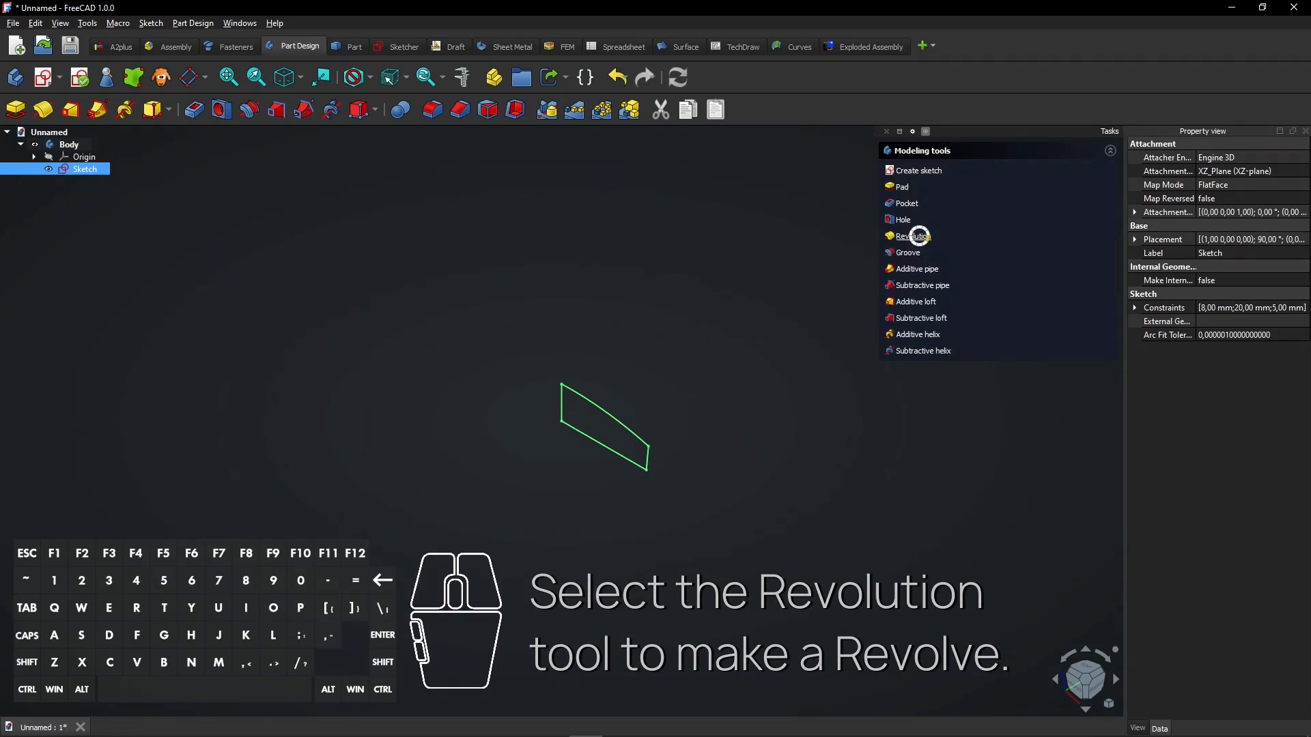
Step: Revolve the profile 360° about the vertical sketch axis into a solid disc
click(912, 235)
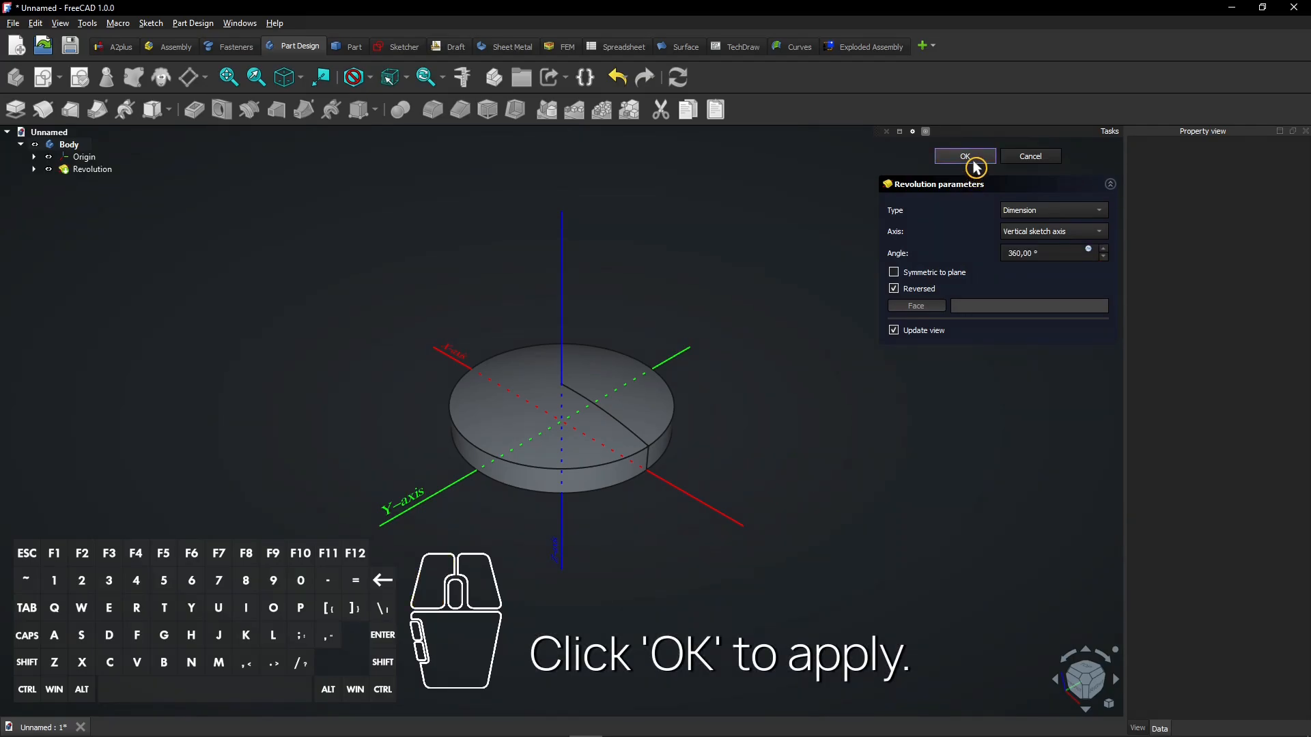
click(964, 156)
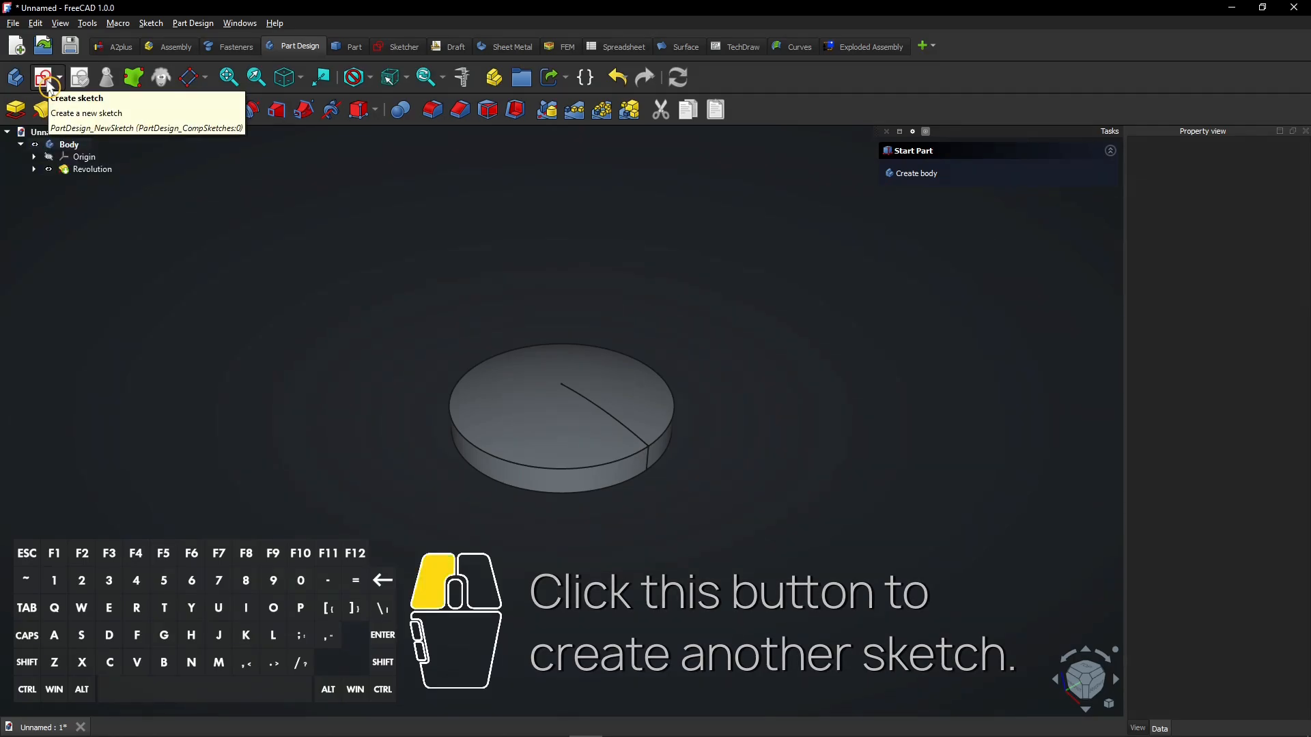
Step: In a new sketch, draw a 25 mm circle centred on the vertical axis
click(42, 76)
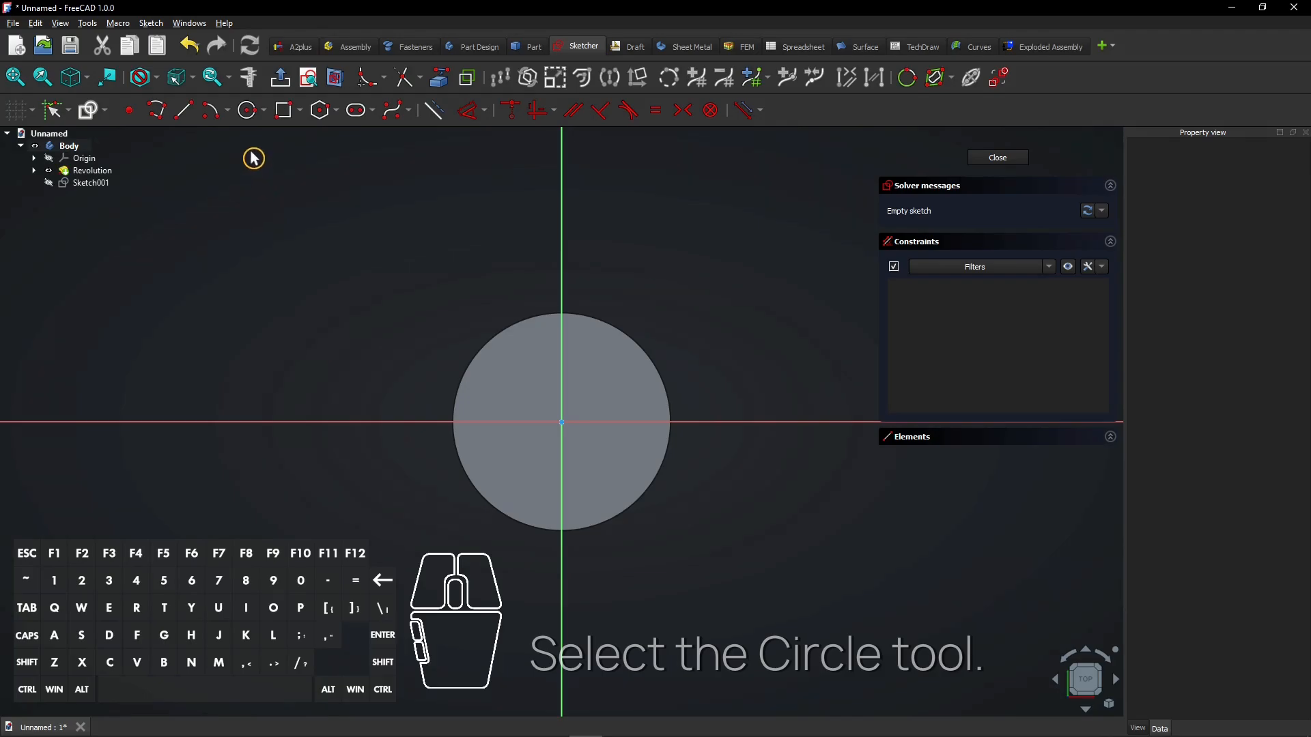
mouse_move(246, 109)
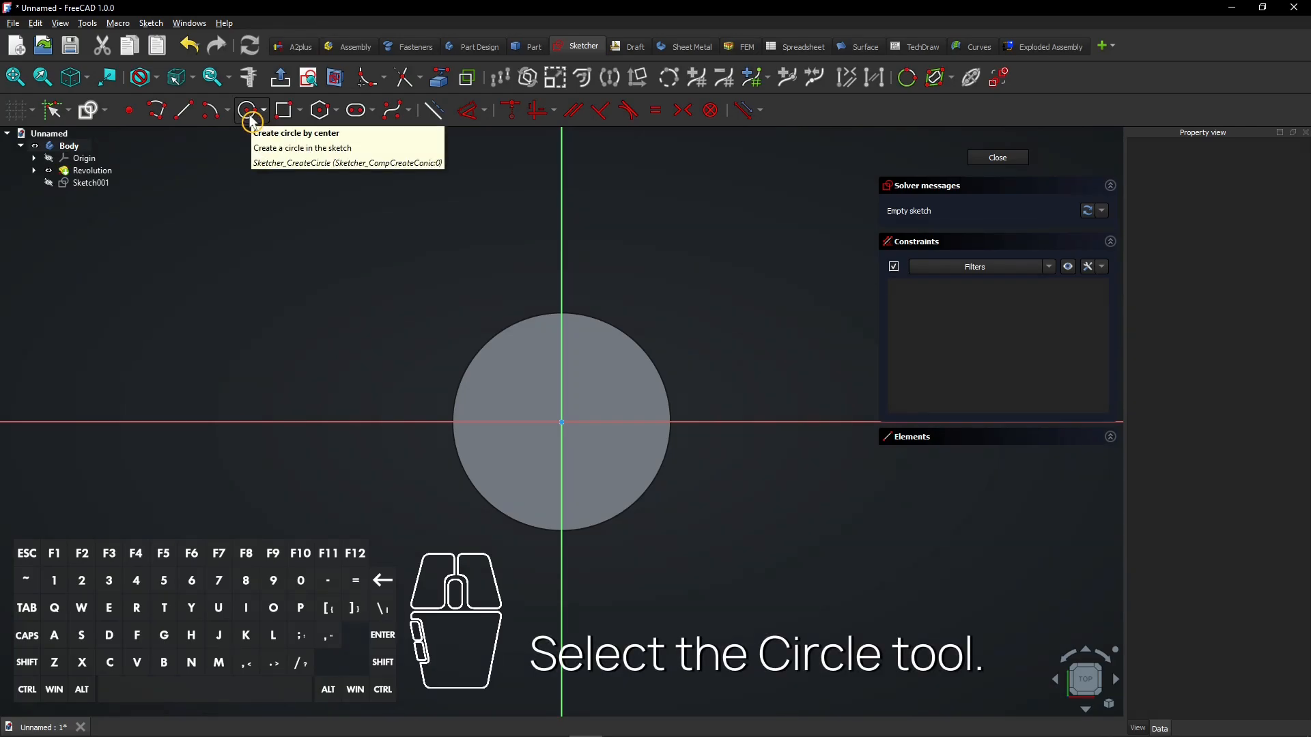
click(246, 109)
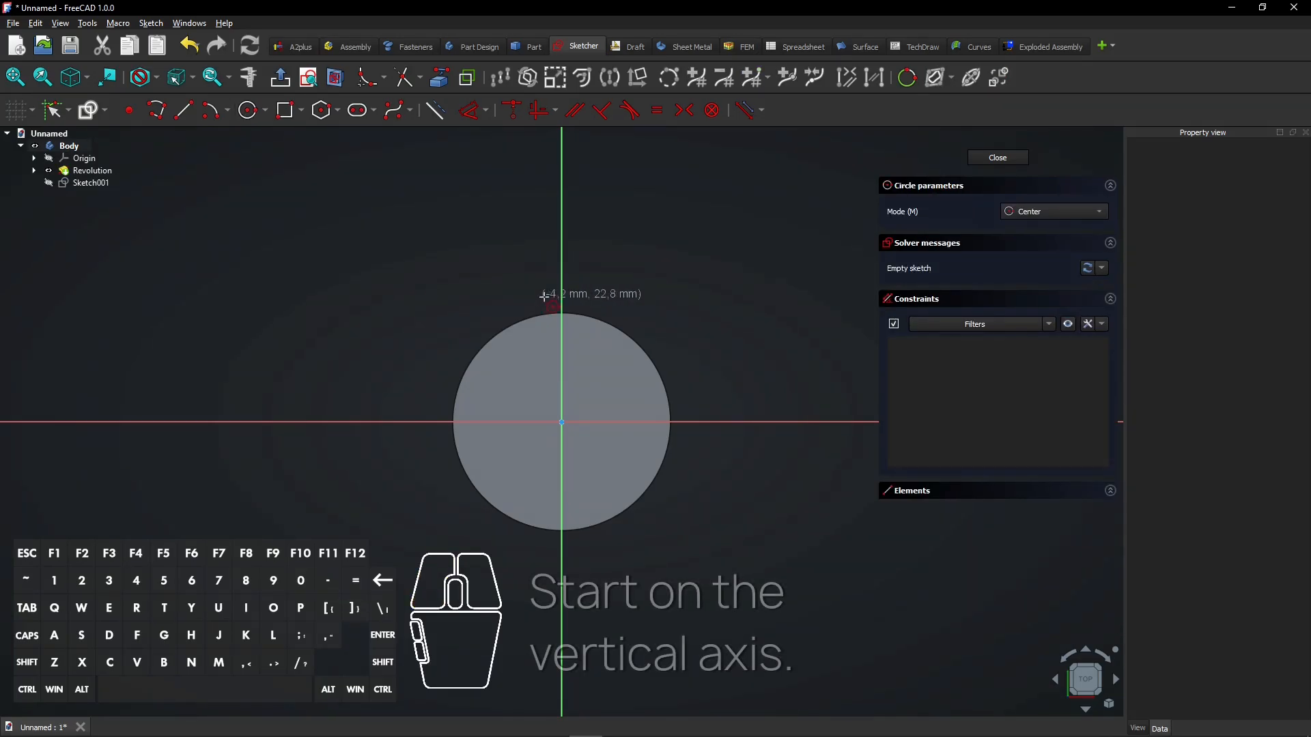
click(560, 302)
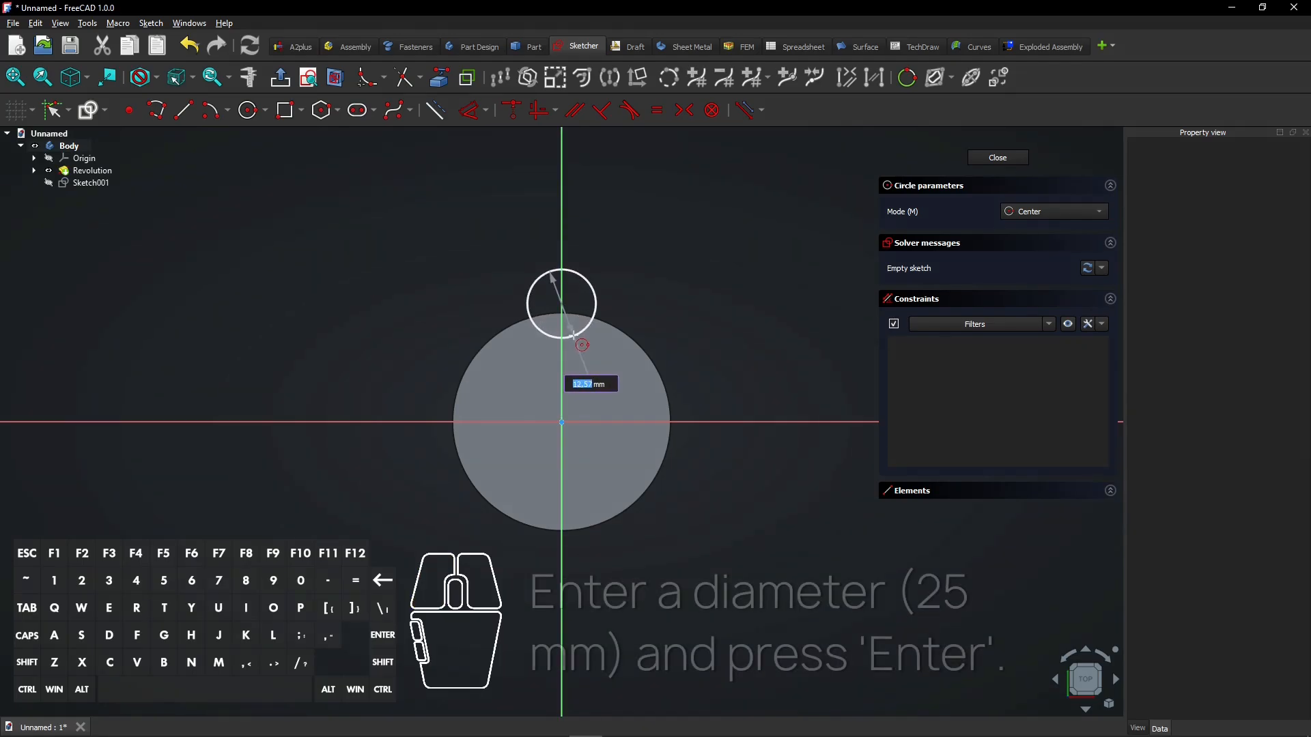
text(25)
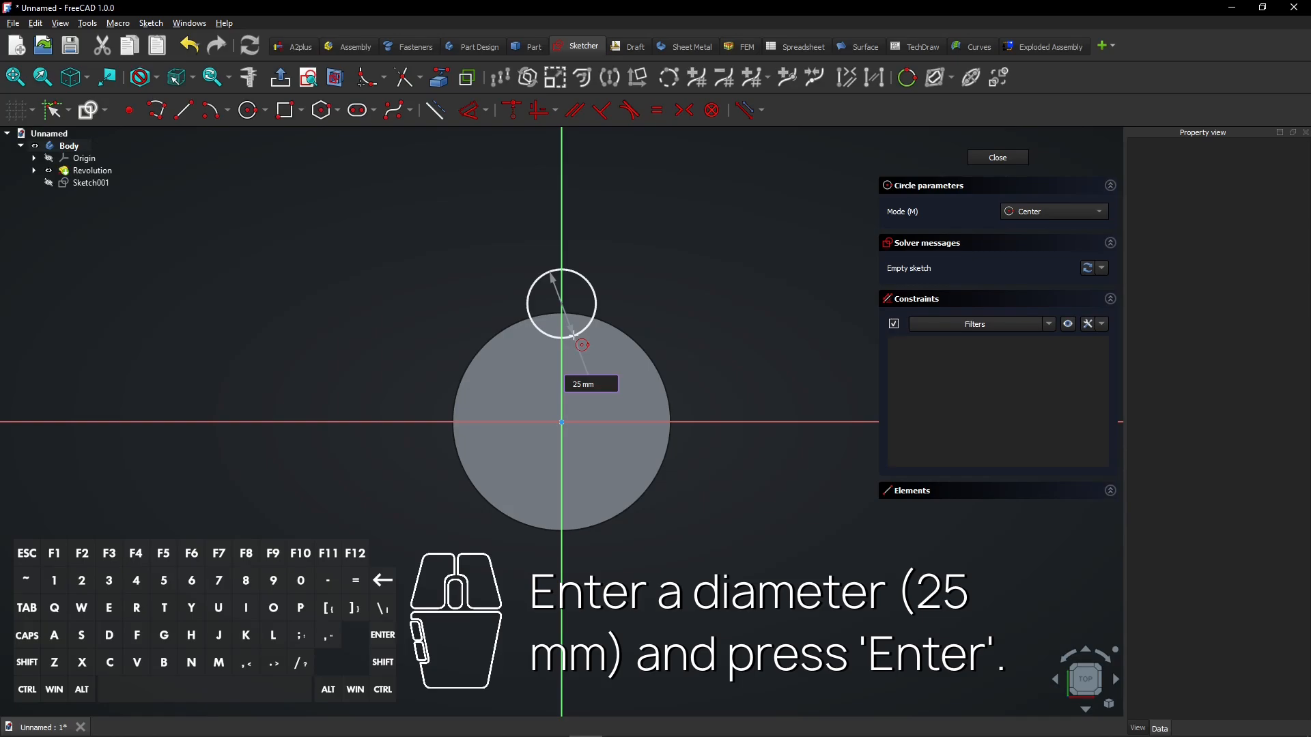
key(Enter)
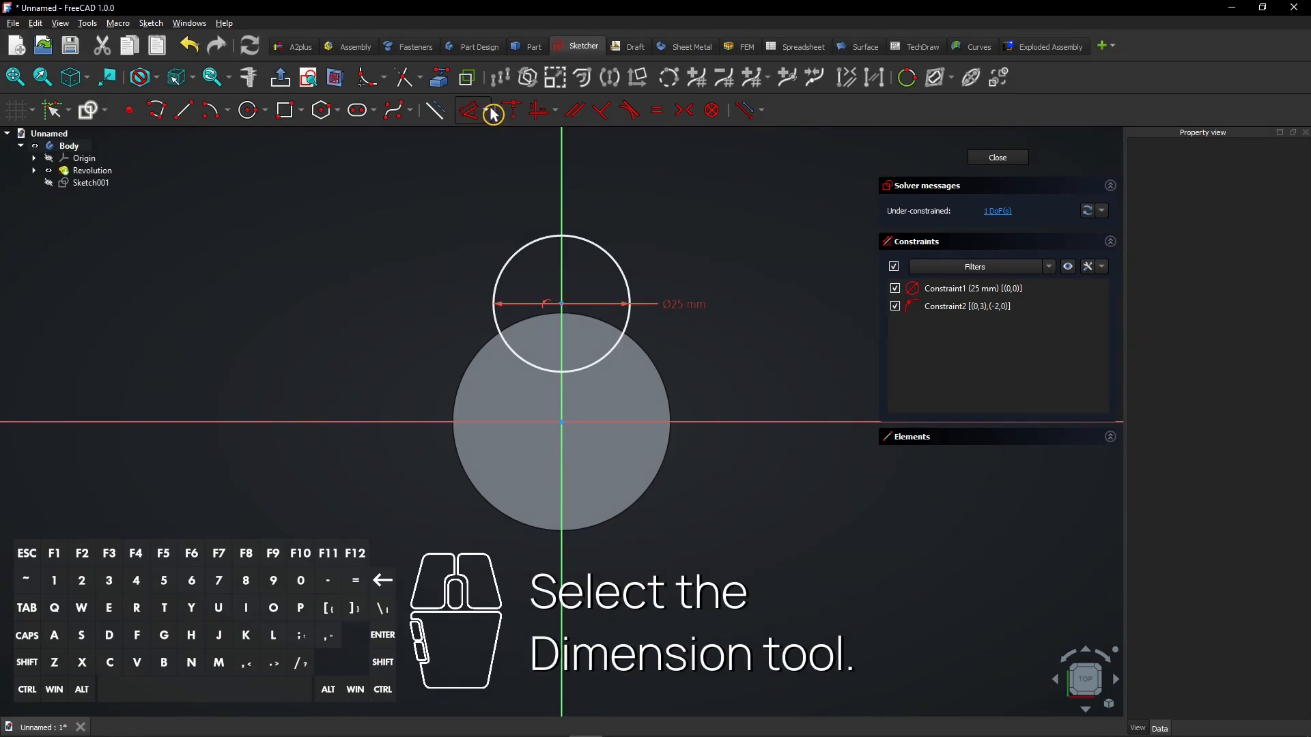
mouse_move(473, 112)
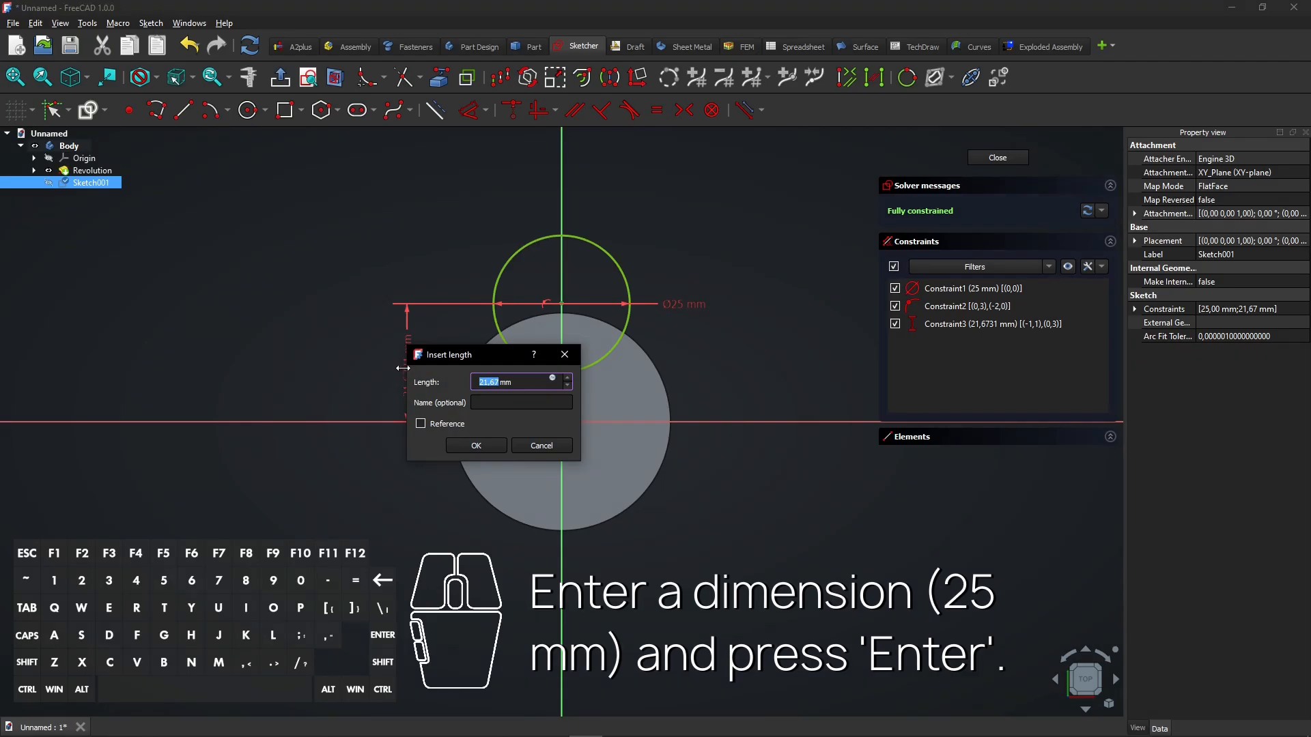
Step: Dimension the circle centre 25 mm above the horizontal axis
text(25 mm)
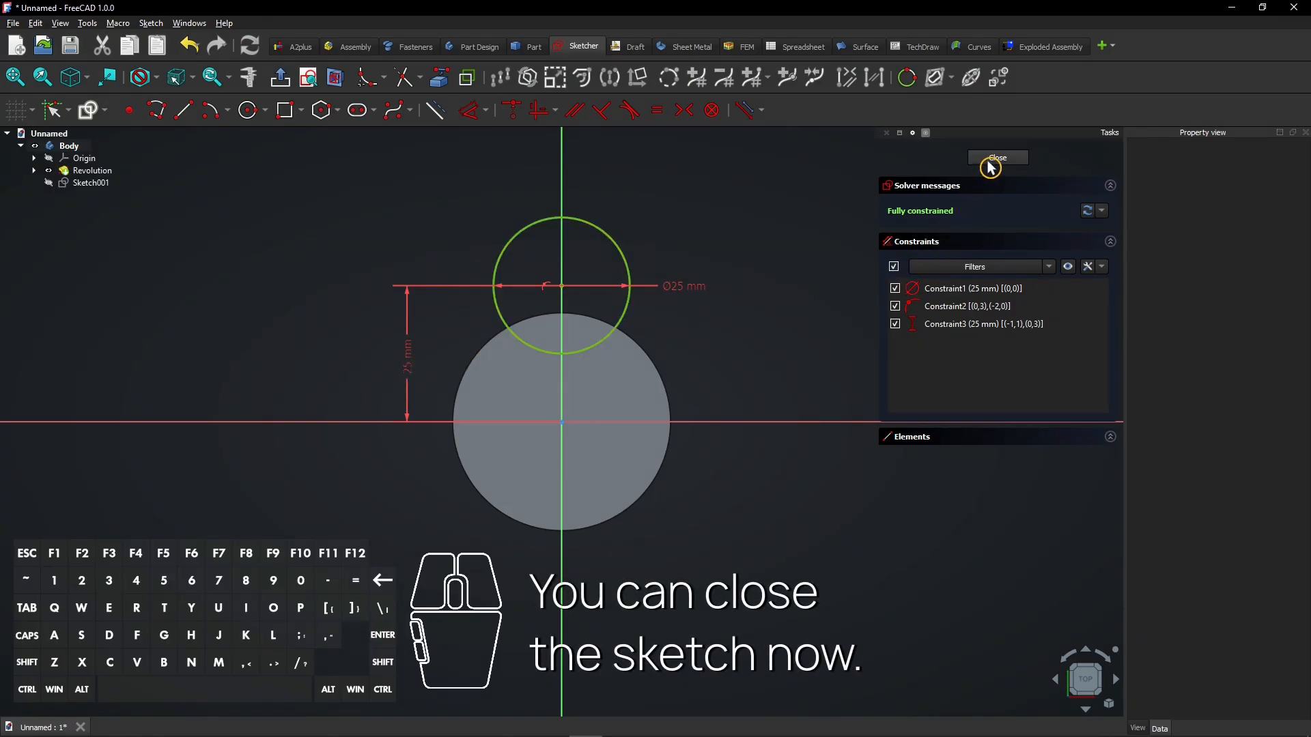
Step: Close the sketch and cut a reversed through-all pocket from the circle into the disc edge
click(997, 157)
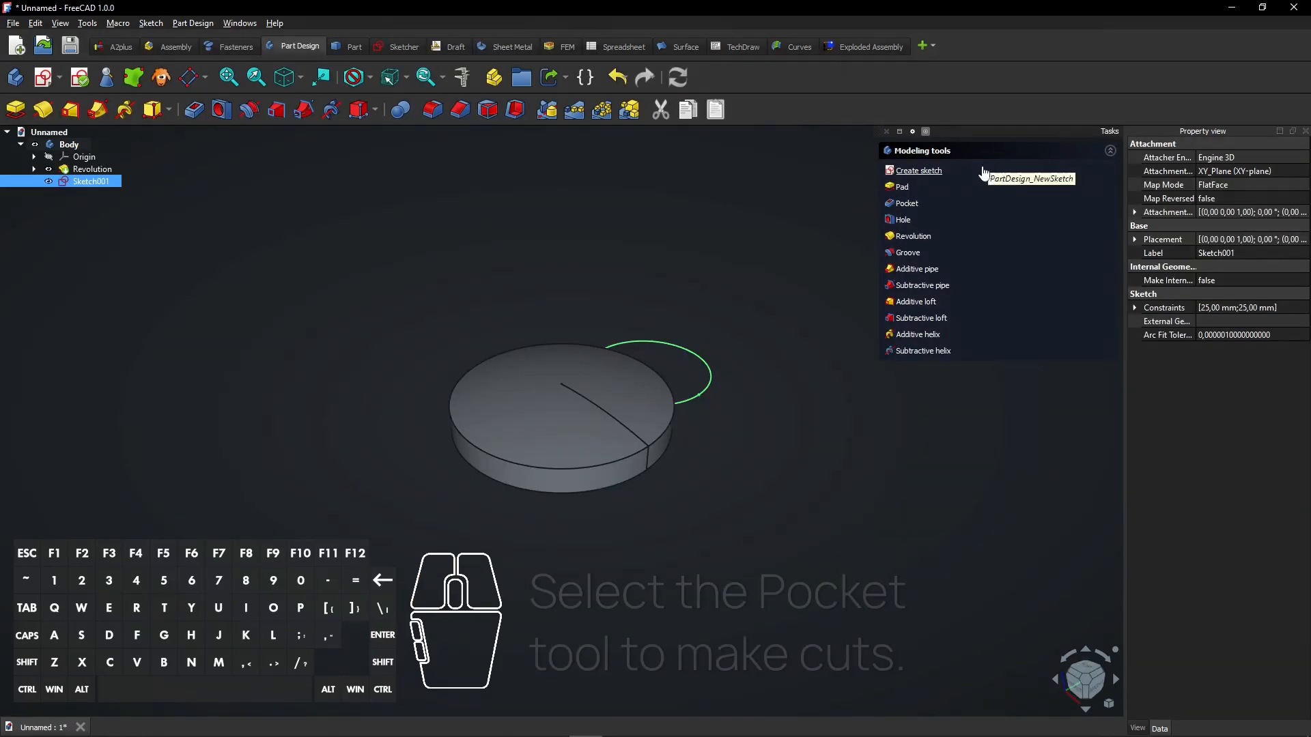
mouse_move(917, 205)
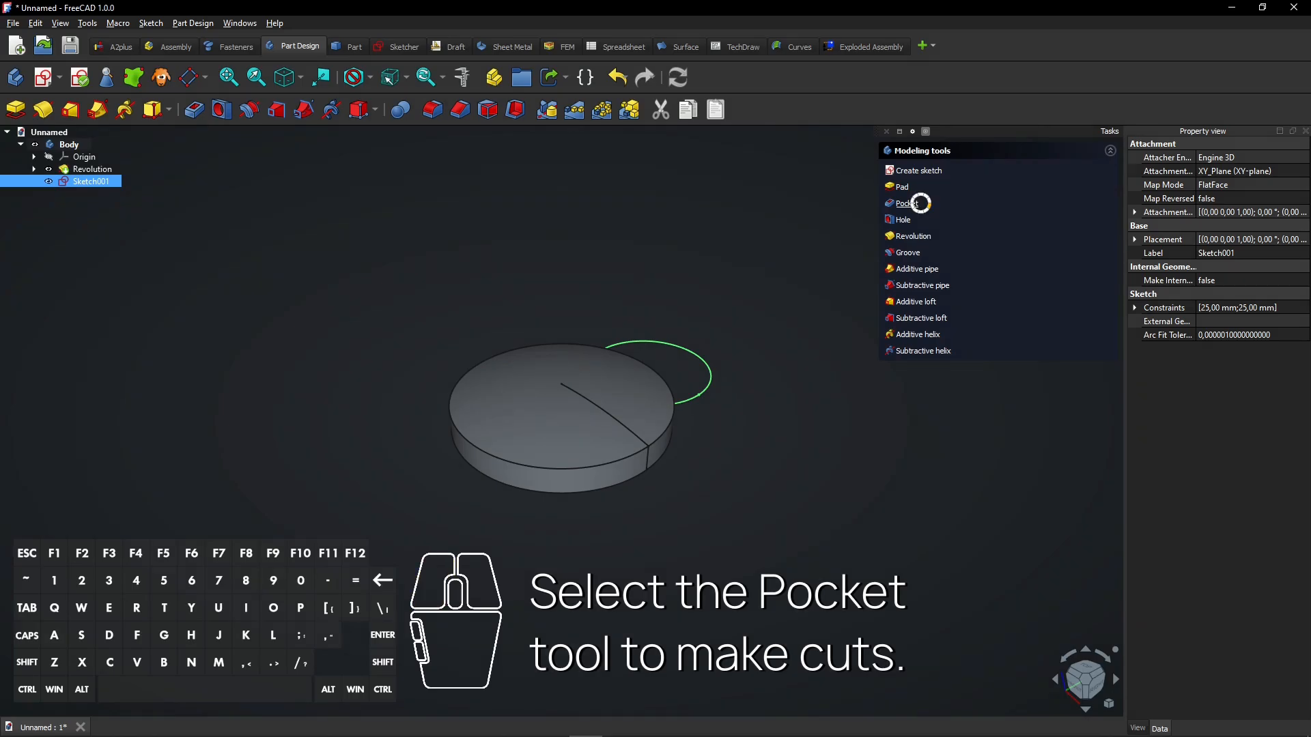
click(904, 202)
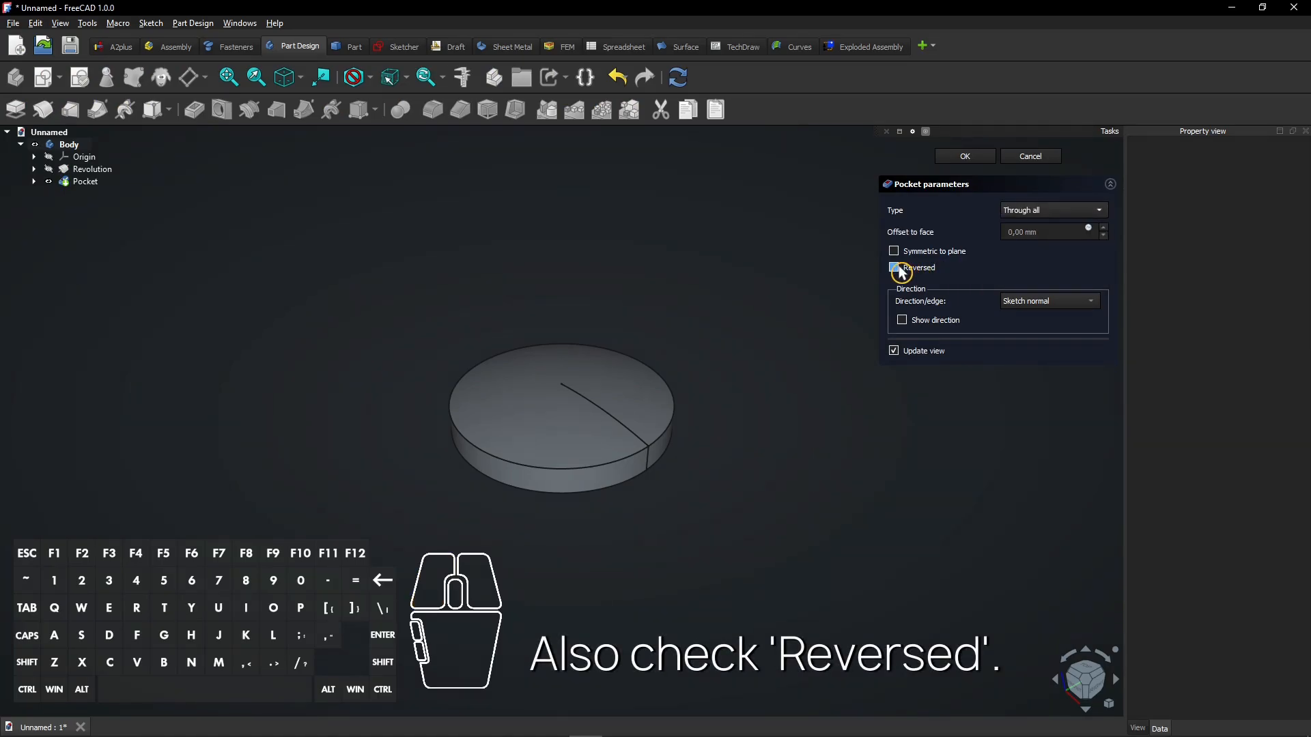
click(893, 268)
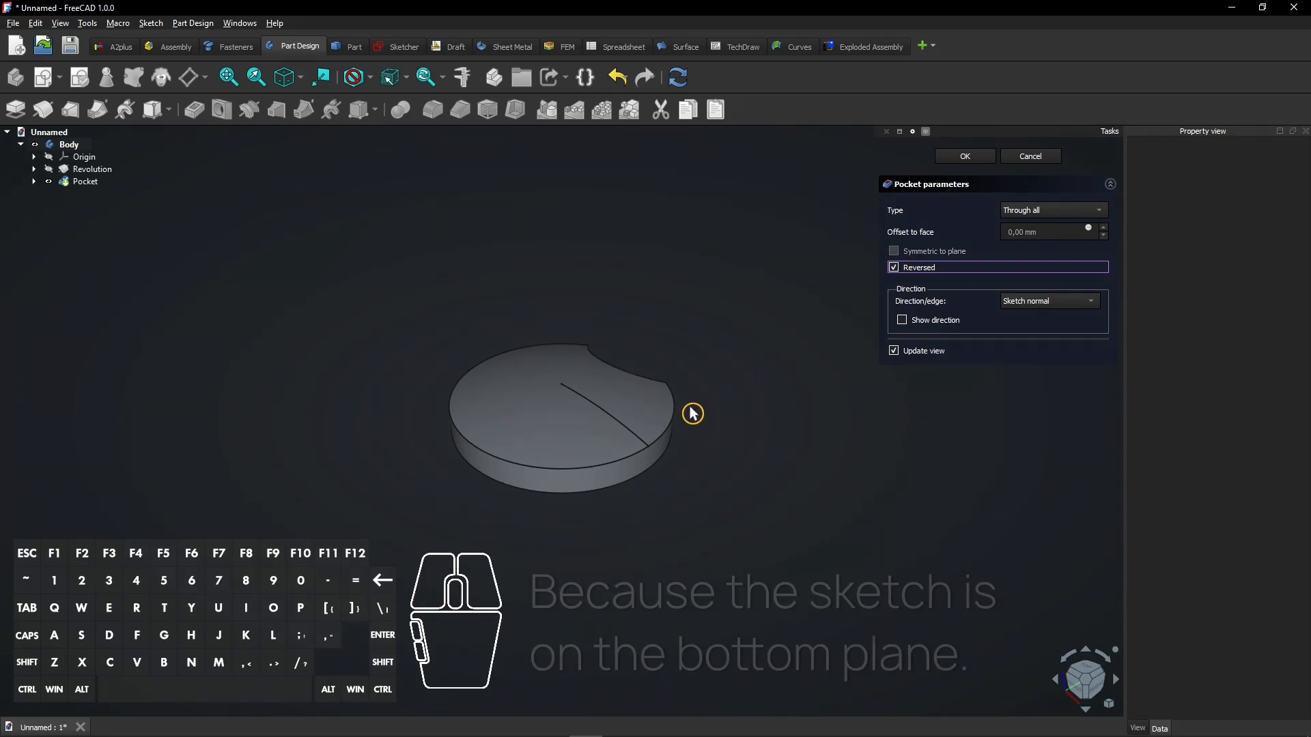
mouse_move(757, 268)
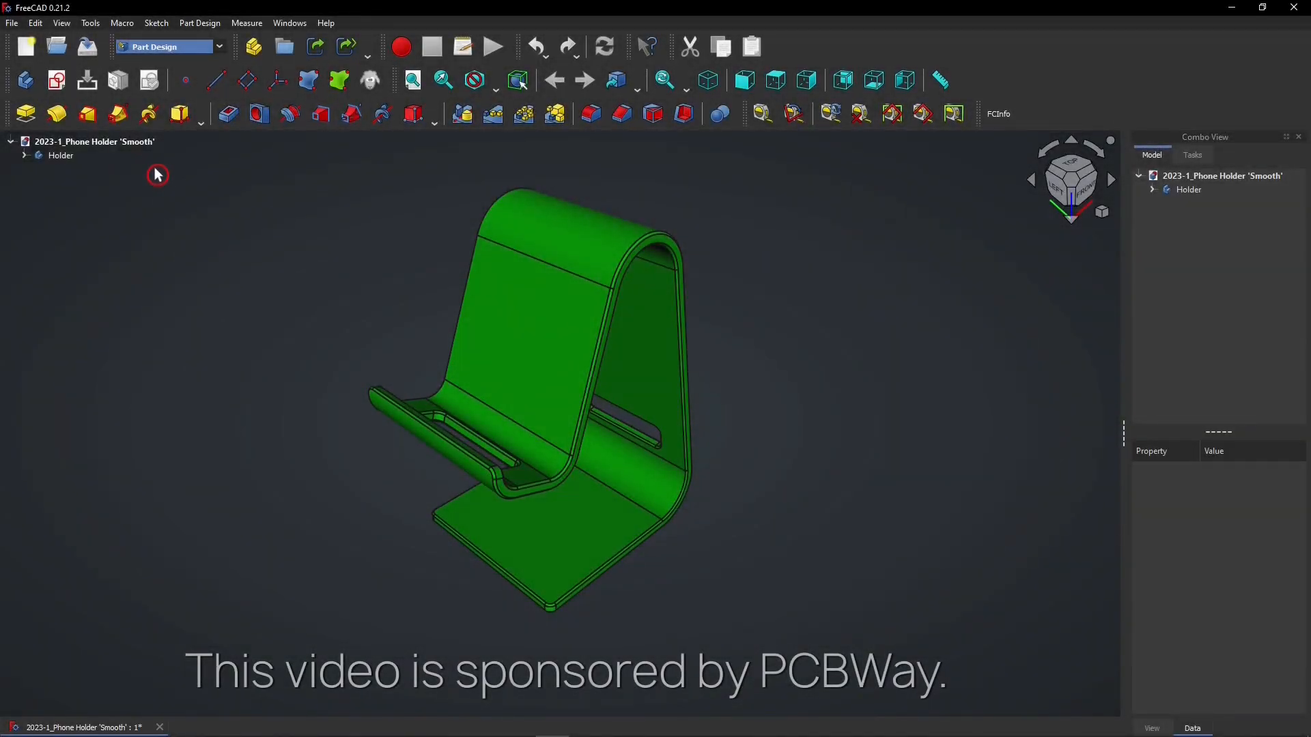
click(90, 22)
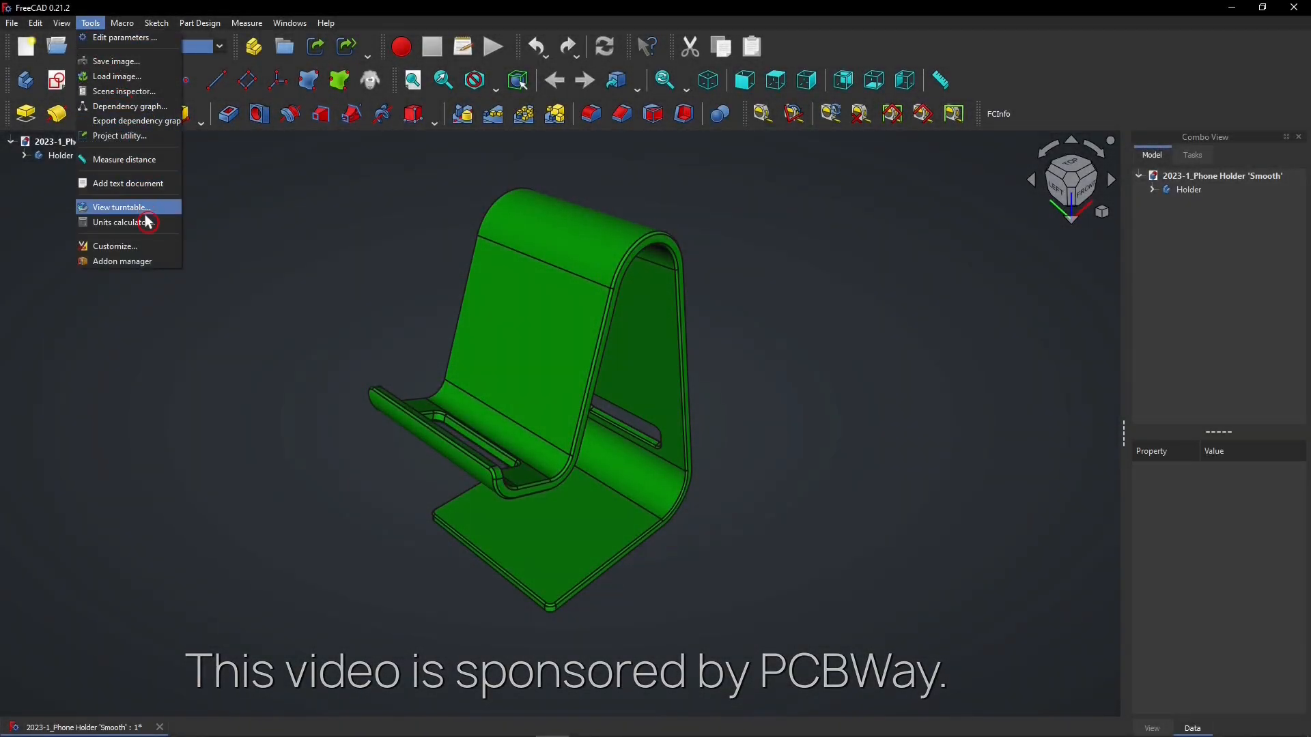
click(122, 261)
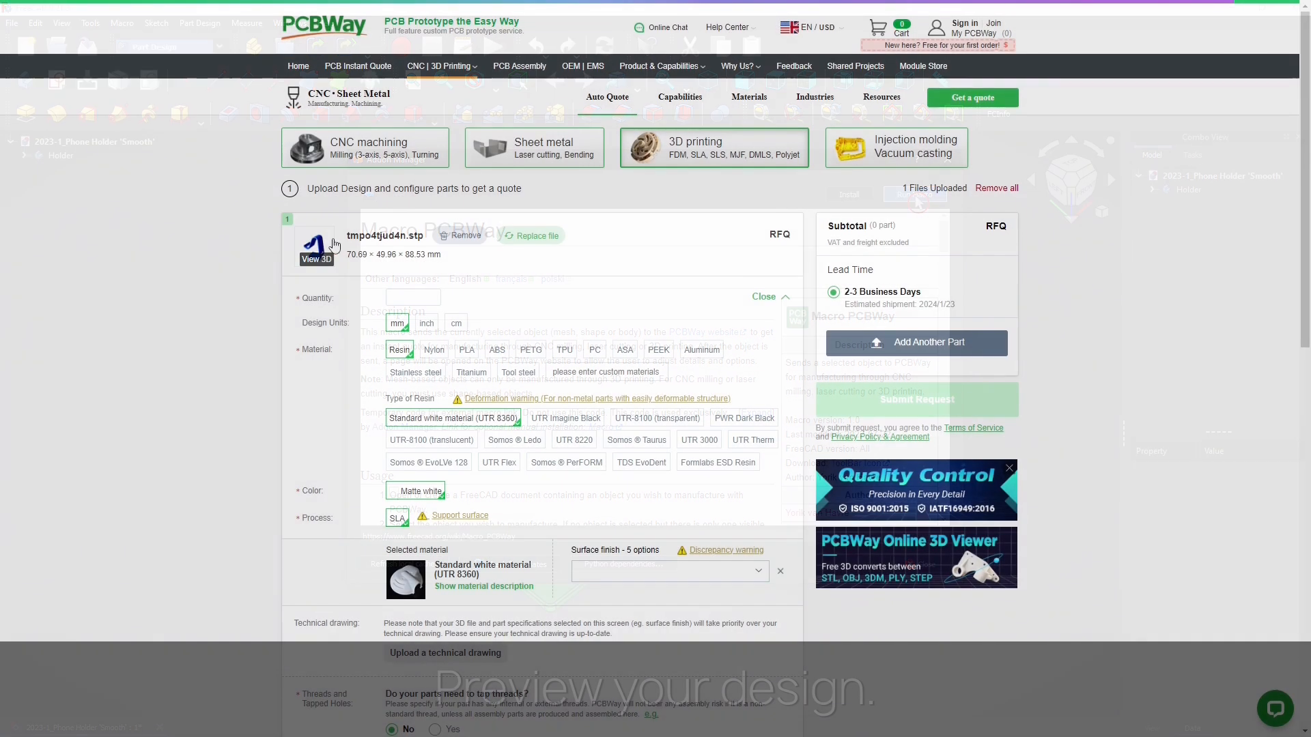
Step: Preview the uploaded part in 3D, then compare CNC, 3D printing and injection molding quotes
click(316, 249)
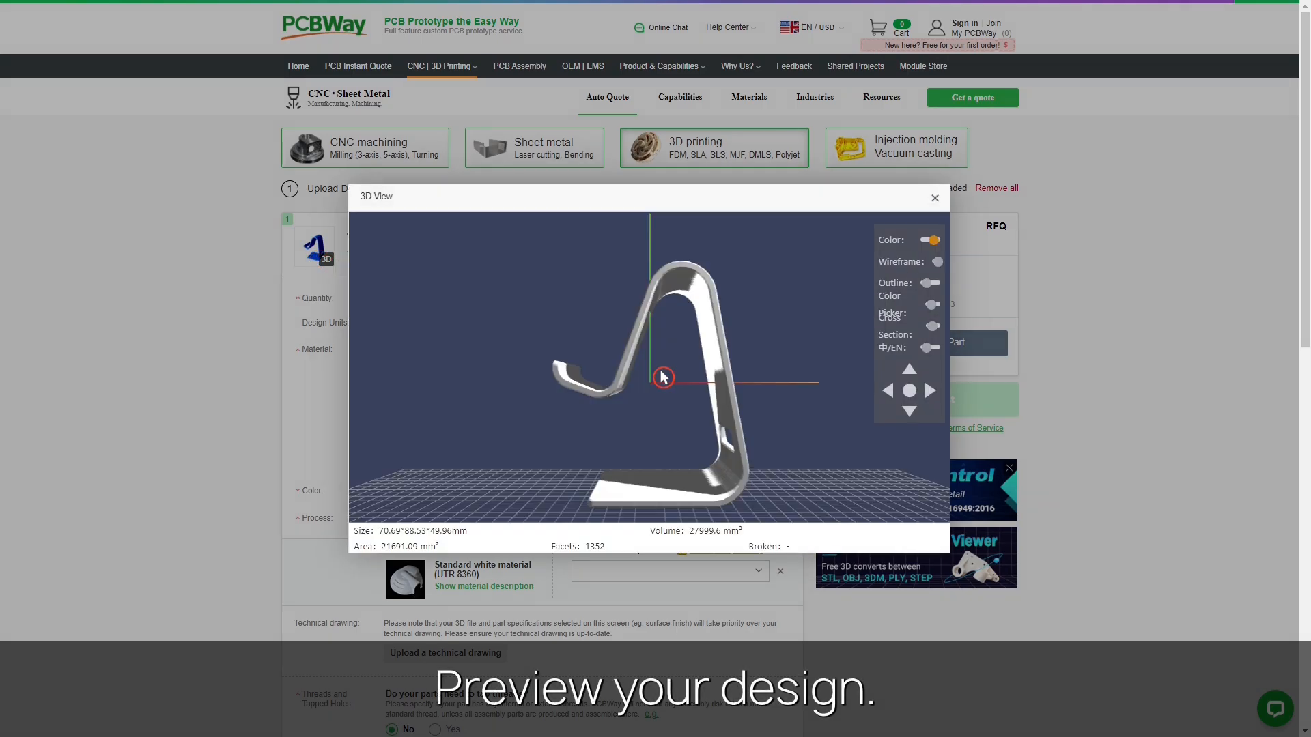
drag(664, 377, 802, 313)
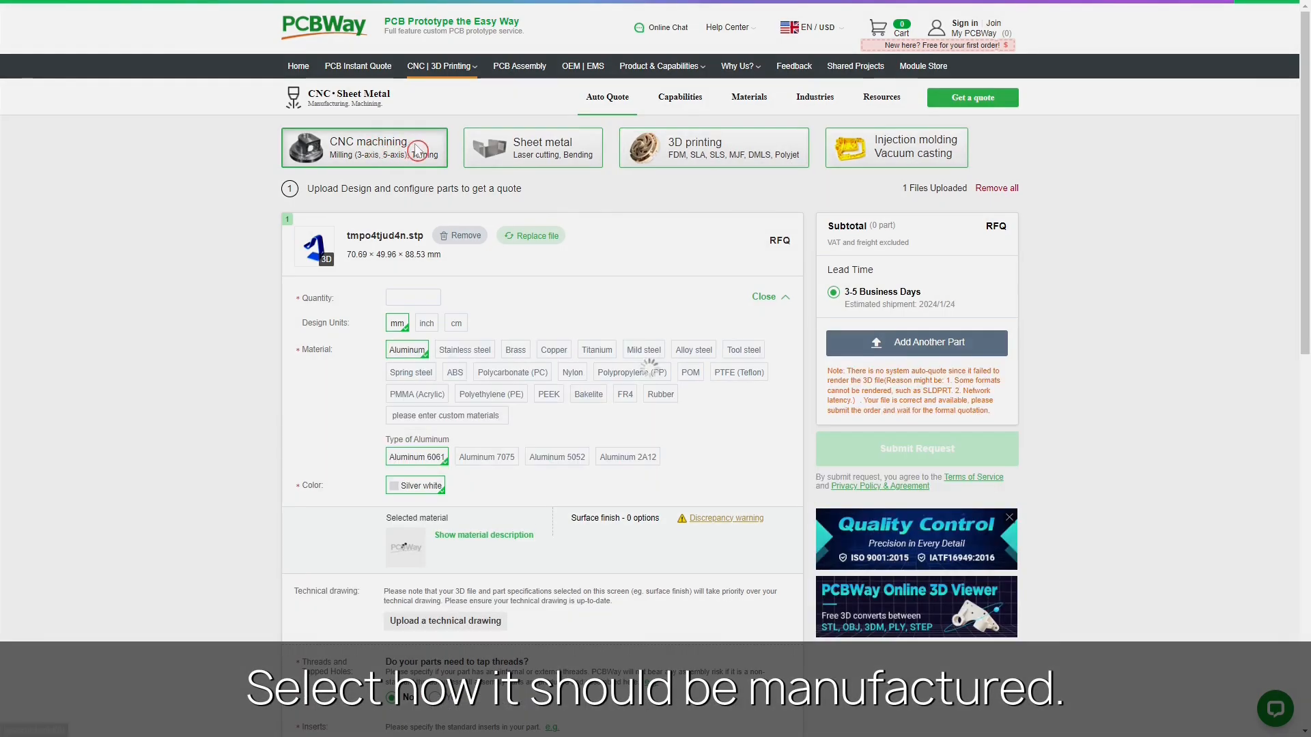
click(704, 147)
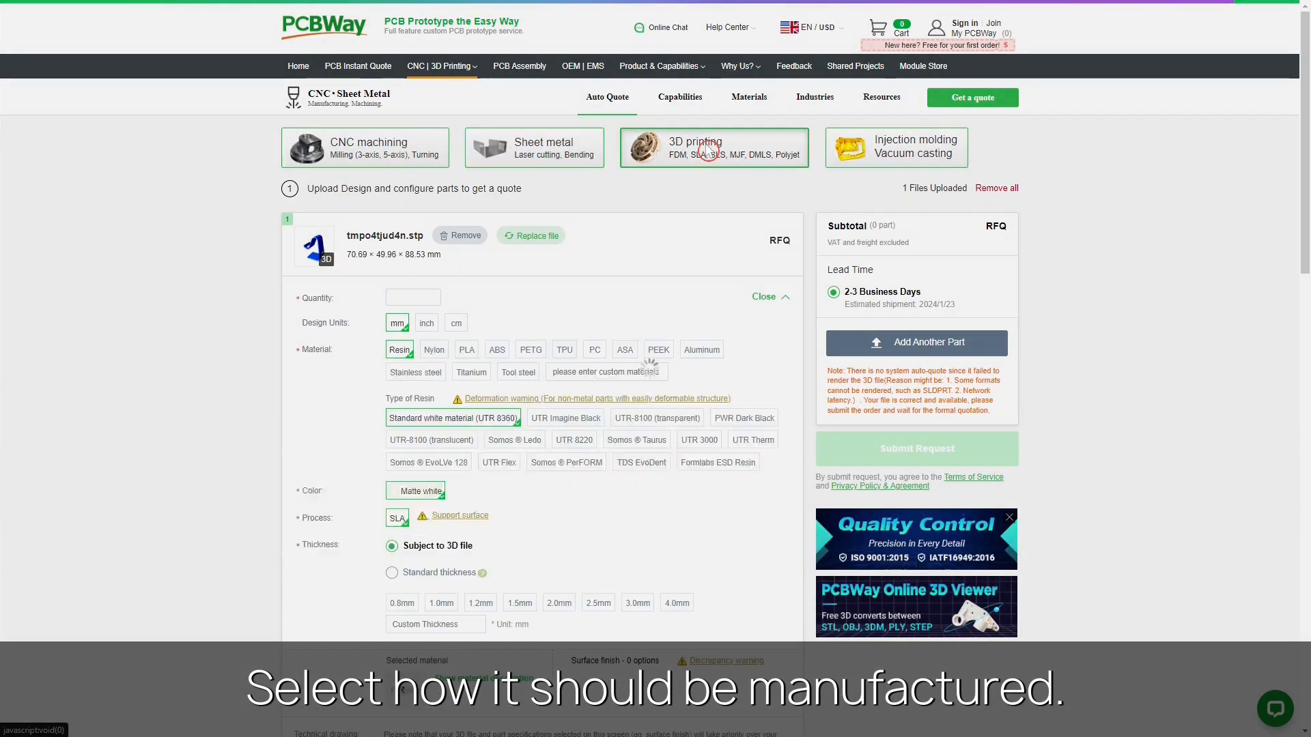
click(896, 147)
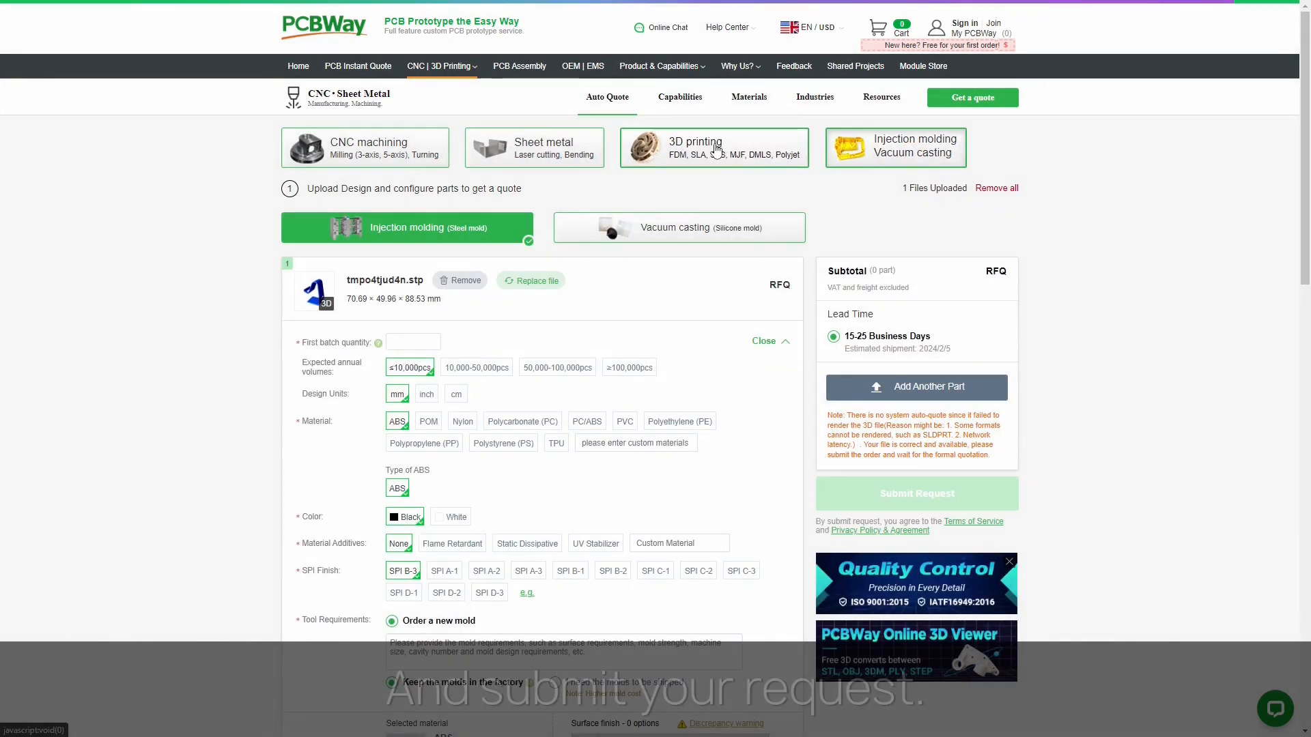
click(714, 148)
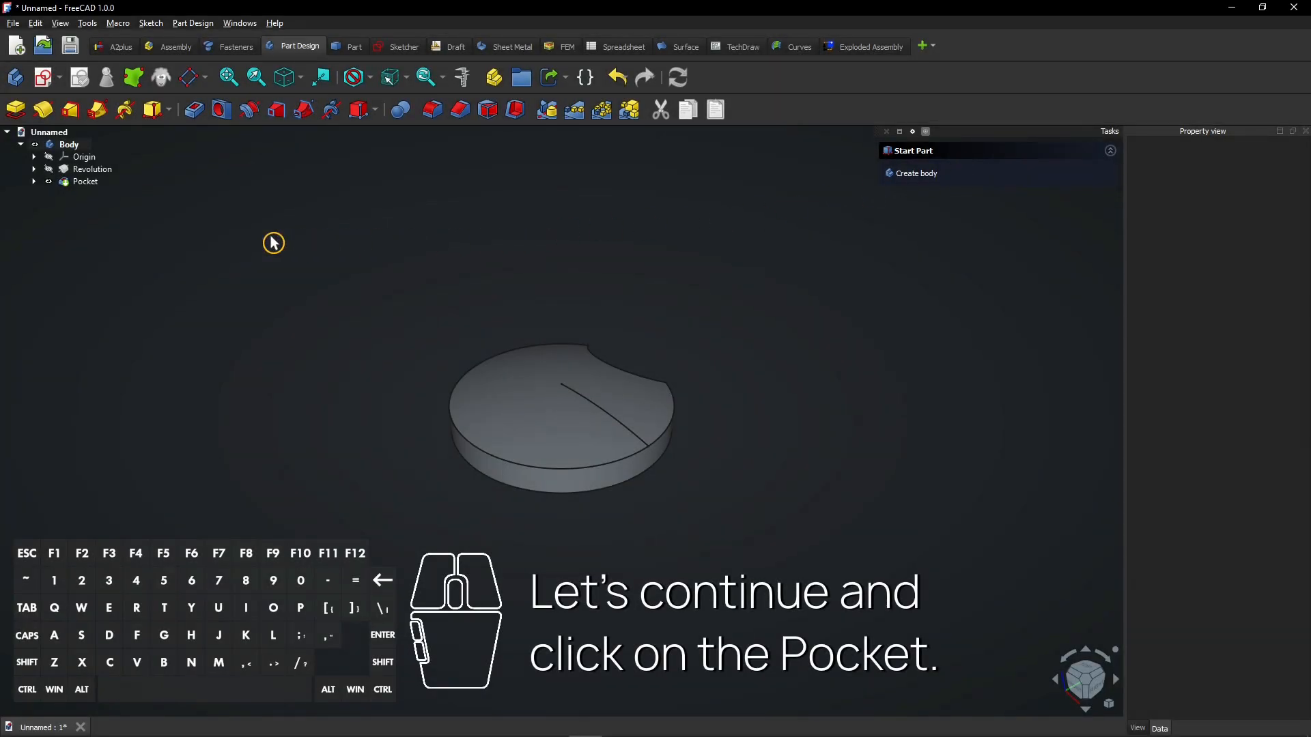
Step: Polar-pattern the Pocket with 4 occurrences around the centre
click(85, 180)
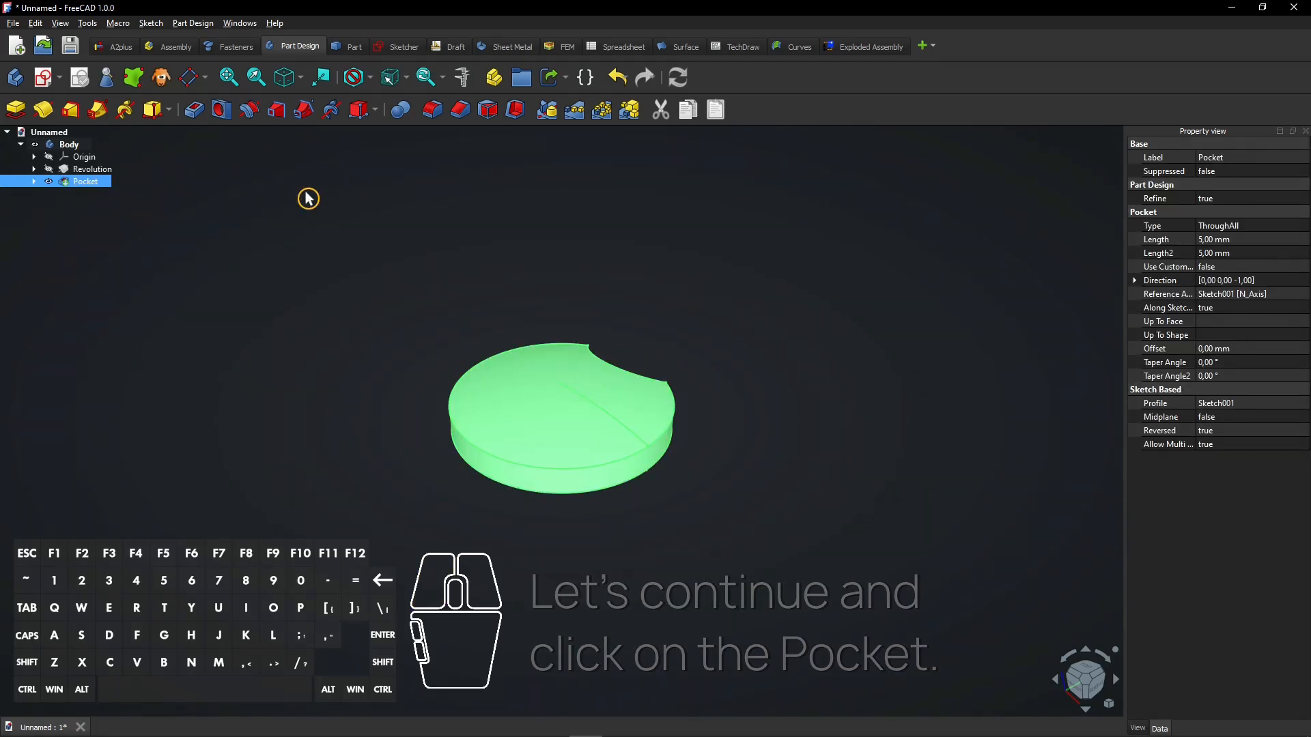
mouse_move(600, 109)
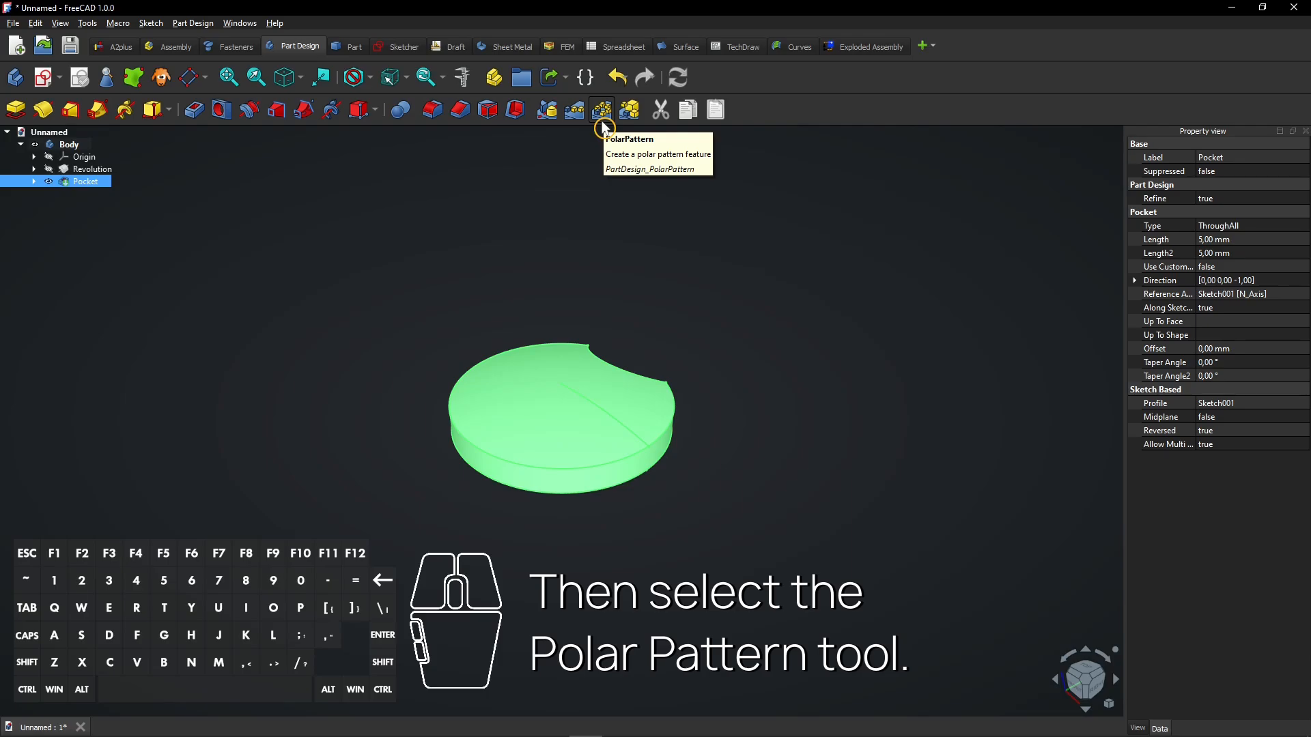
click(601, 109)
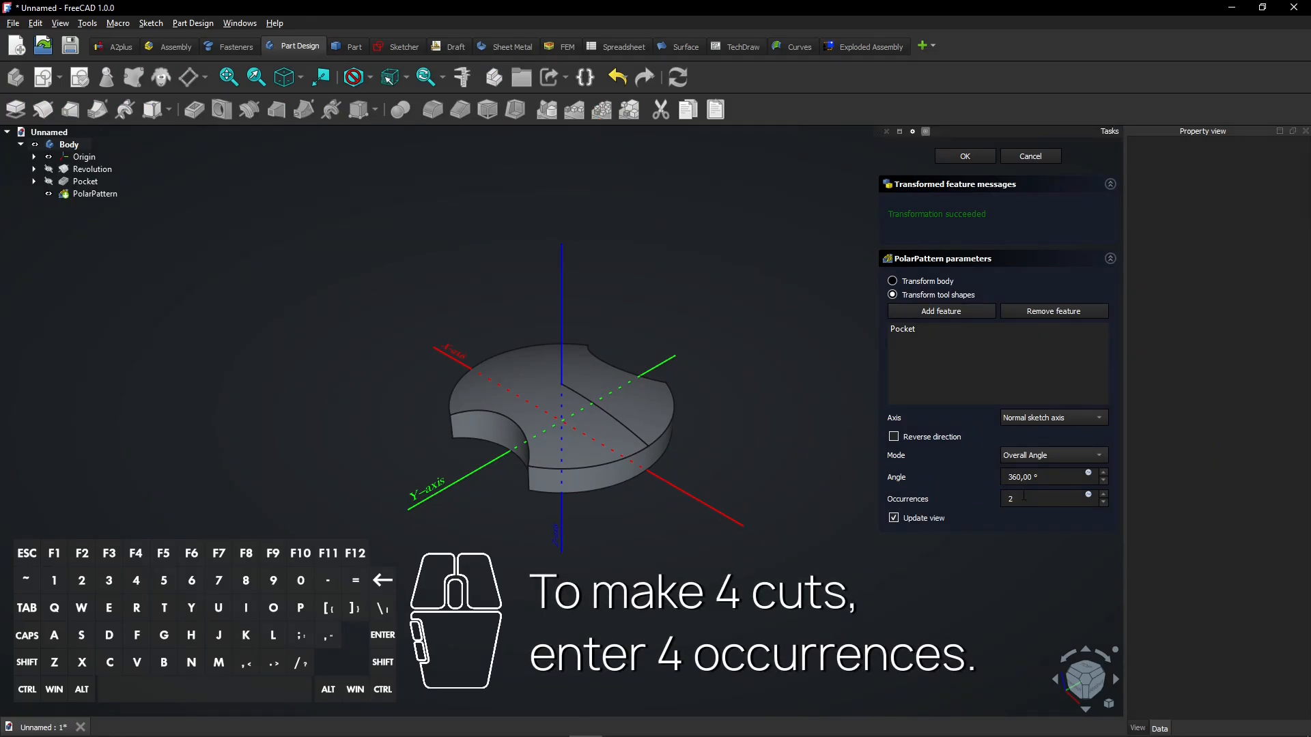
text(4)
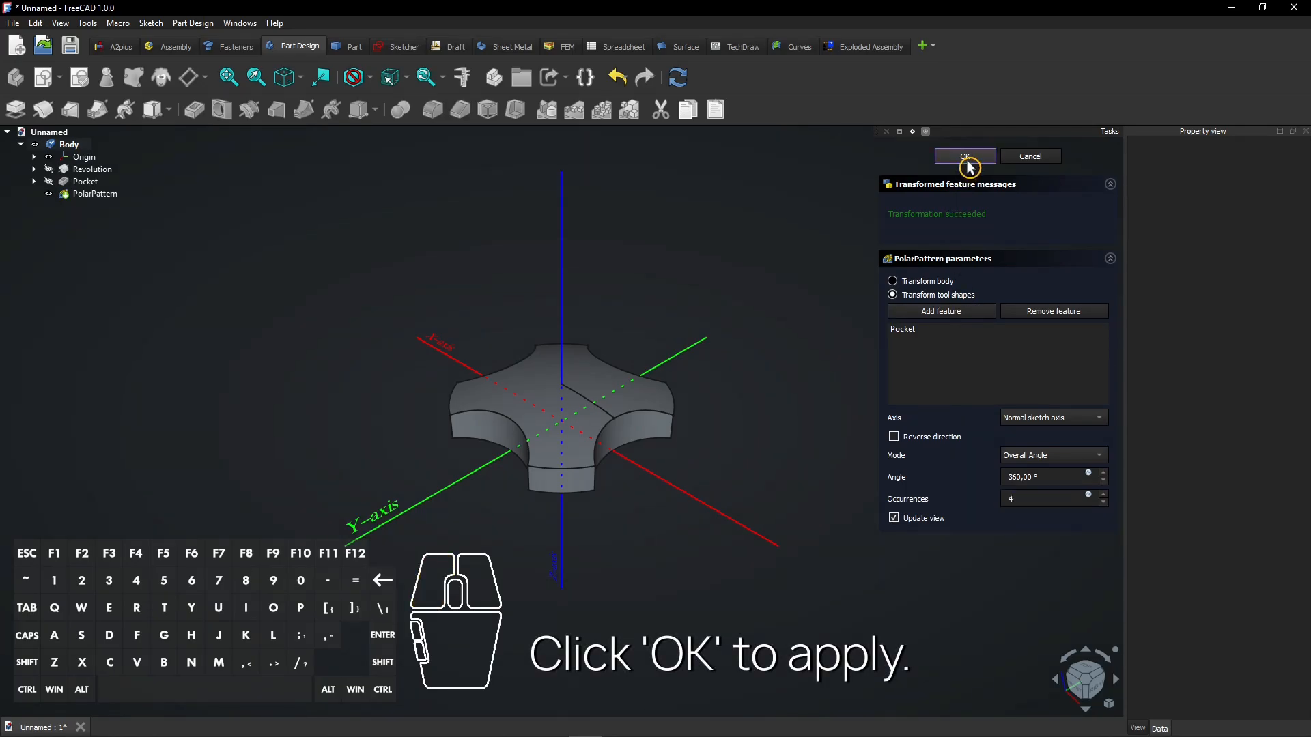
Step: Confirm the four-notch polar pattern, then round the vertical notch corner edges with a 3 mm fillet
click(964, 155)
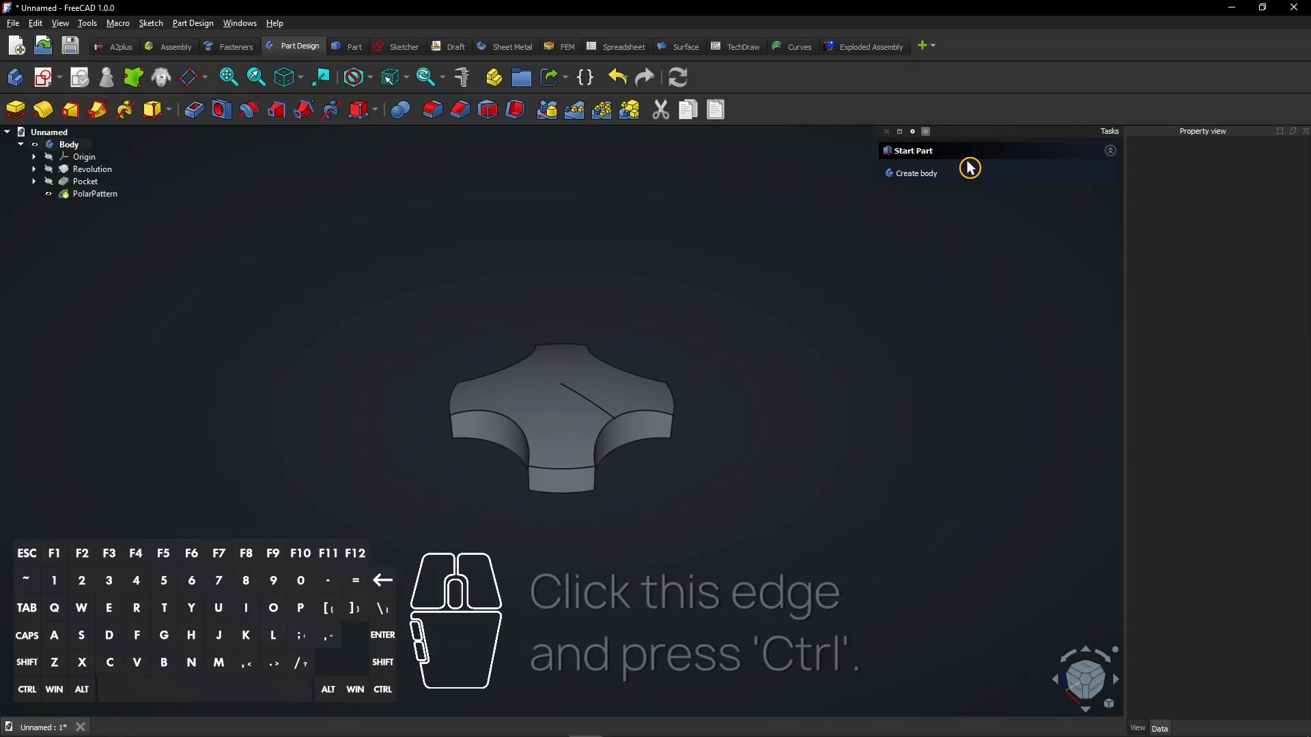
click(94, 194)
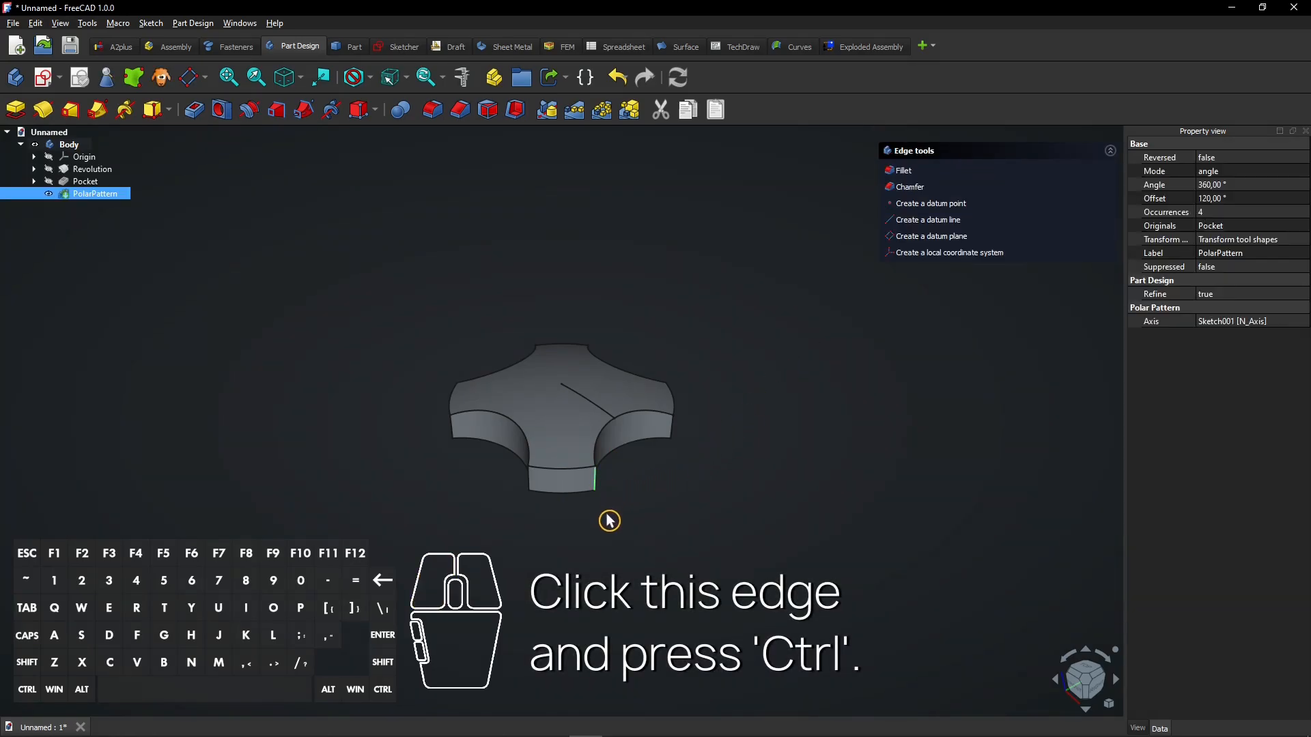
click(533, 493)
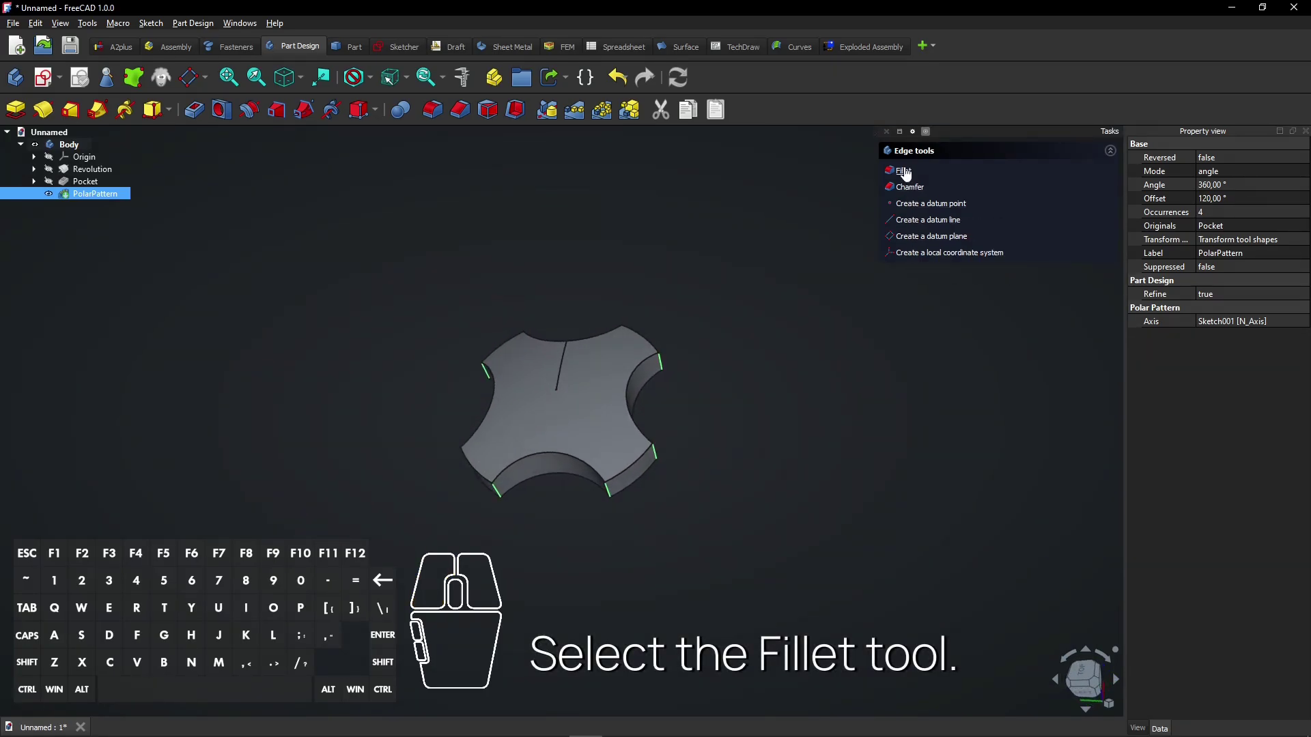
click(901, 169)
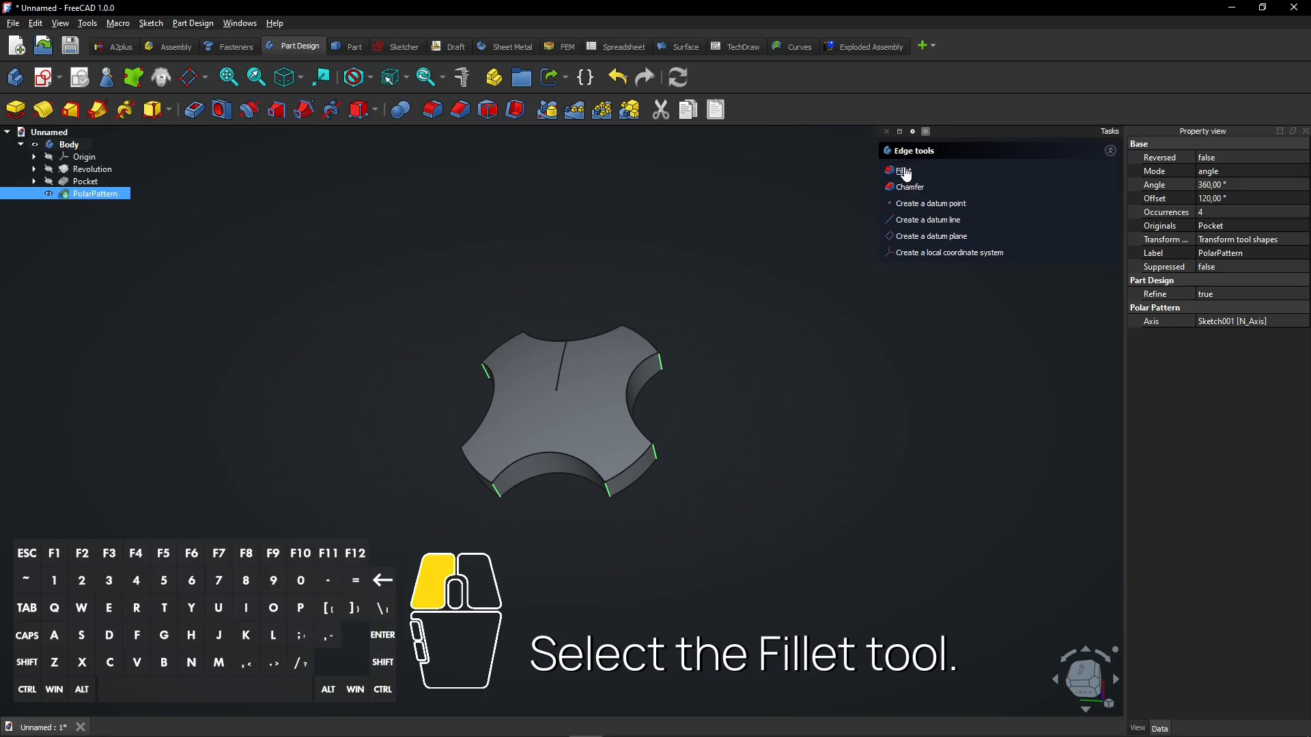
click(901, 169)
text(3)
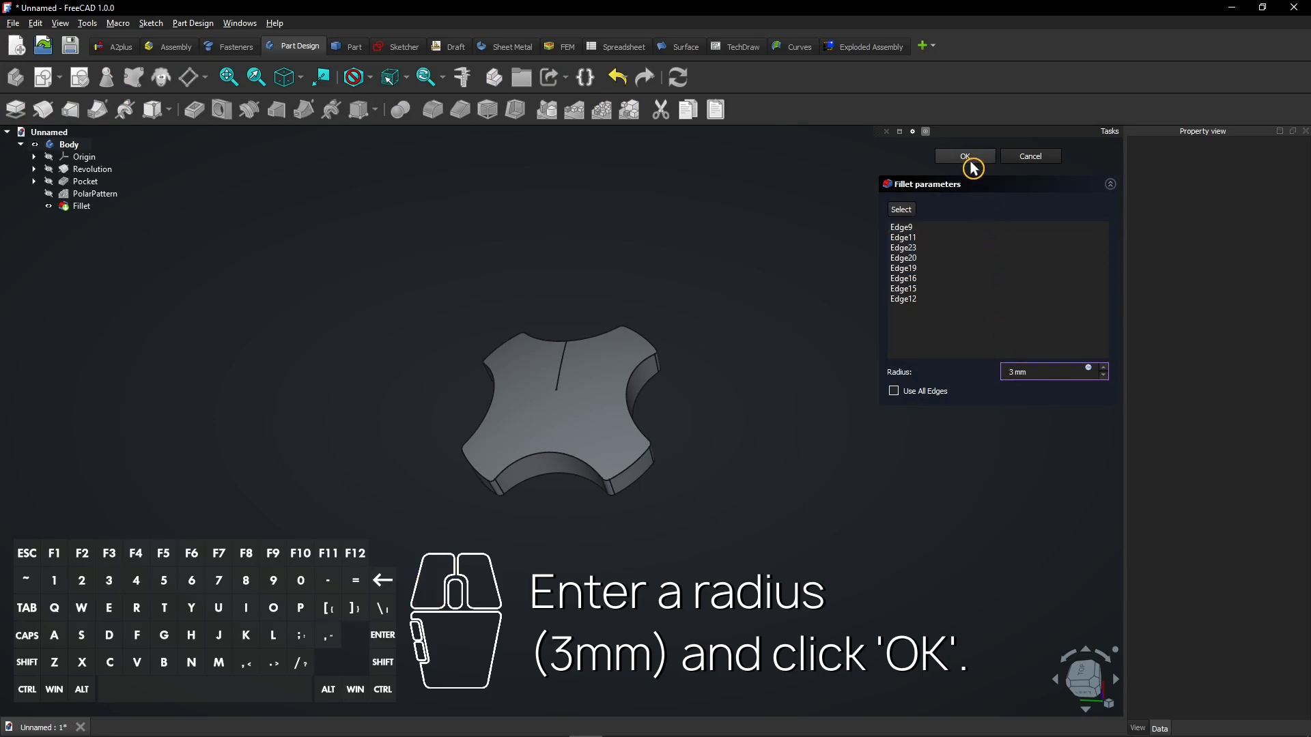
click(964, 156)
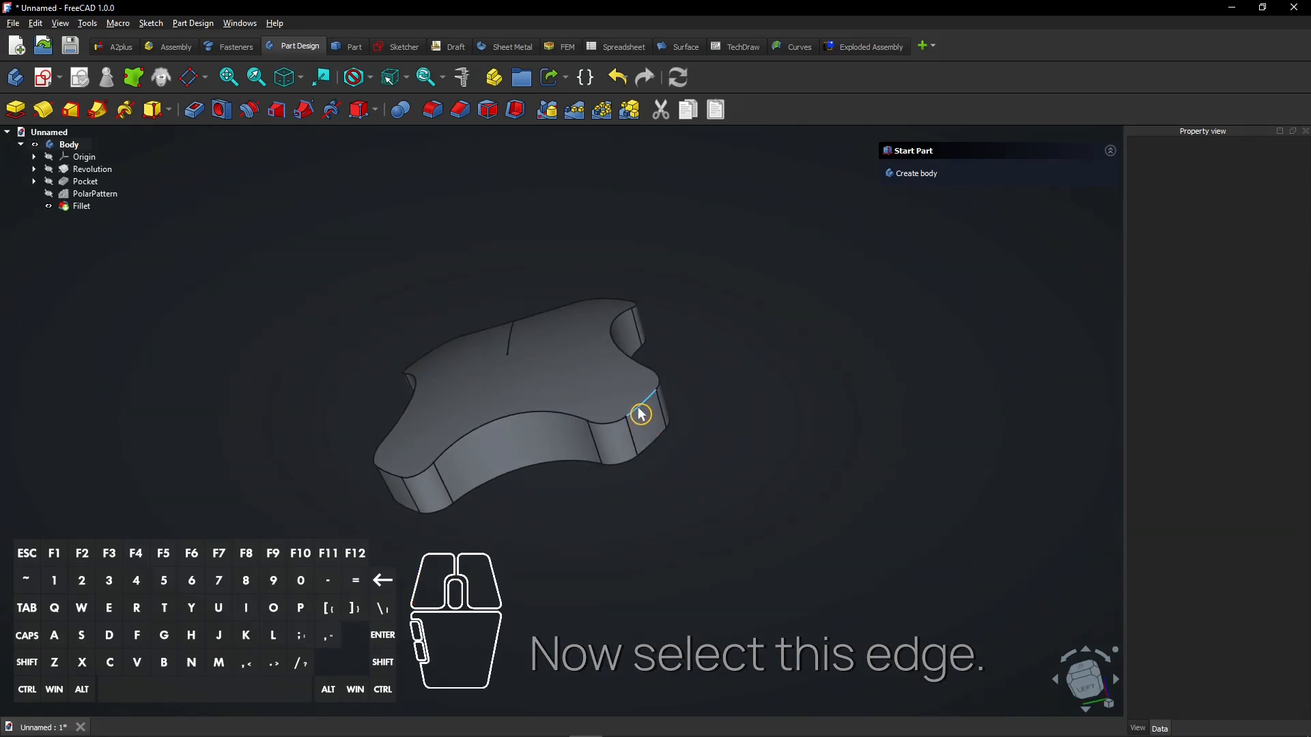
Step: Round the knob's upper outline edges with a 1.5 mm fillet (Fillet001)
click(642, 410)
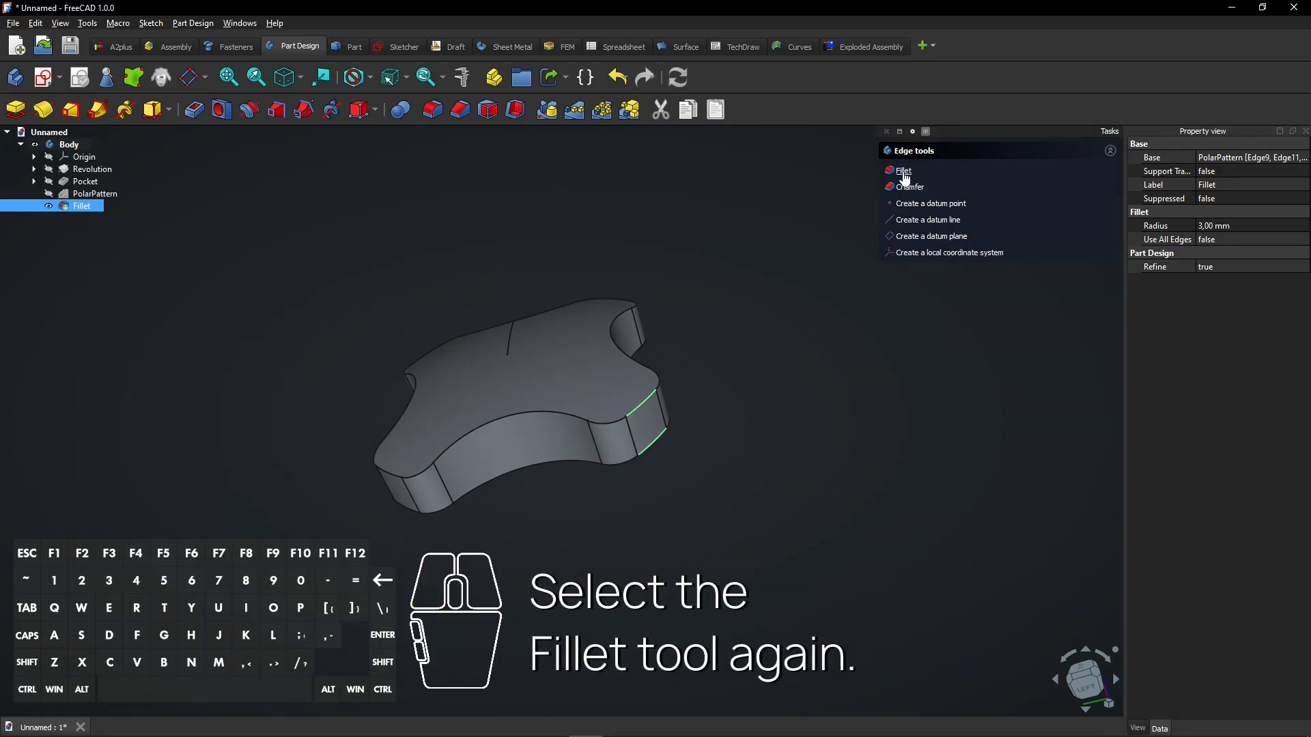
mouse_move(904, 172)
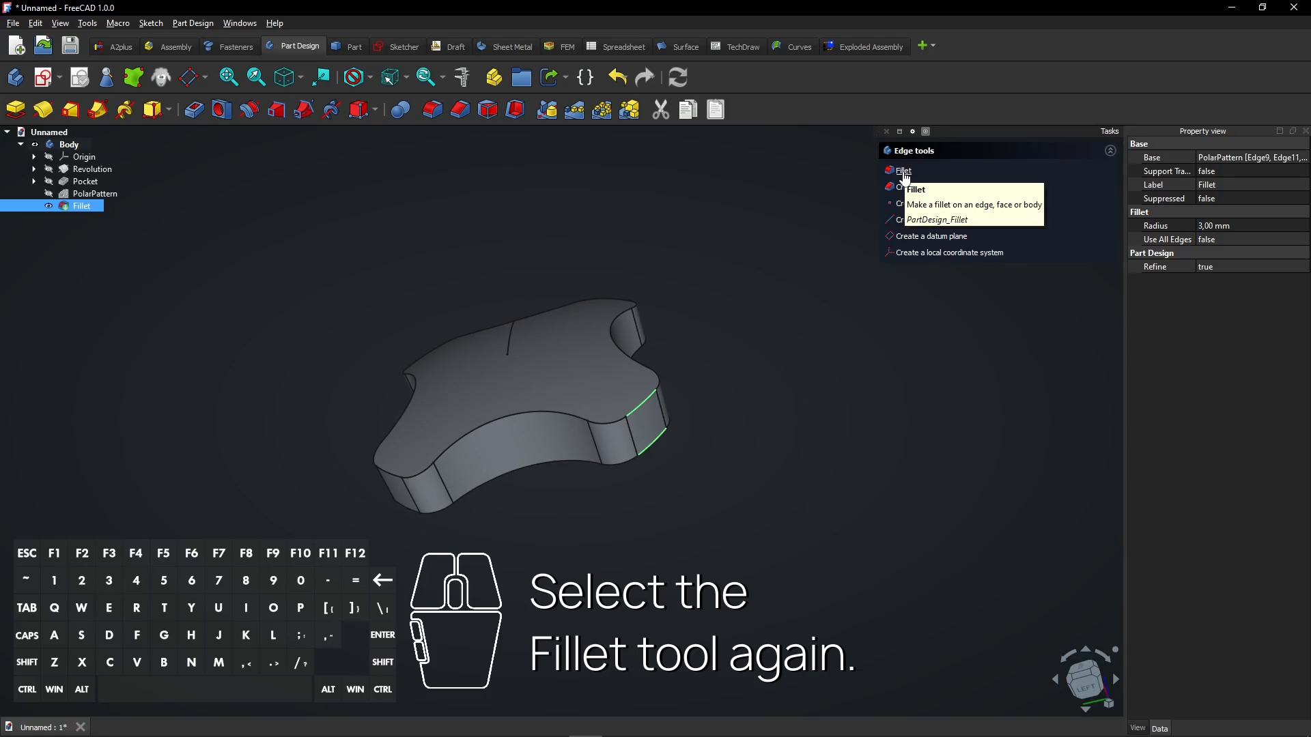
mouse_move(904, 194)
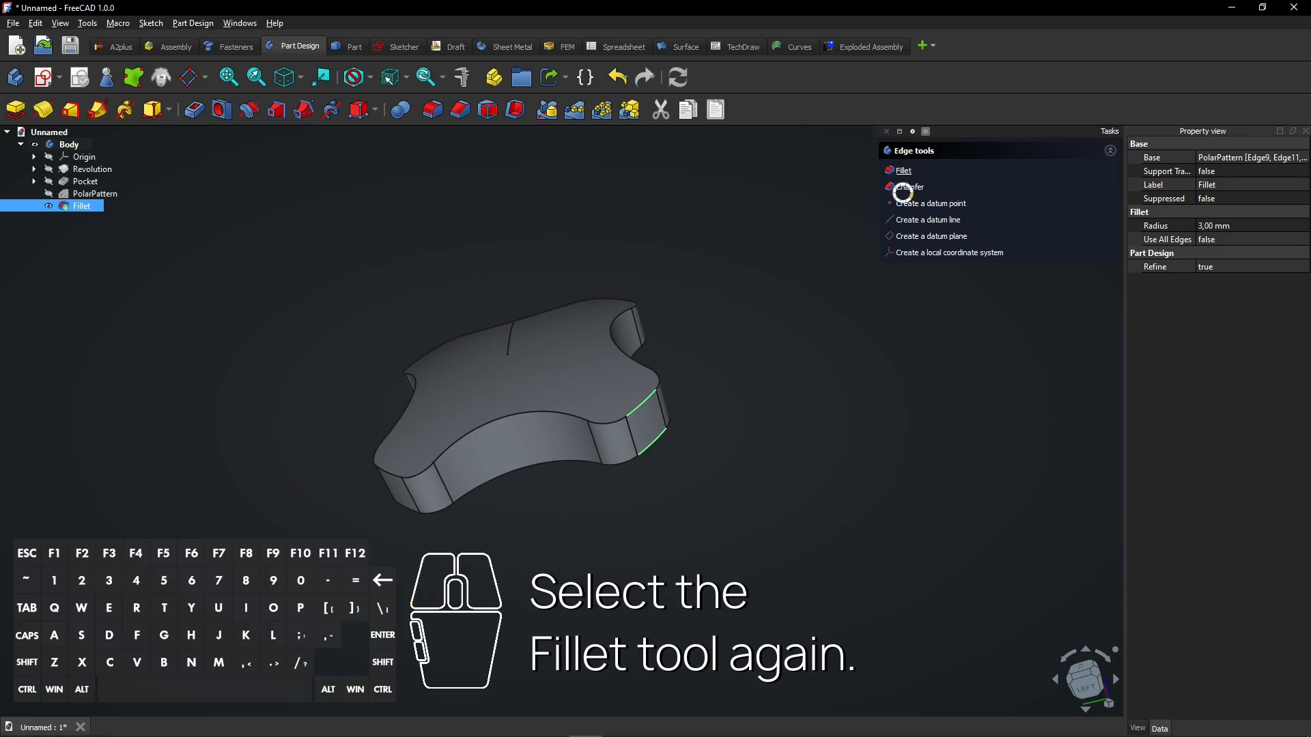
click(903, 170)
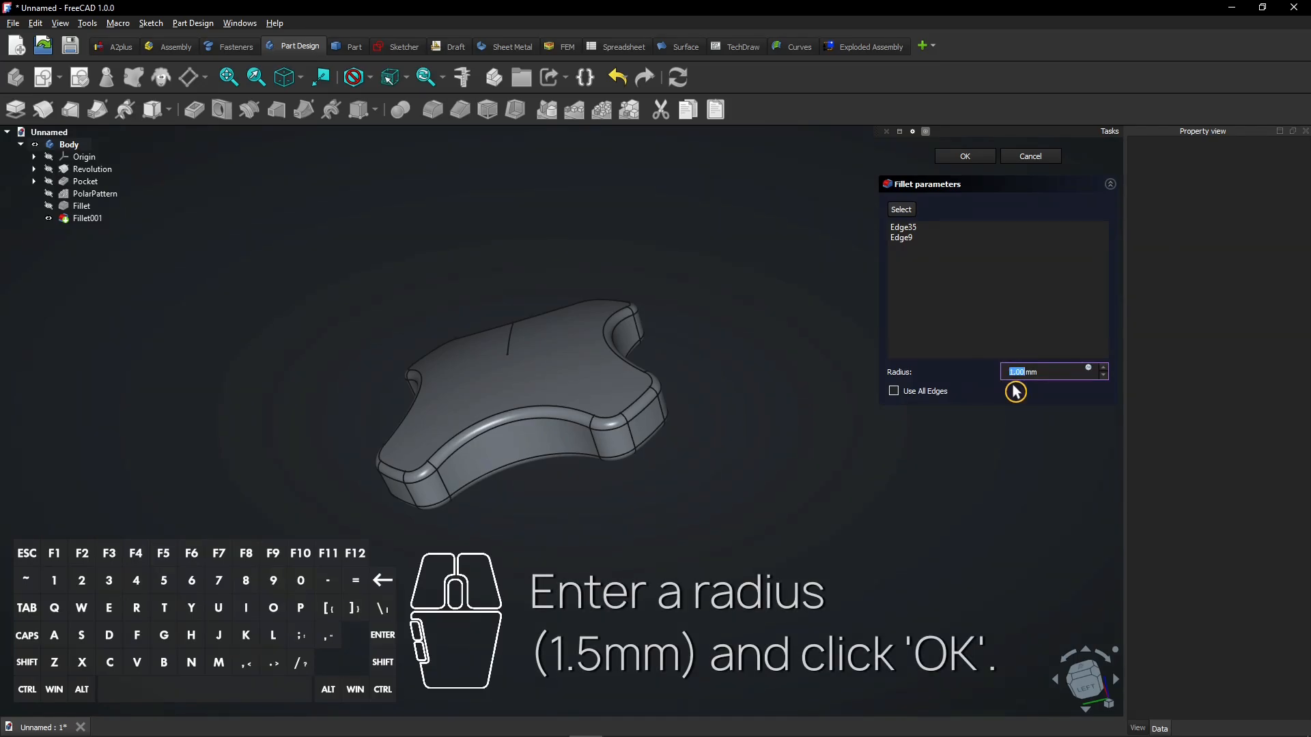
text(1,5)
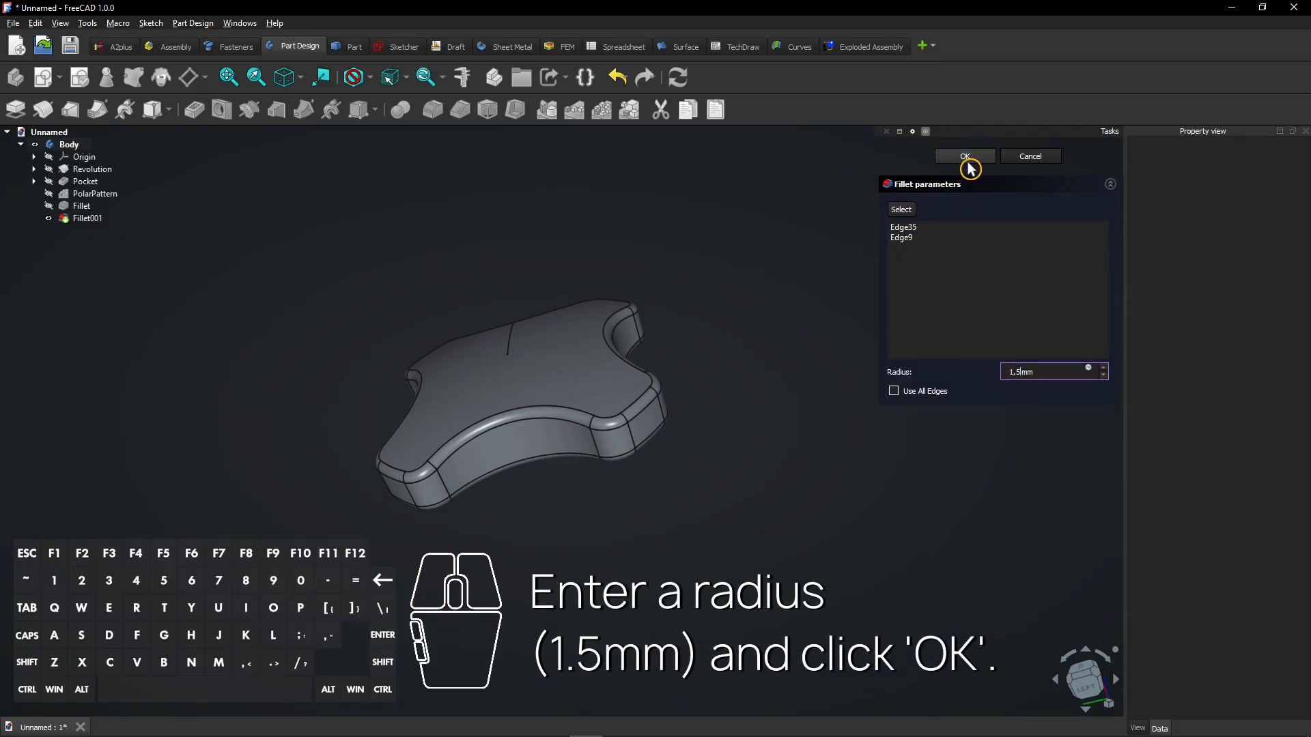
click(964, 156)
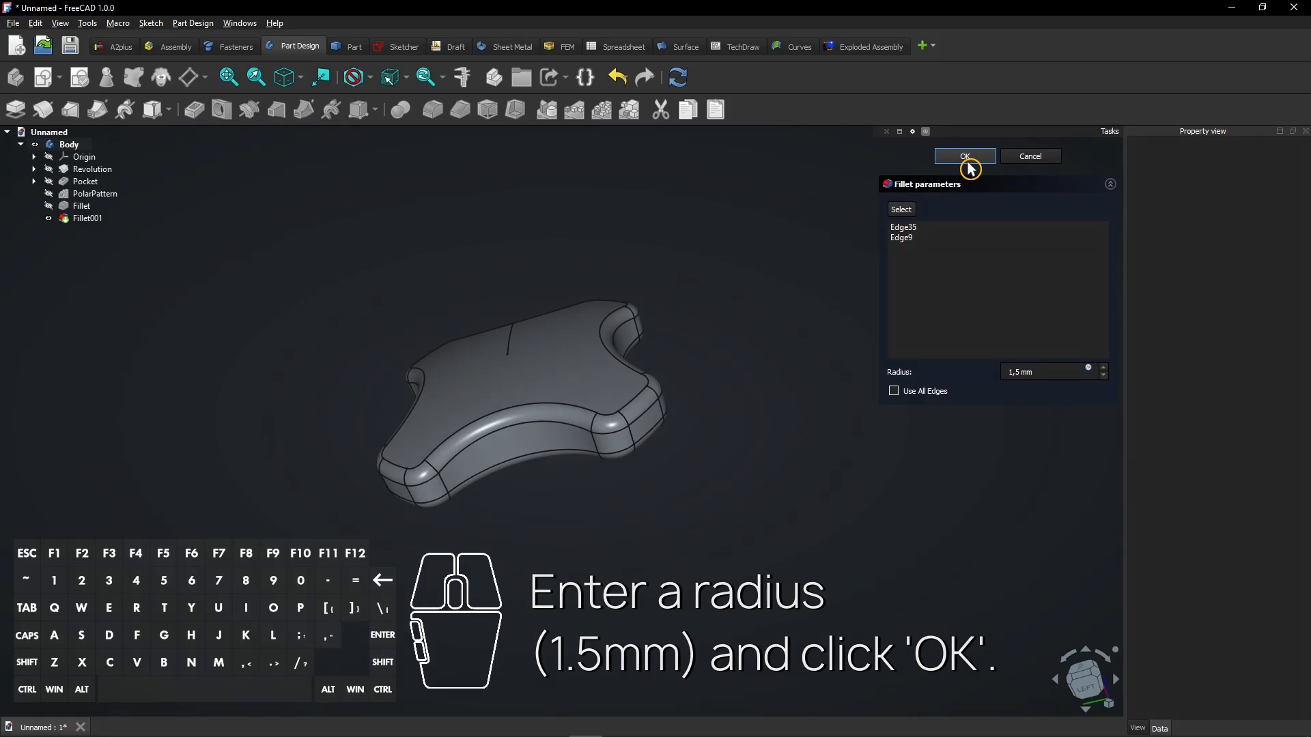
click(964, 156)
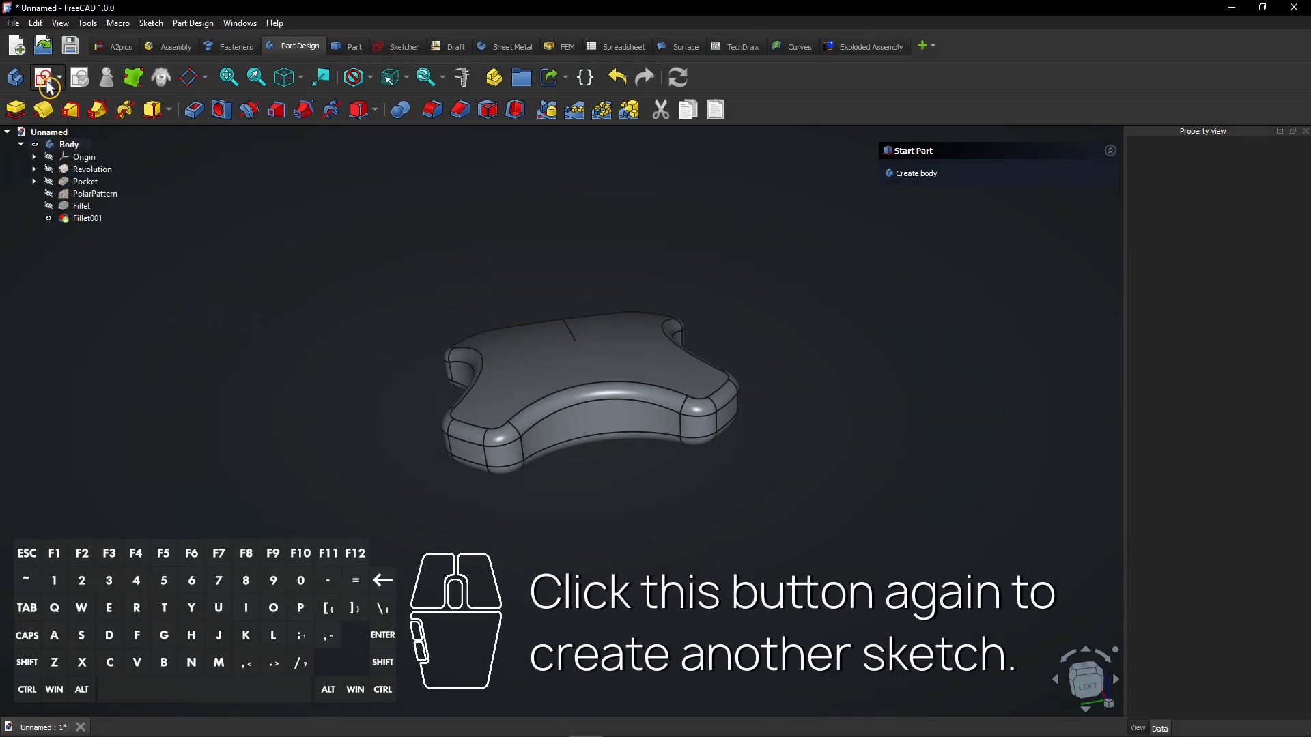
Step: Create Sketch002 on the XY plane with a circle centred on the origin
click(37, 77)
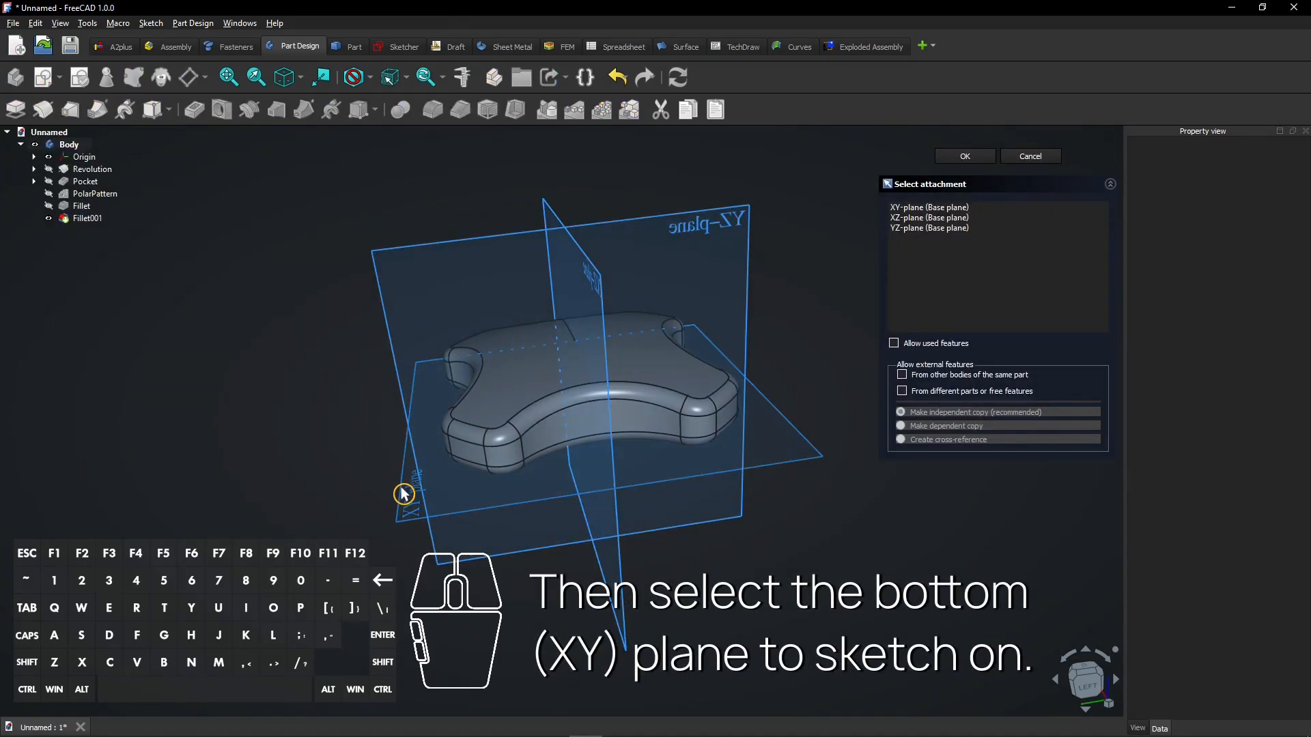
click(964, 155)
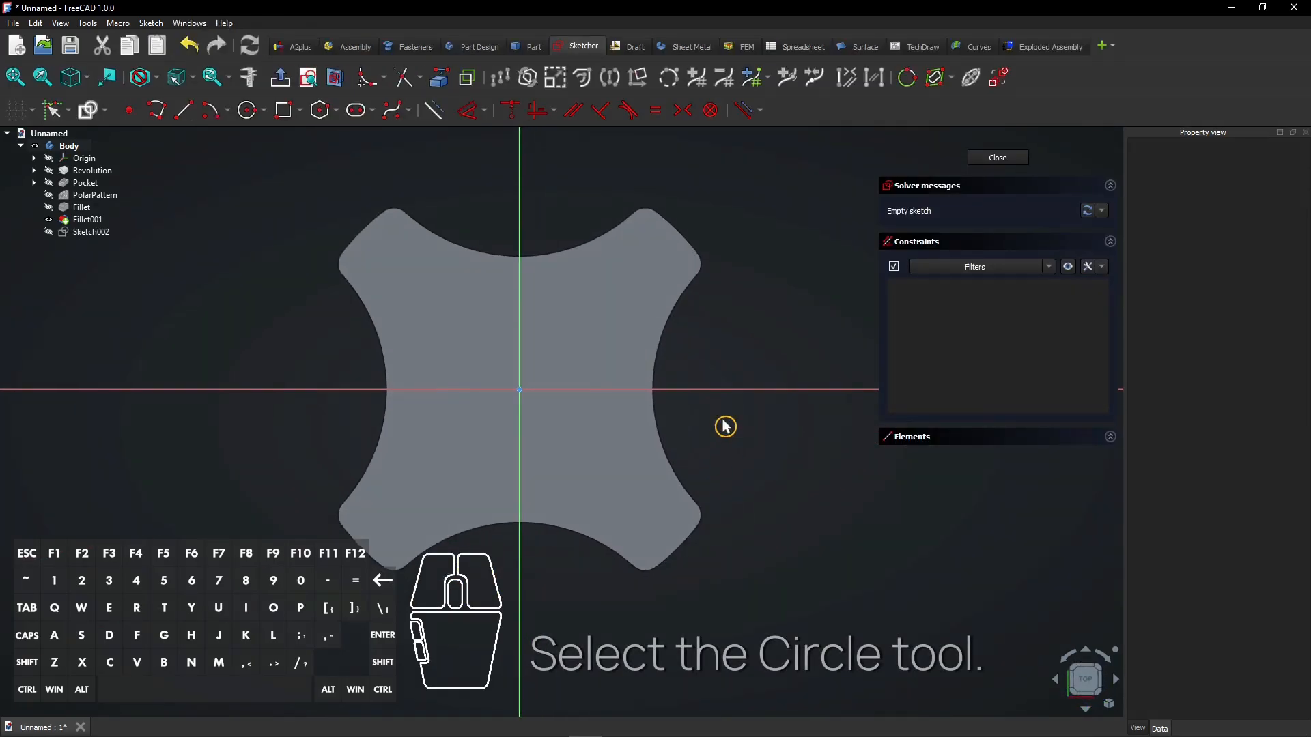
mouse_move(246, 109)
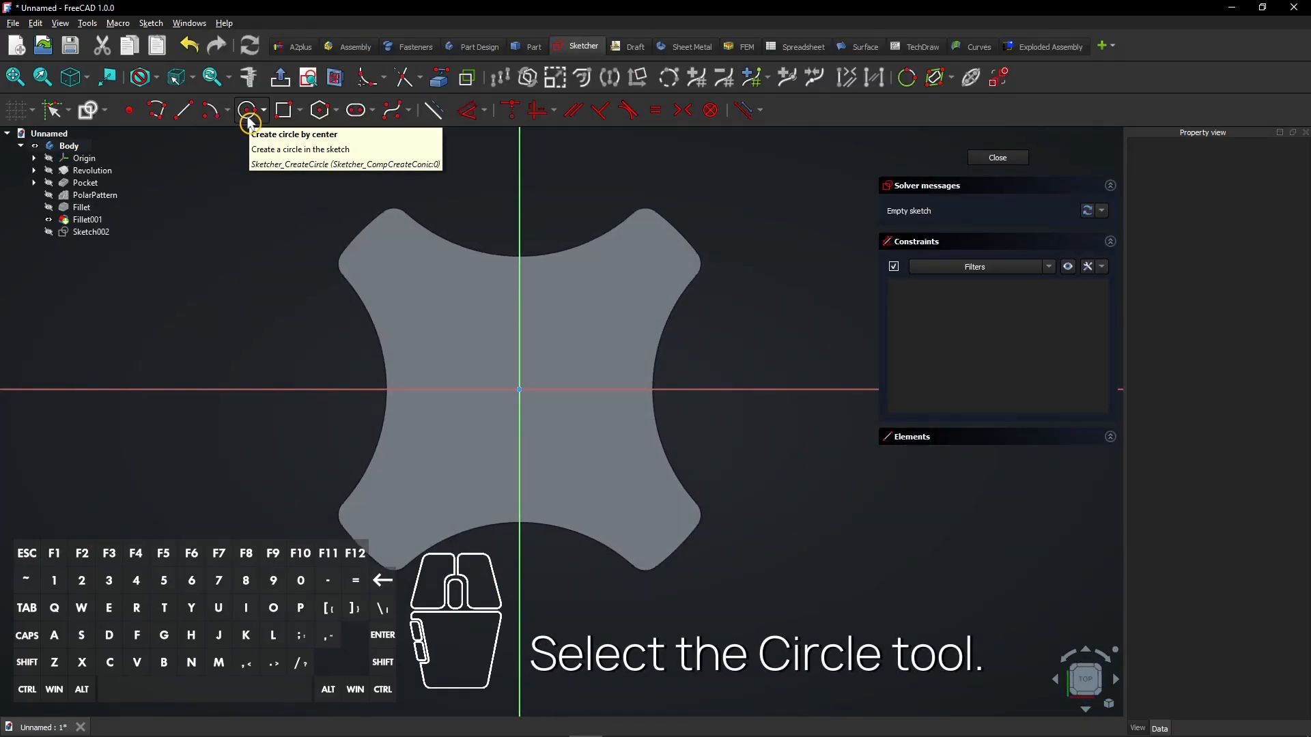
click(245, 109)
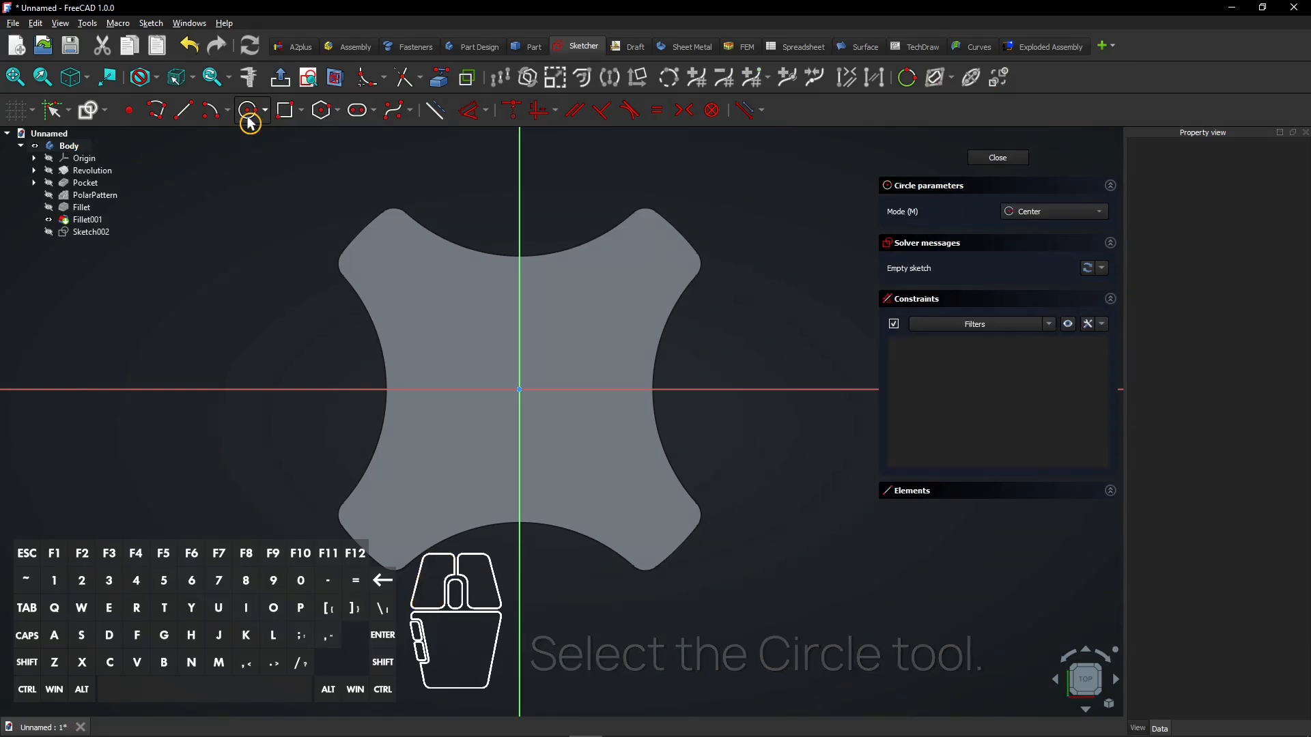
click(247, 109)
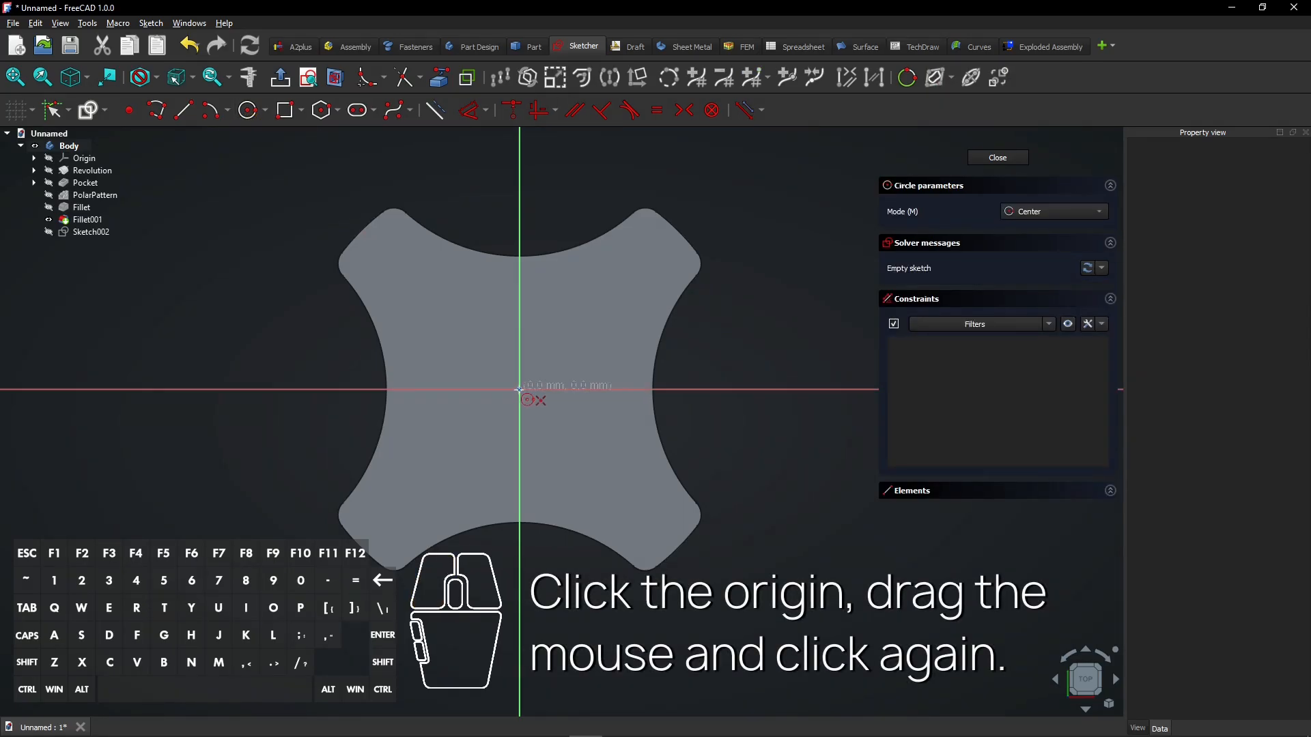
drag(519, 391, 550, 361)
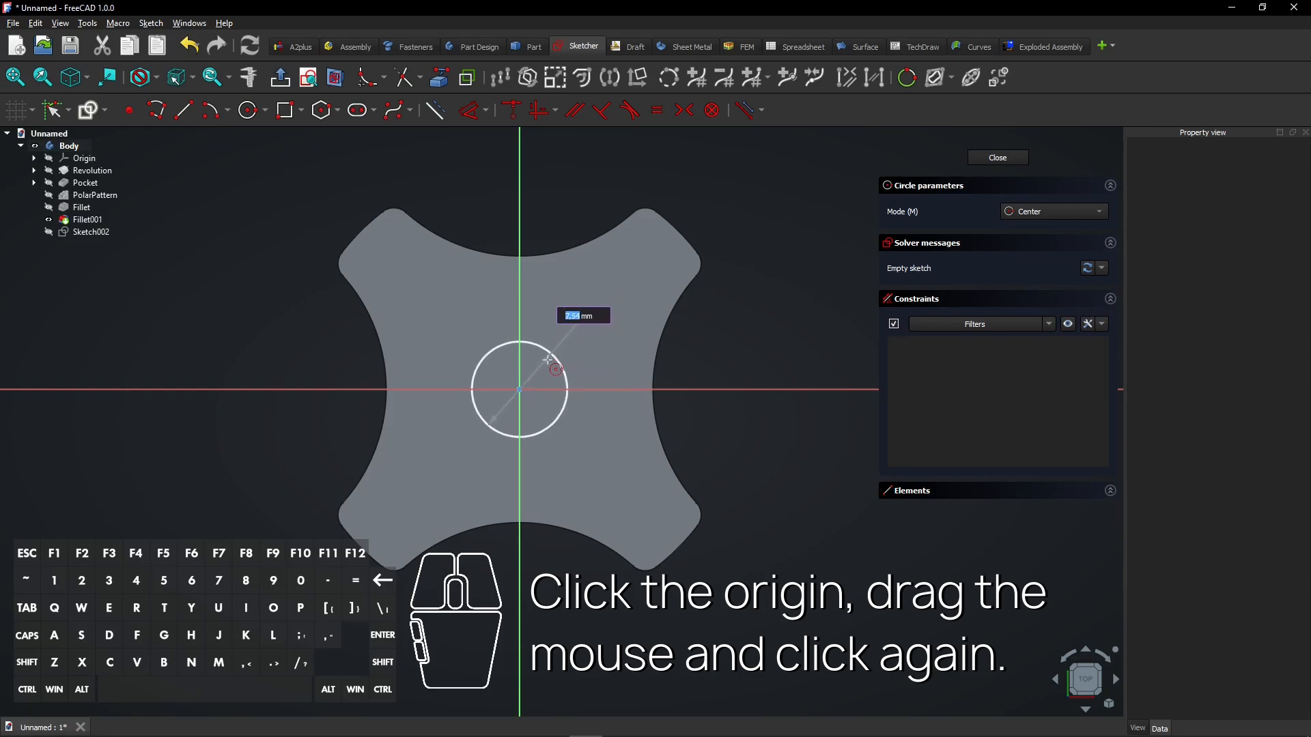
click(590, 364)
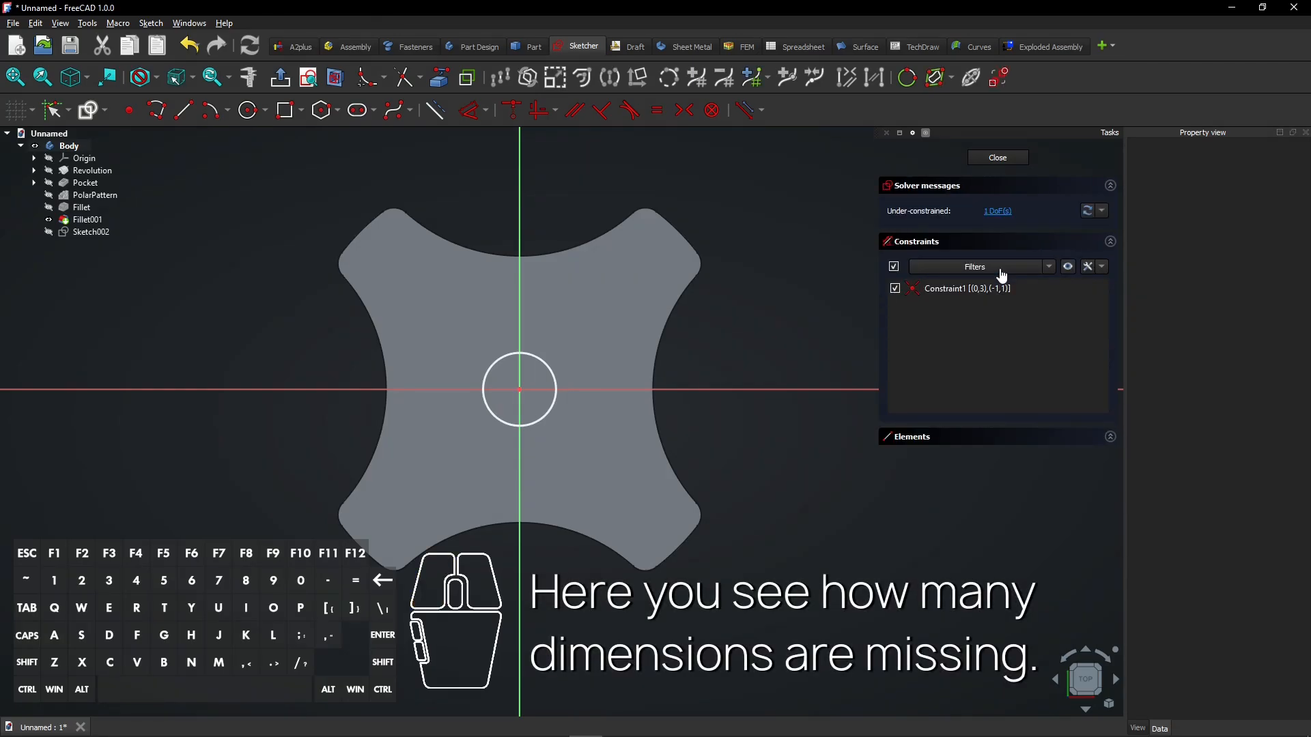
mouse_move(1000, 221)
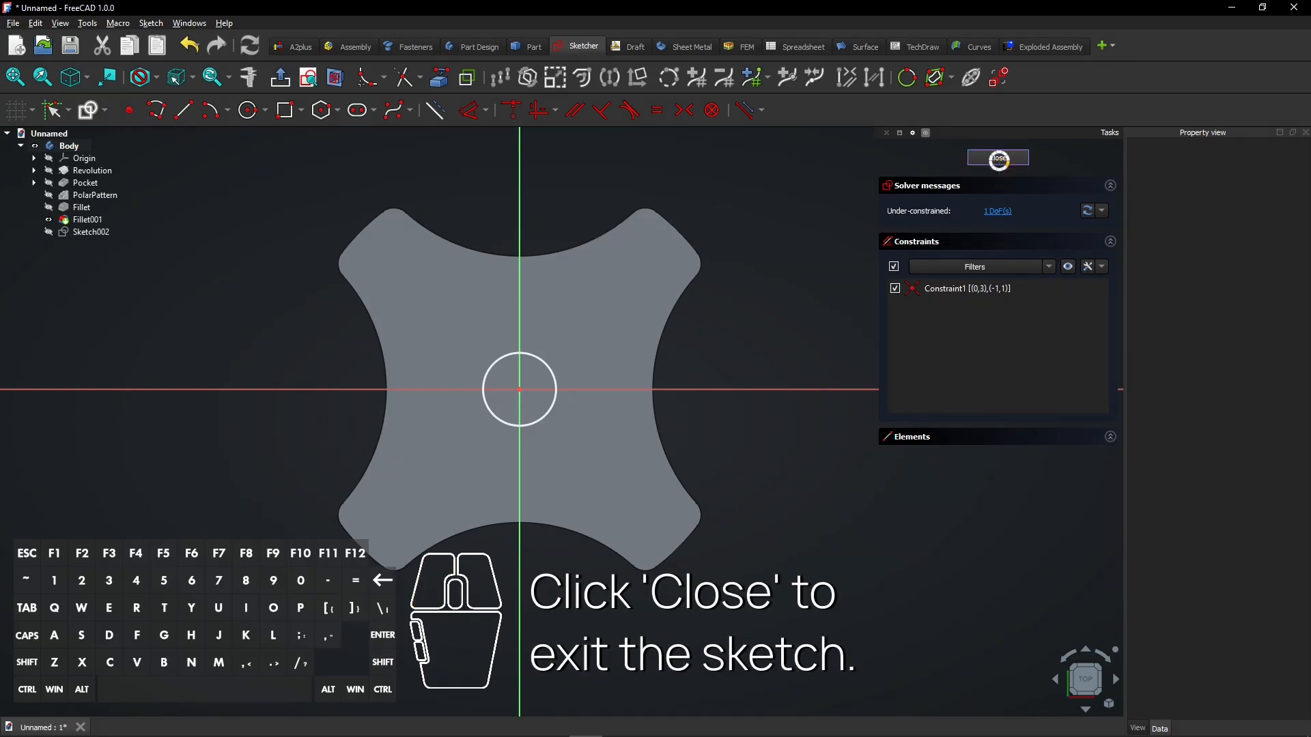
Step: Close the sketch and make a reversed M8 ISO metric regular Hole from it at the knob's centre
click(997, 158)
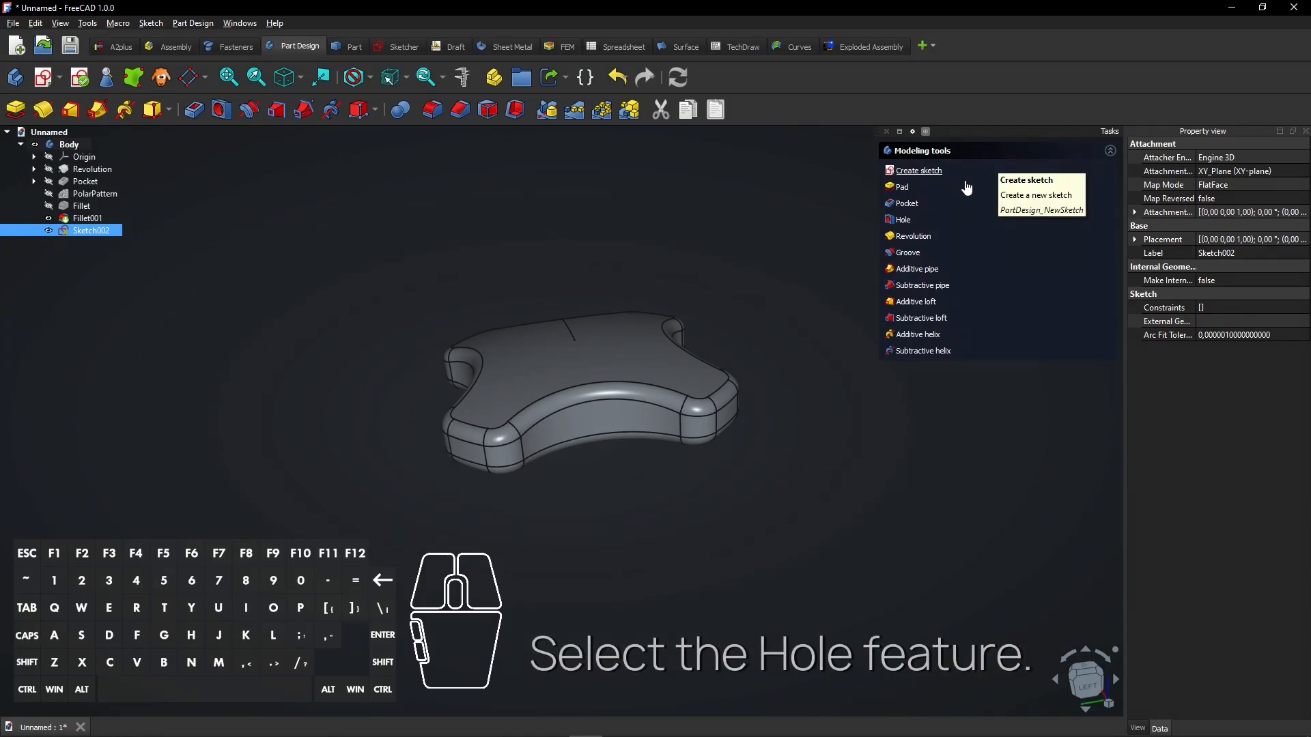
mouse_move(907, 224)
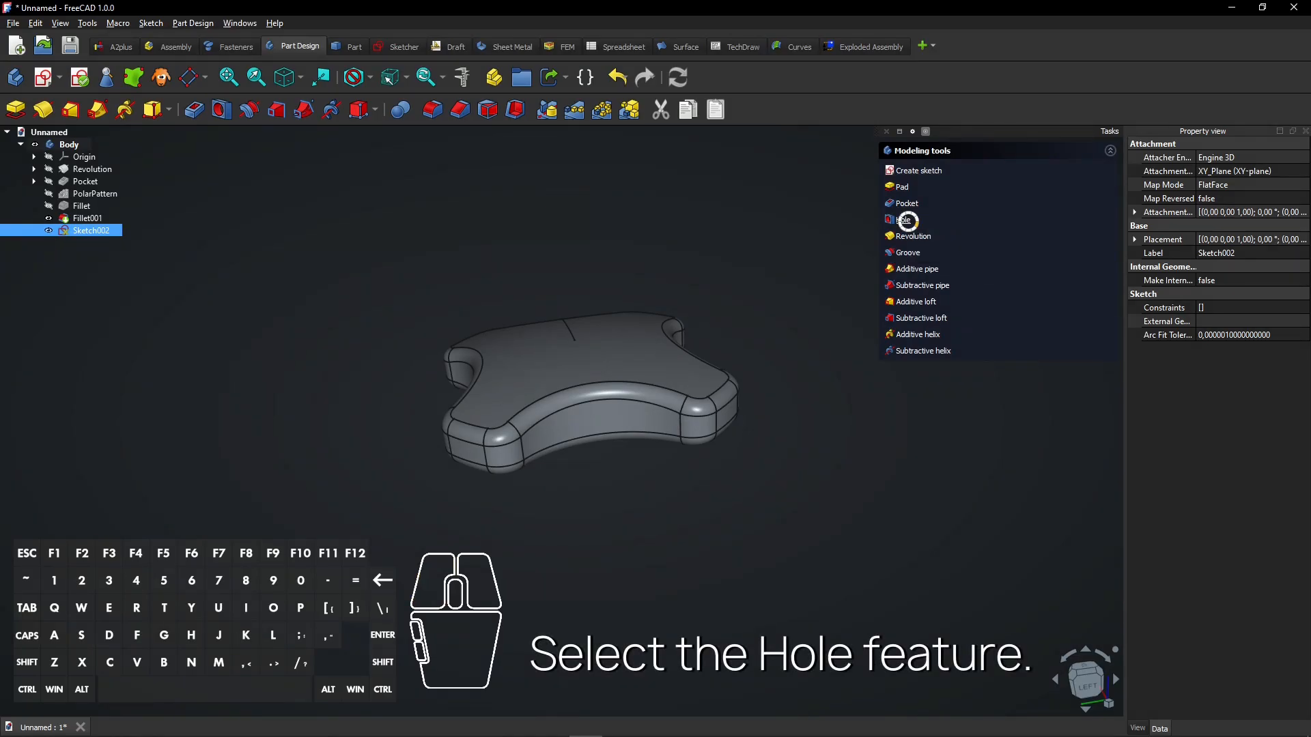
click(904, 218)
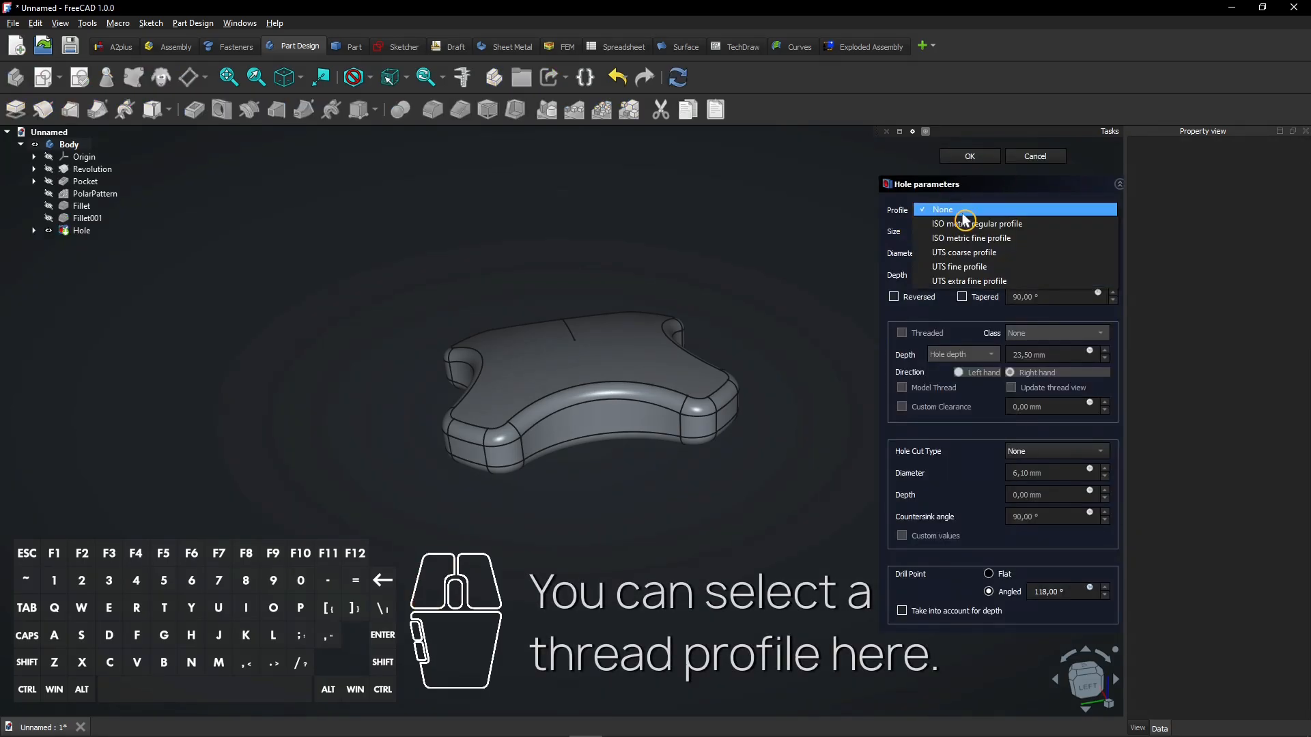
mouse_move(1036, 235)
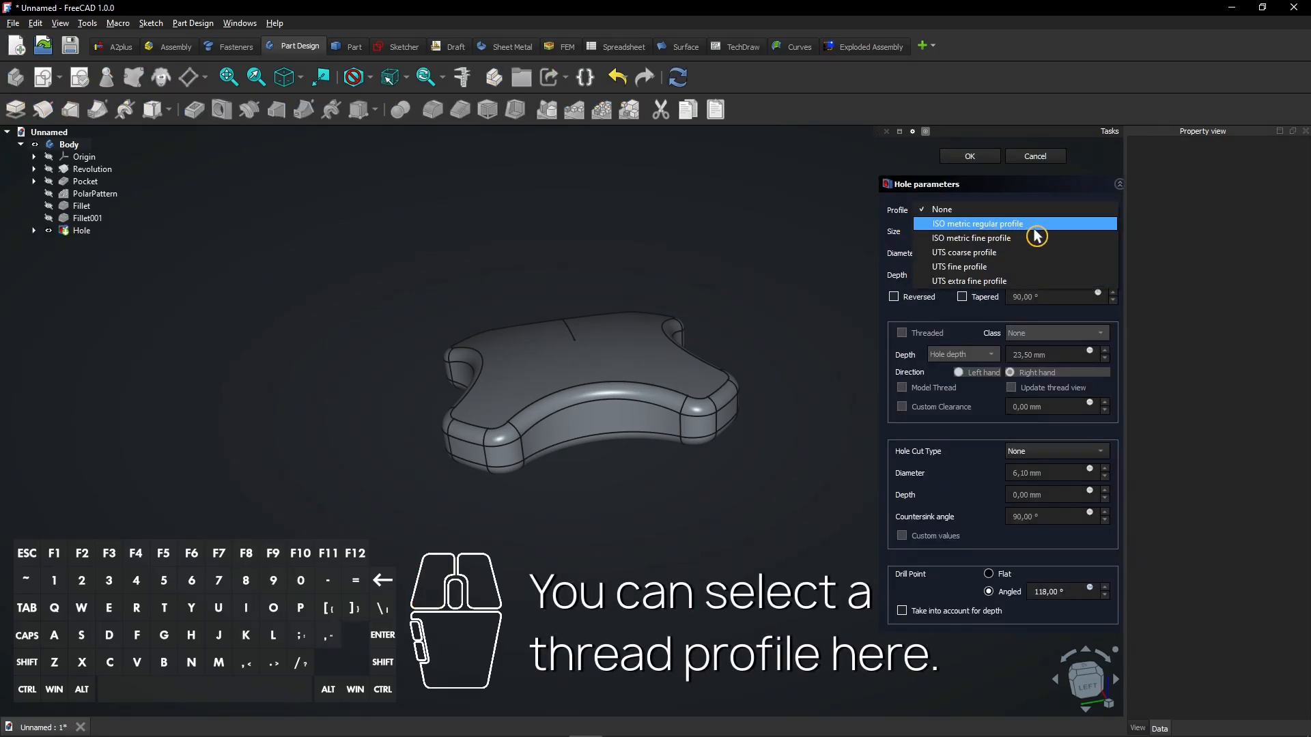
click(976, 224)
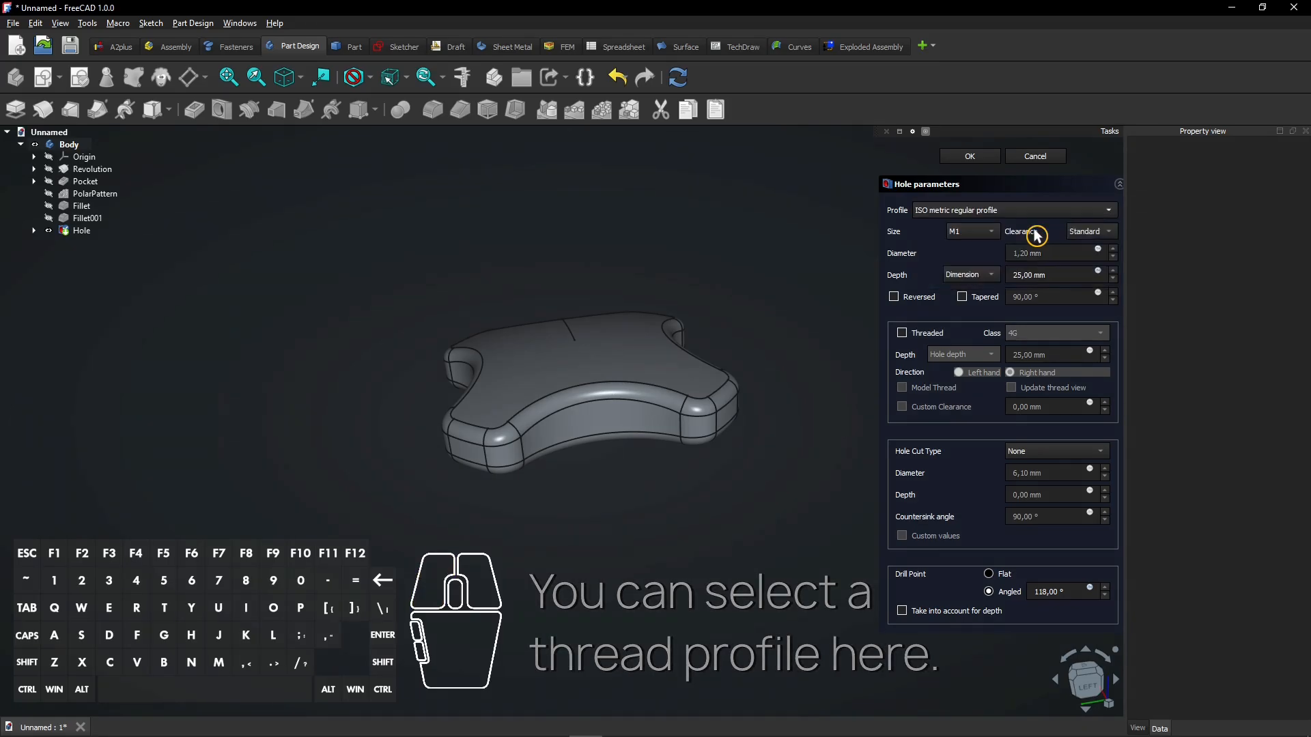
click(972, 230)
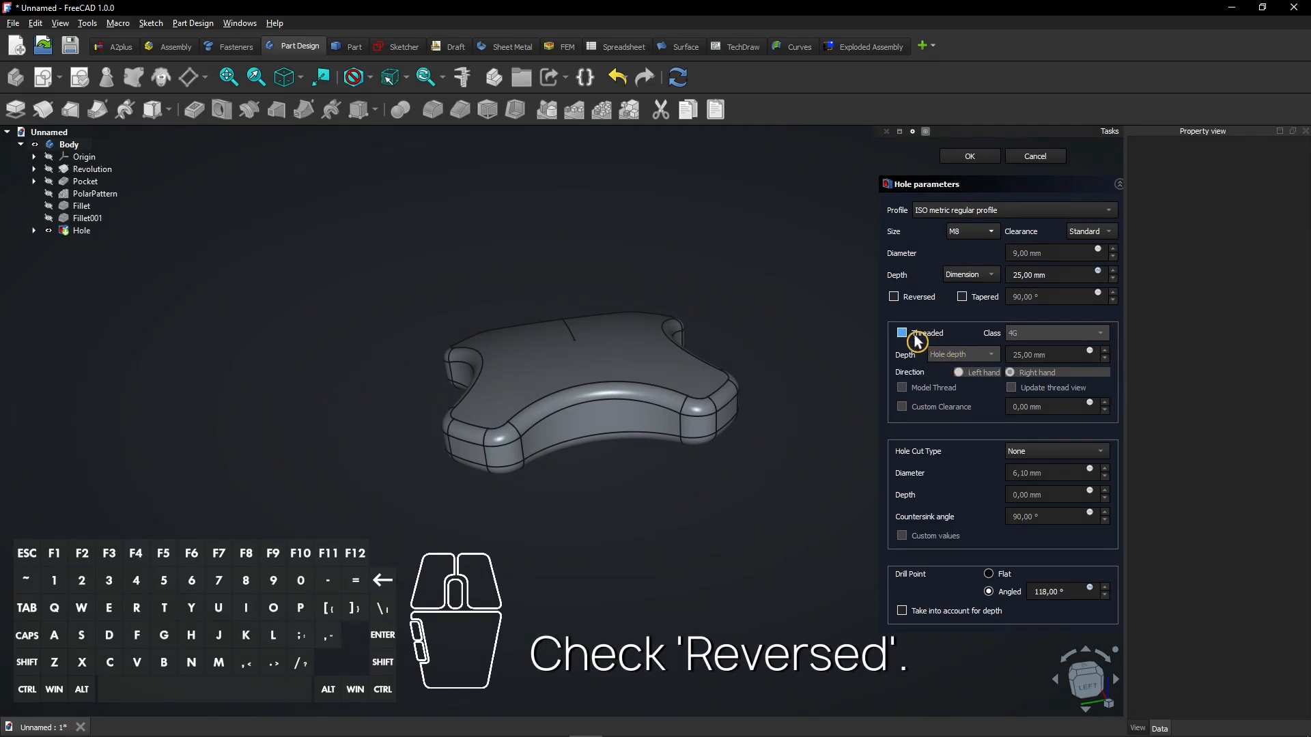
click(893, 298)
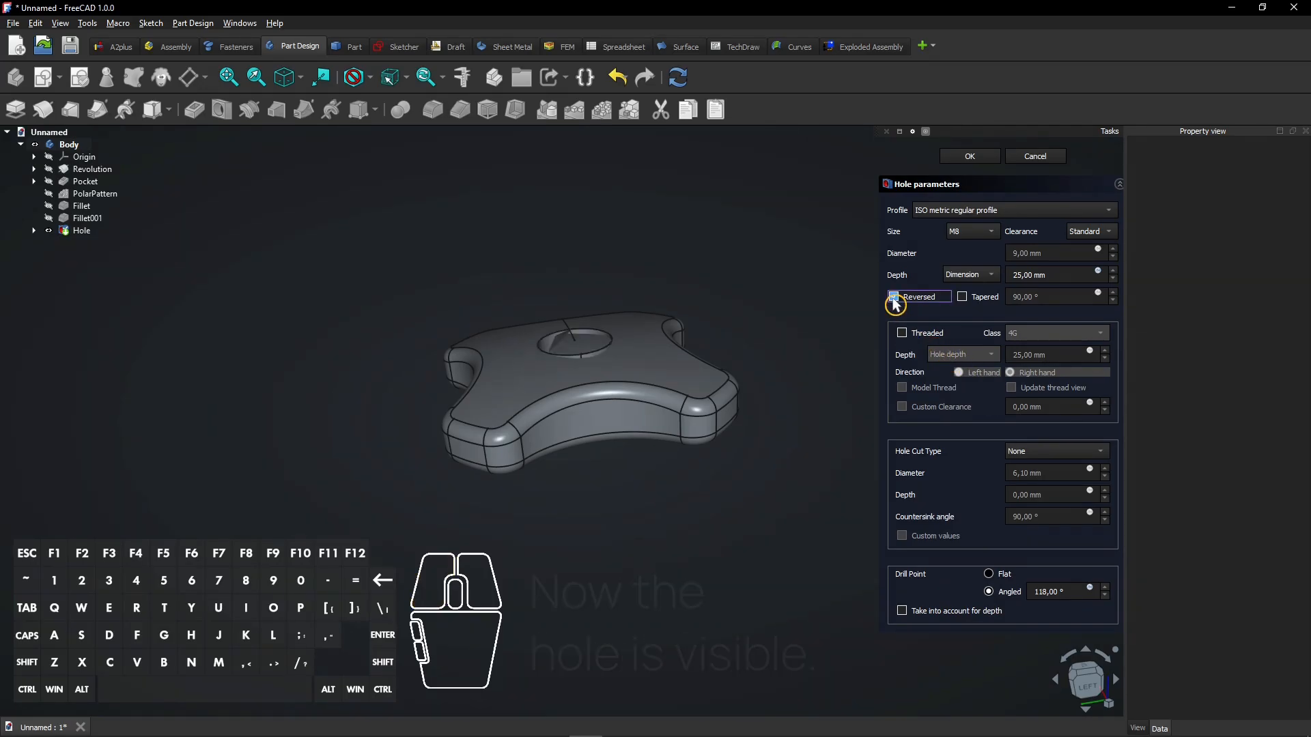
click(892, 296)
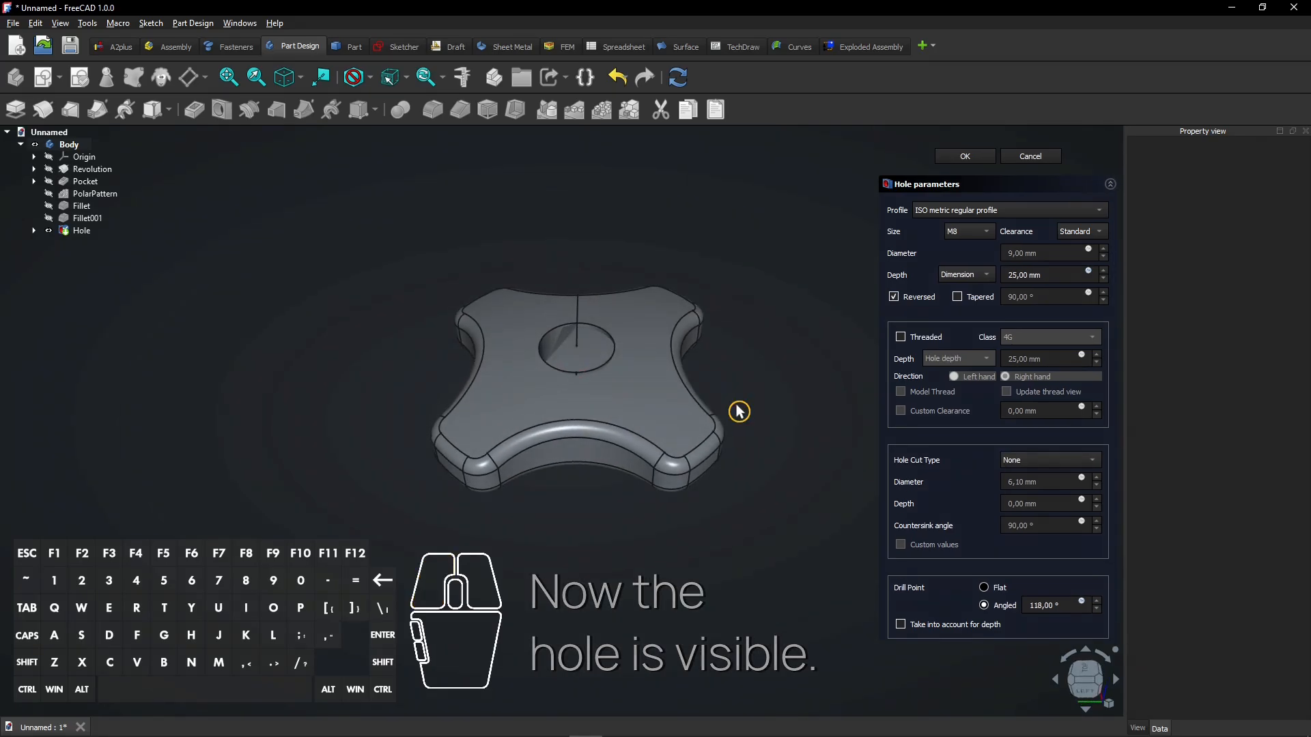
Step: Make the hole threaded with a modelled, live-updated thread and no custom clearance, then apply it
click(900, 338)
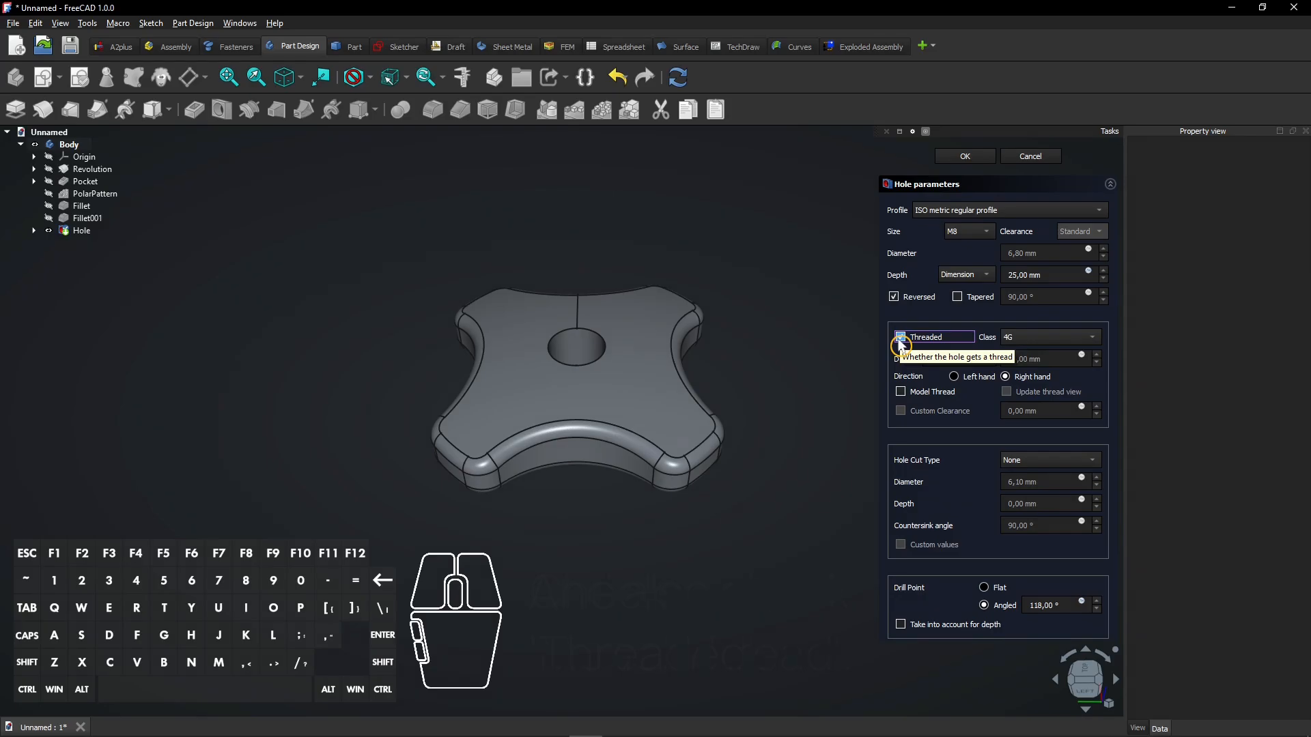
click(900, 392)
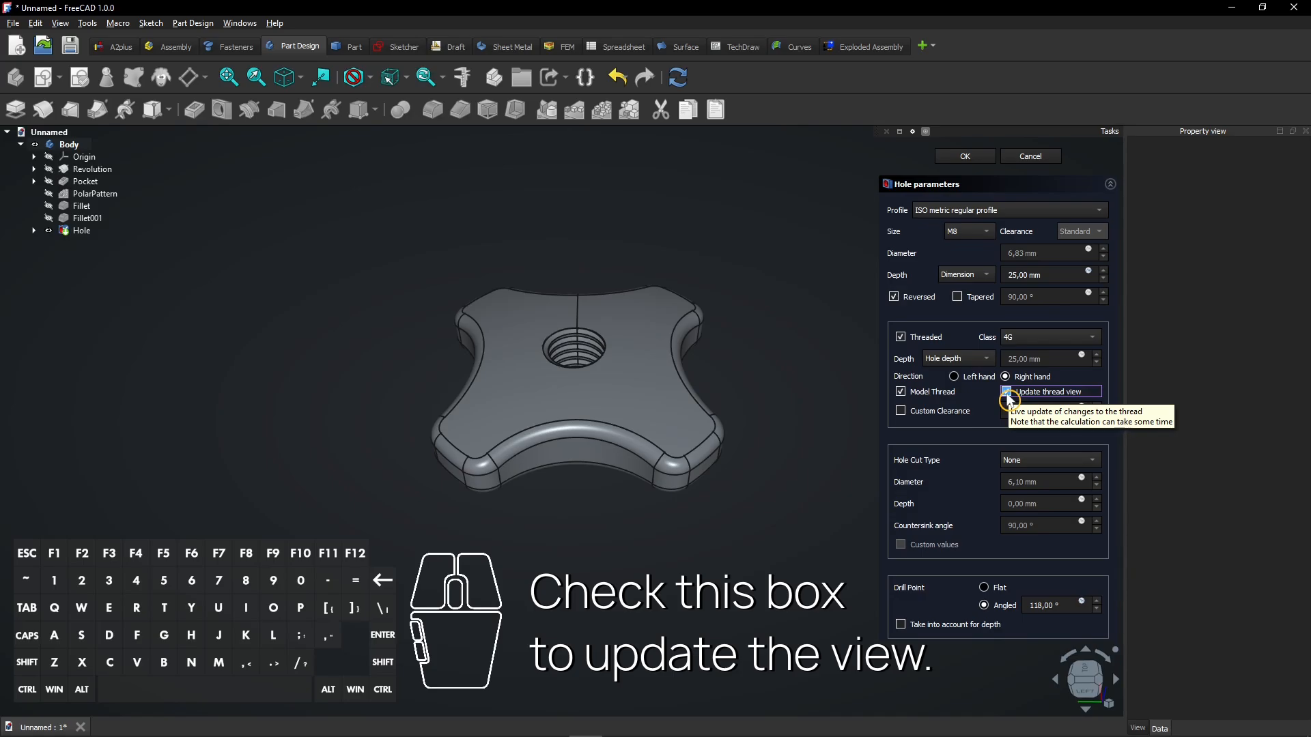
click(1005, 391)
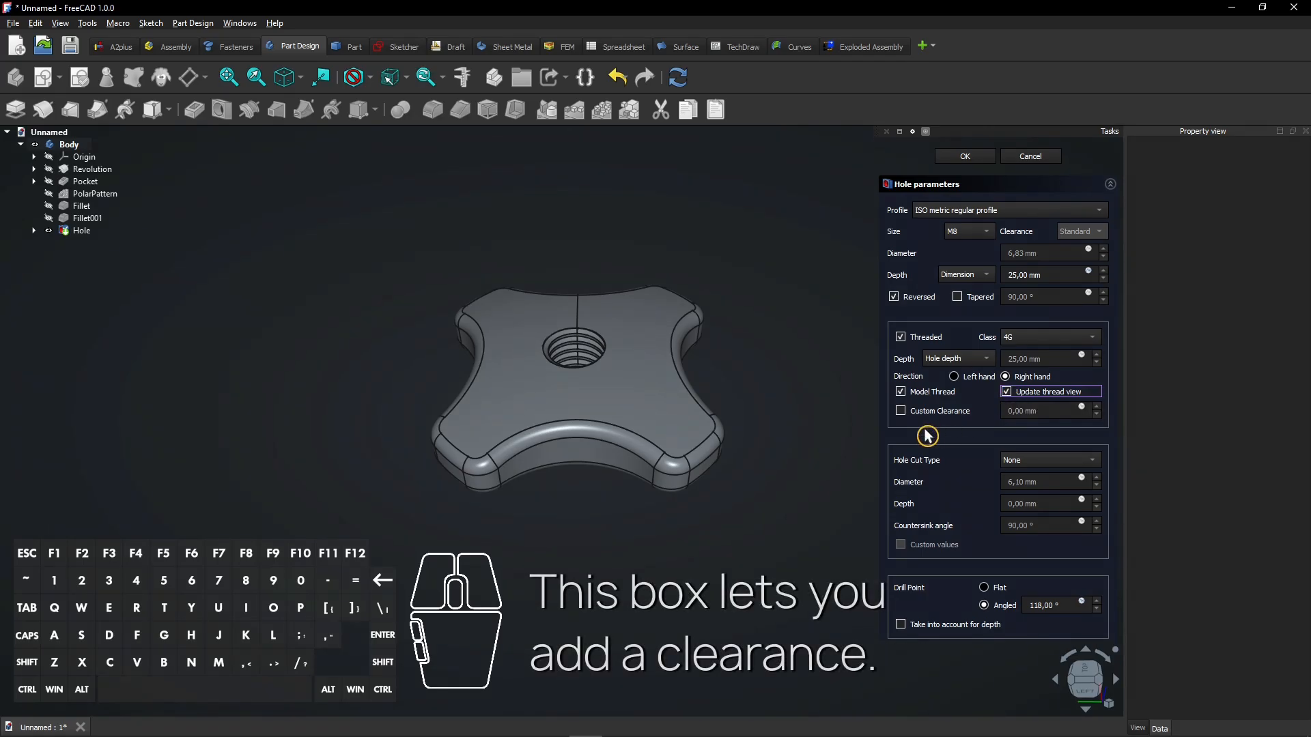
click(900, 410)
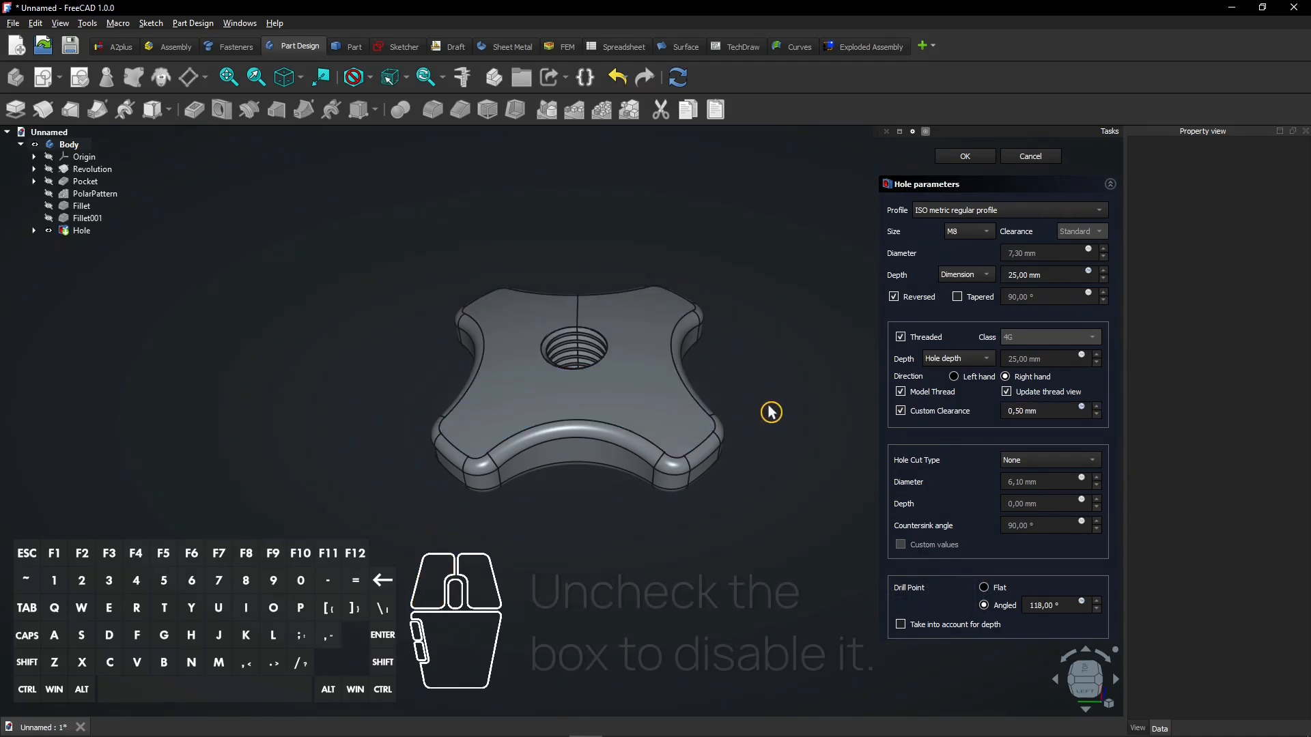
mouse_move(900, 409)
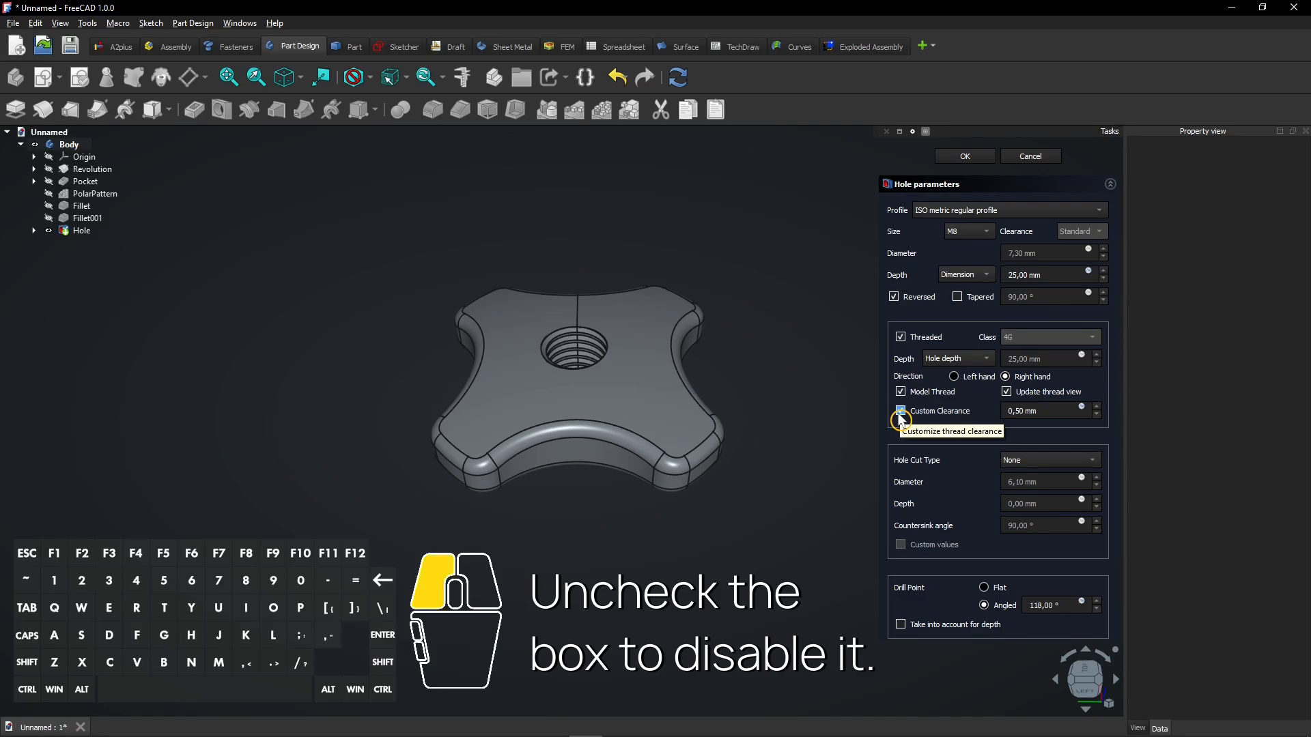
click(900, 409)
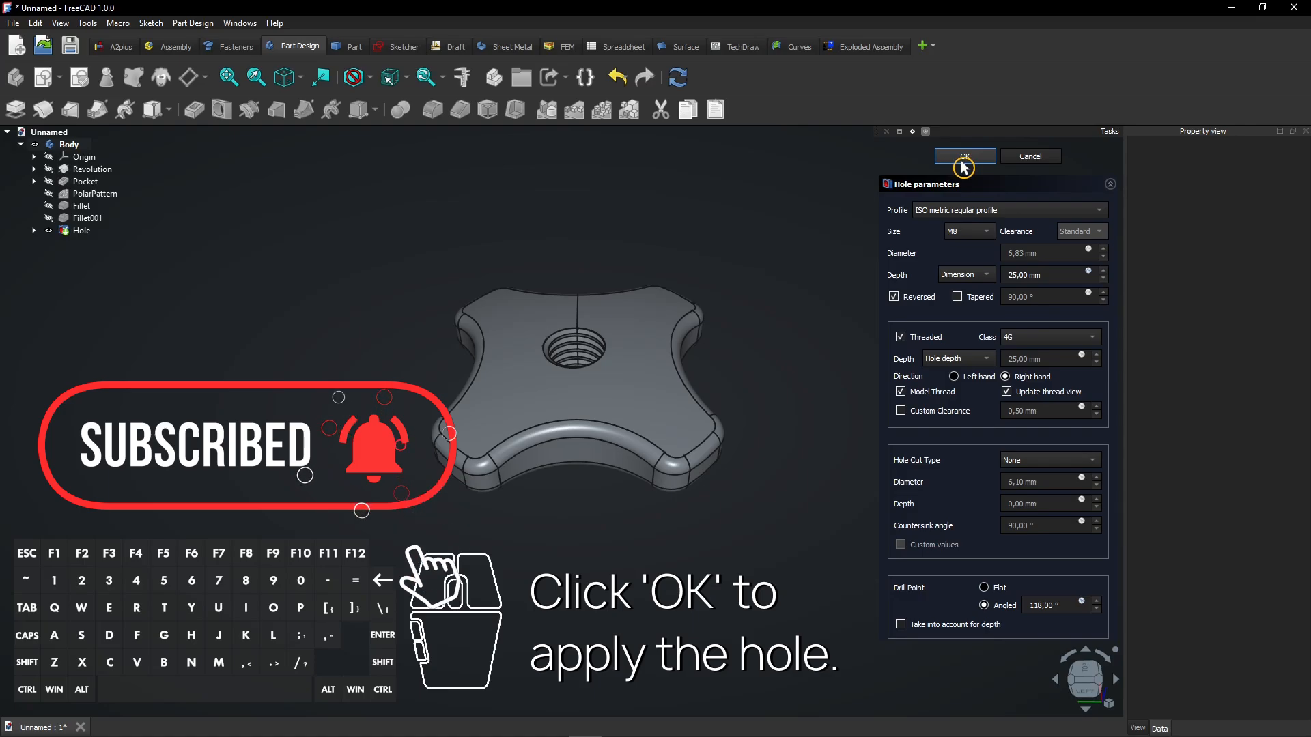
click(964, 156)
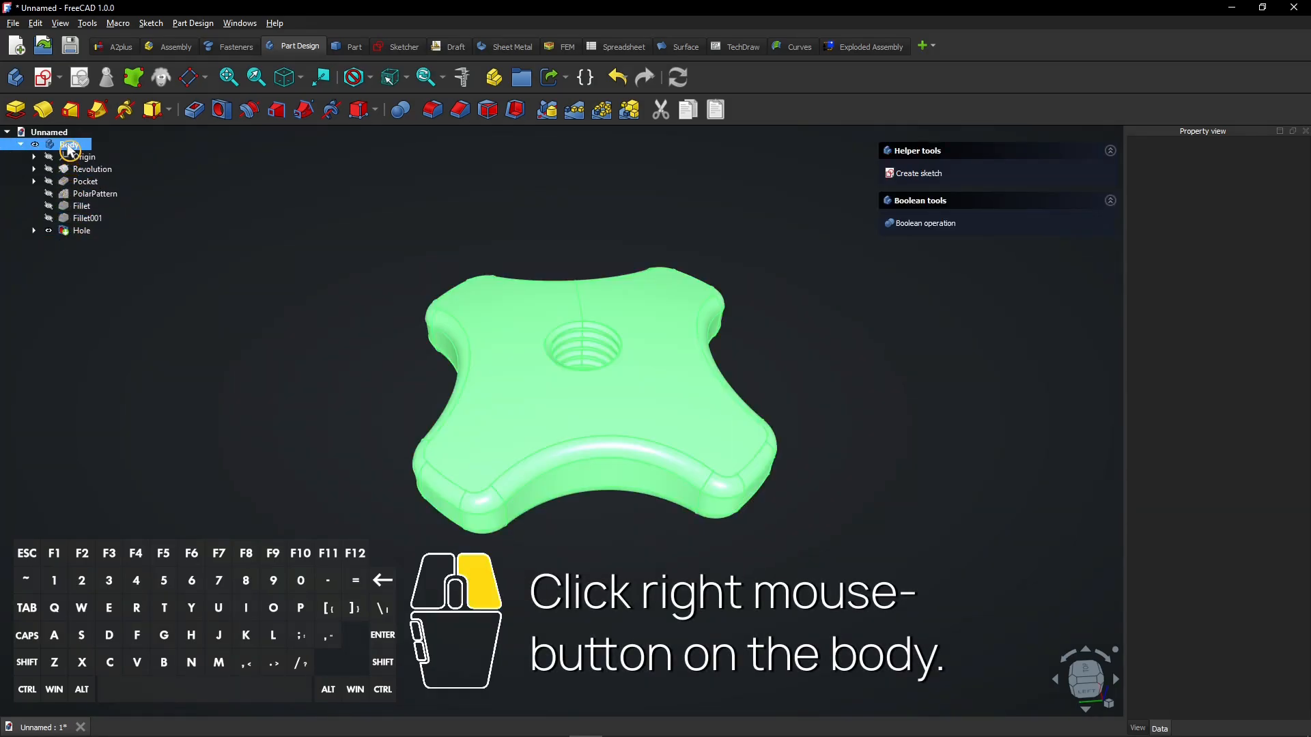
Step: Give the Body an olive-green custom diffuse colour #9bb450 via its Appearance settings
right_click(67, 145)
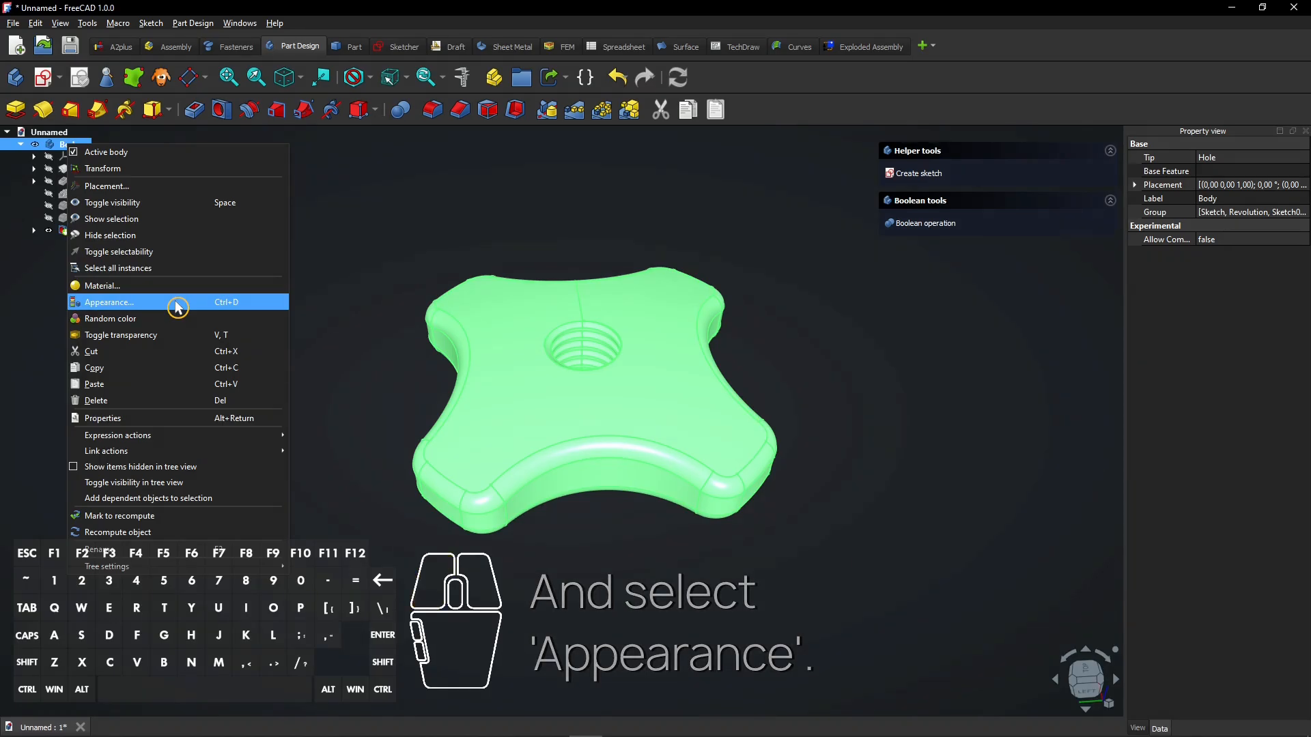
click(109, 301)
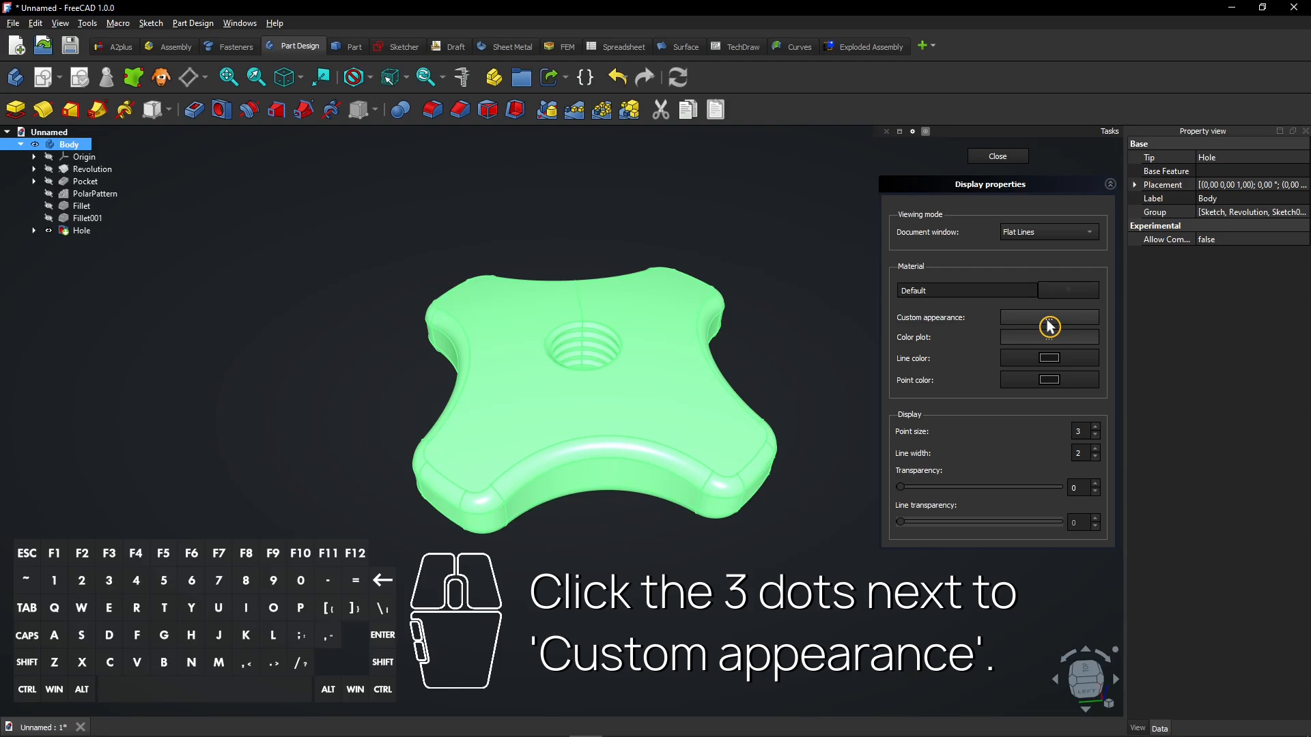
click(1049, 317)
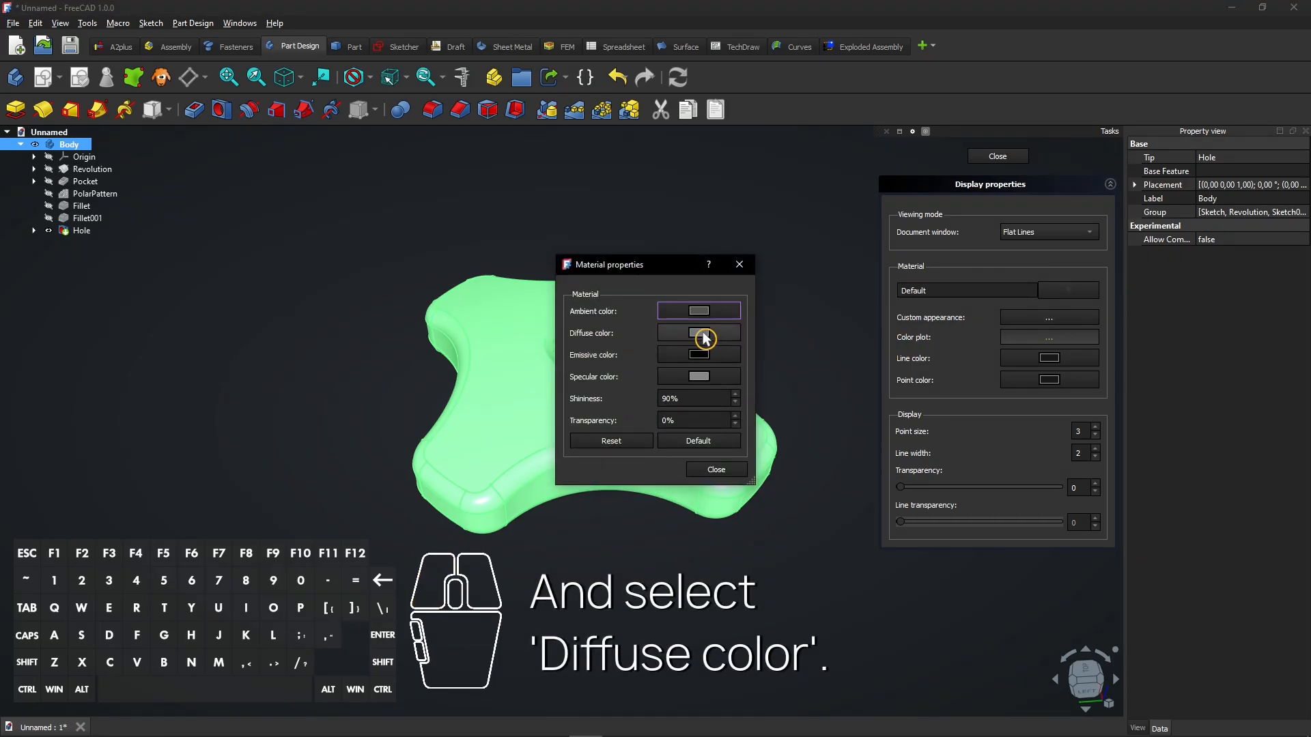
click(698, 331)
text(#9bb450)
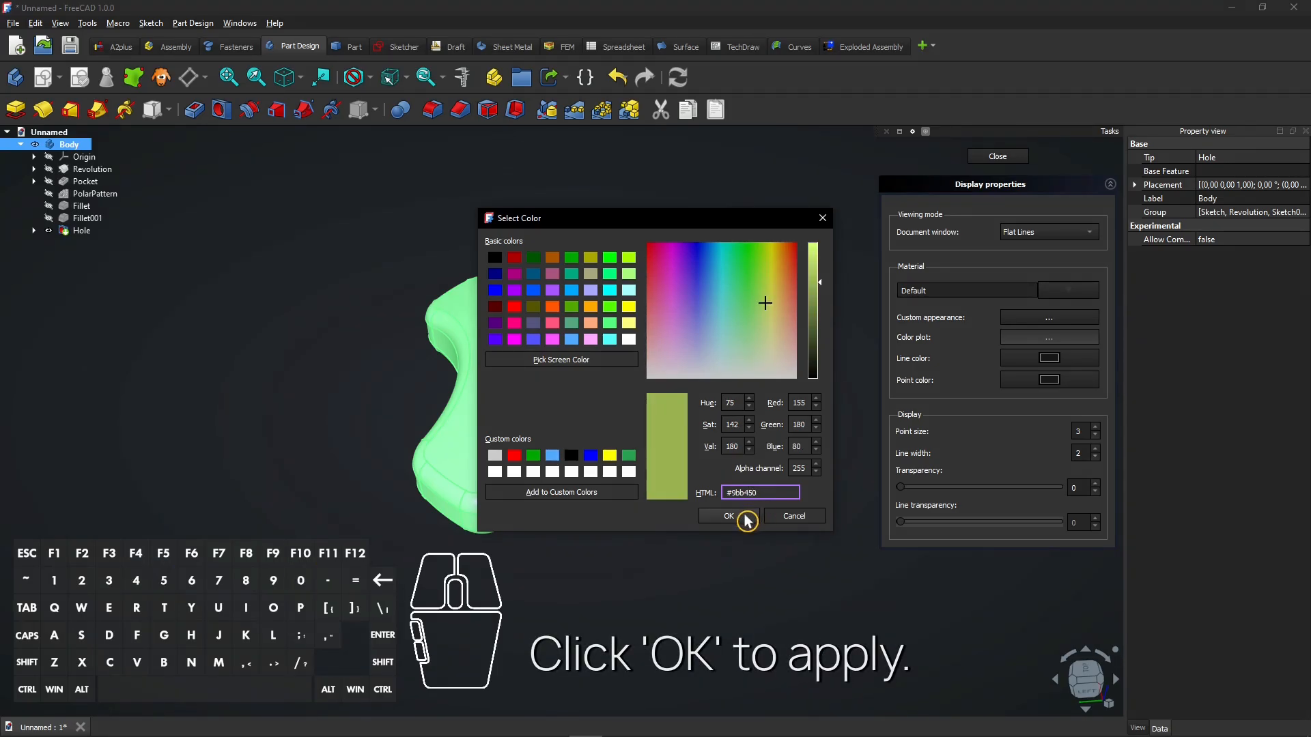
click(729, 517)
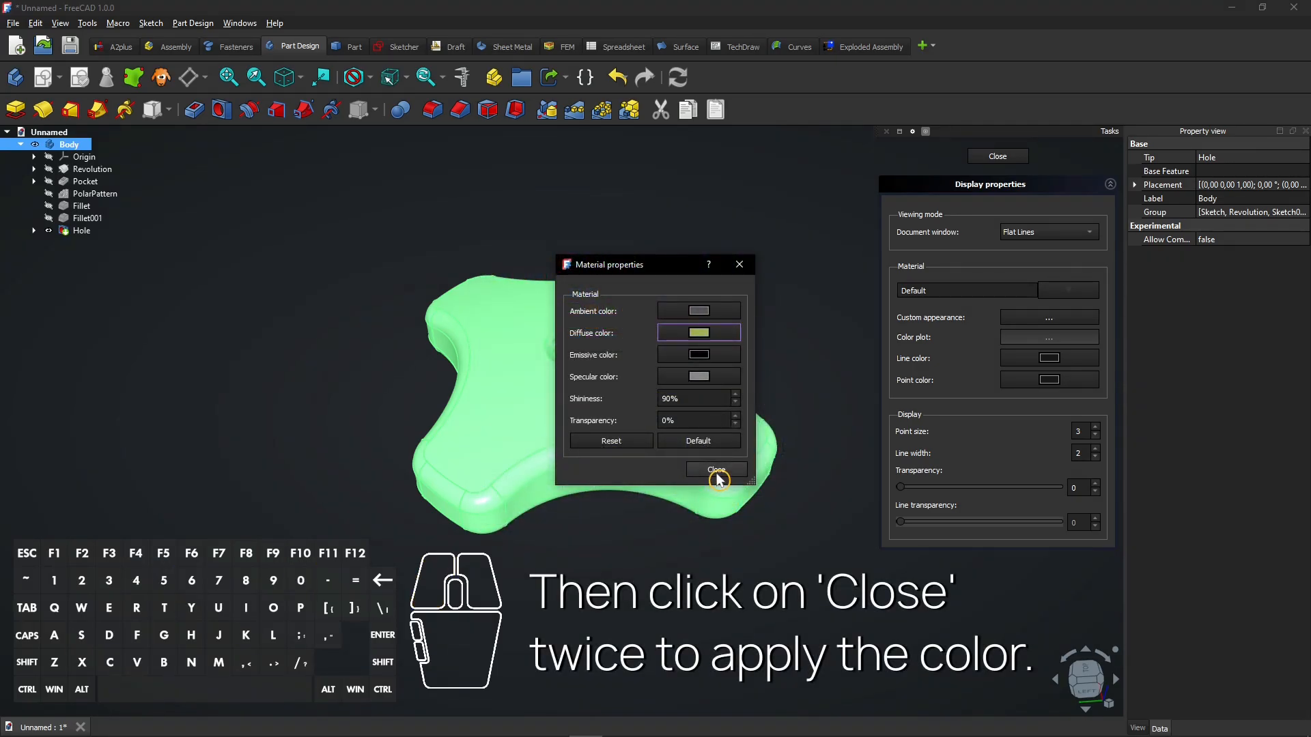
click(716, 469)
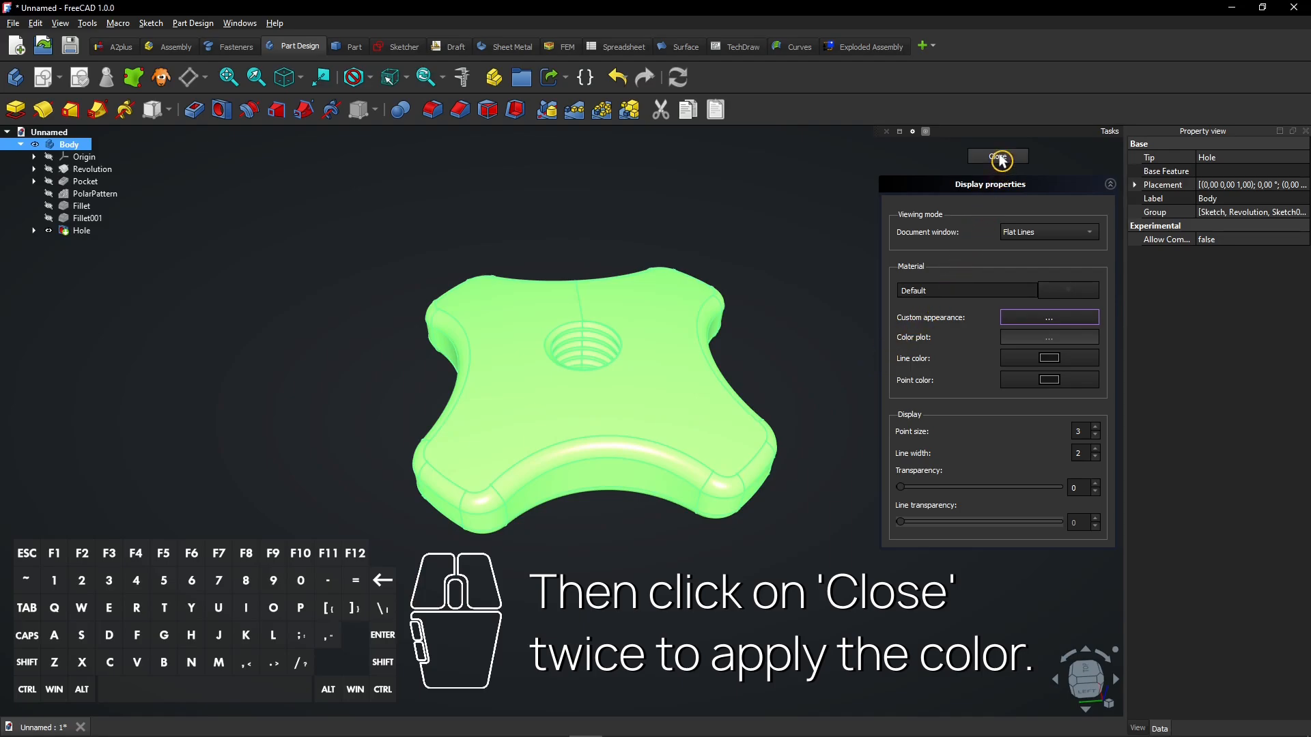
click(996, 156)
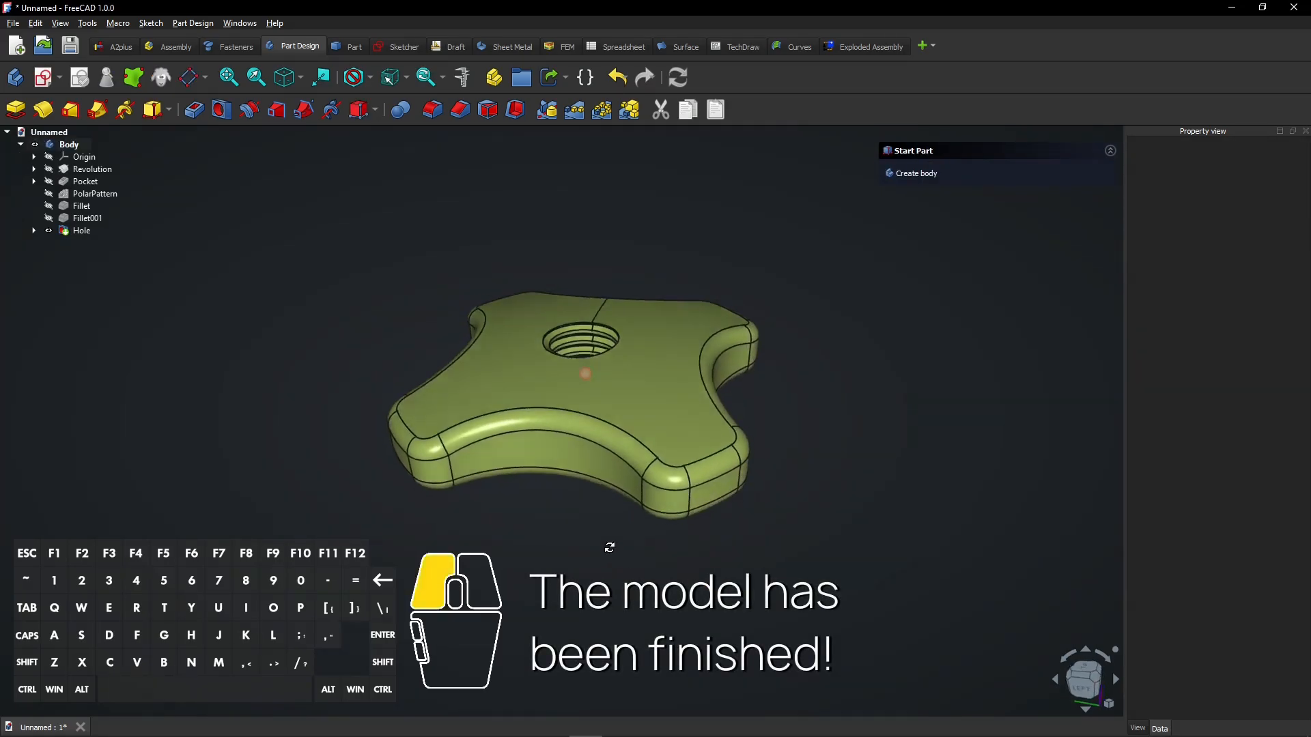